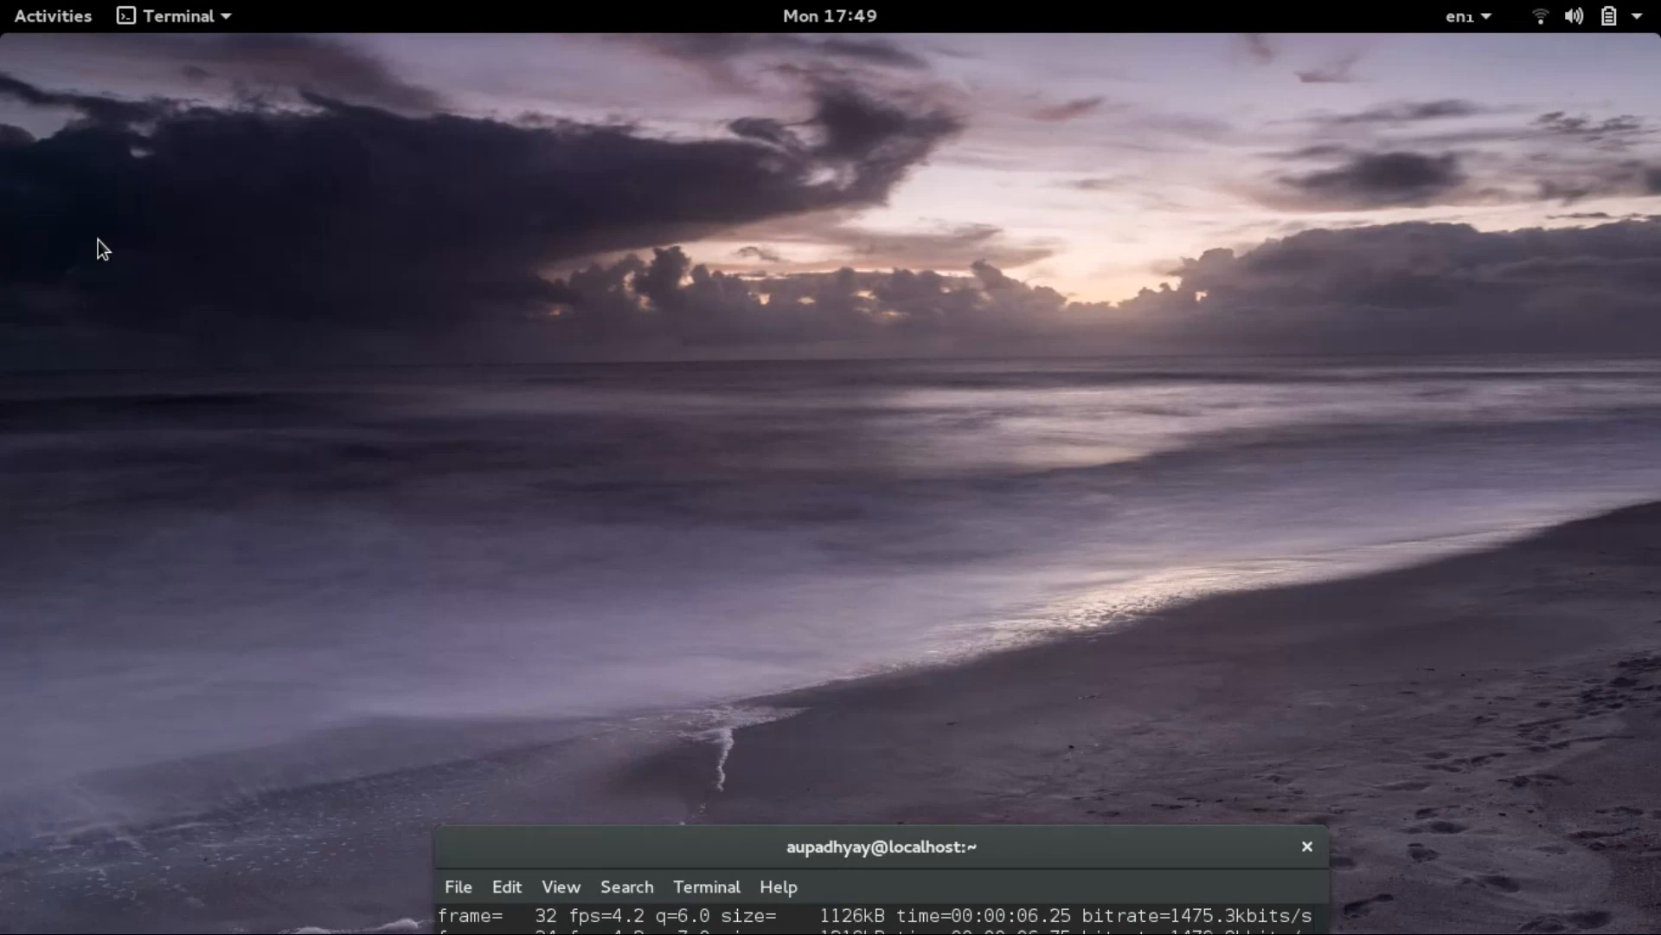
{"action": "mouse_move", "coordinate": [130, 308]}
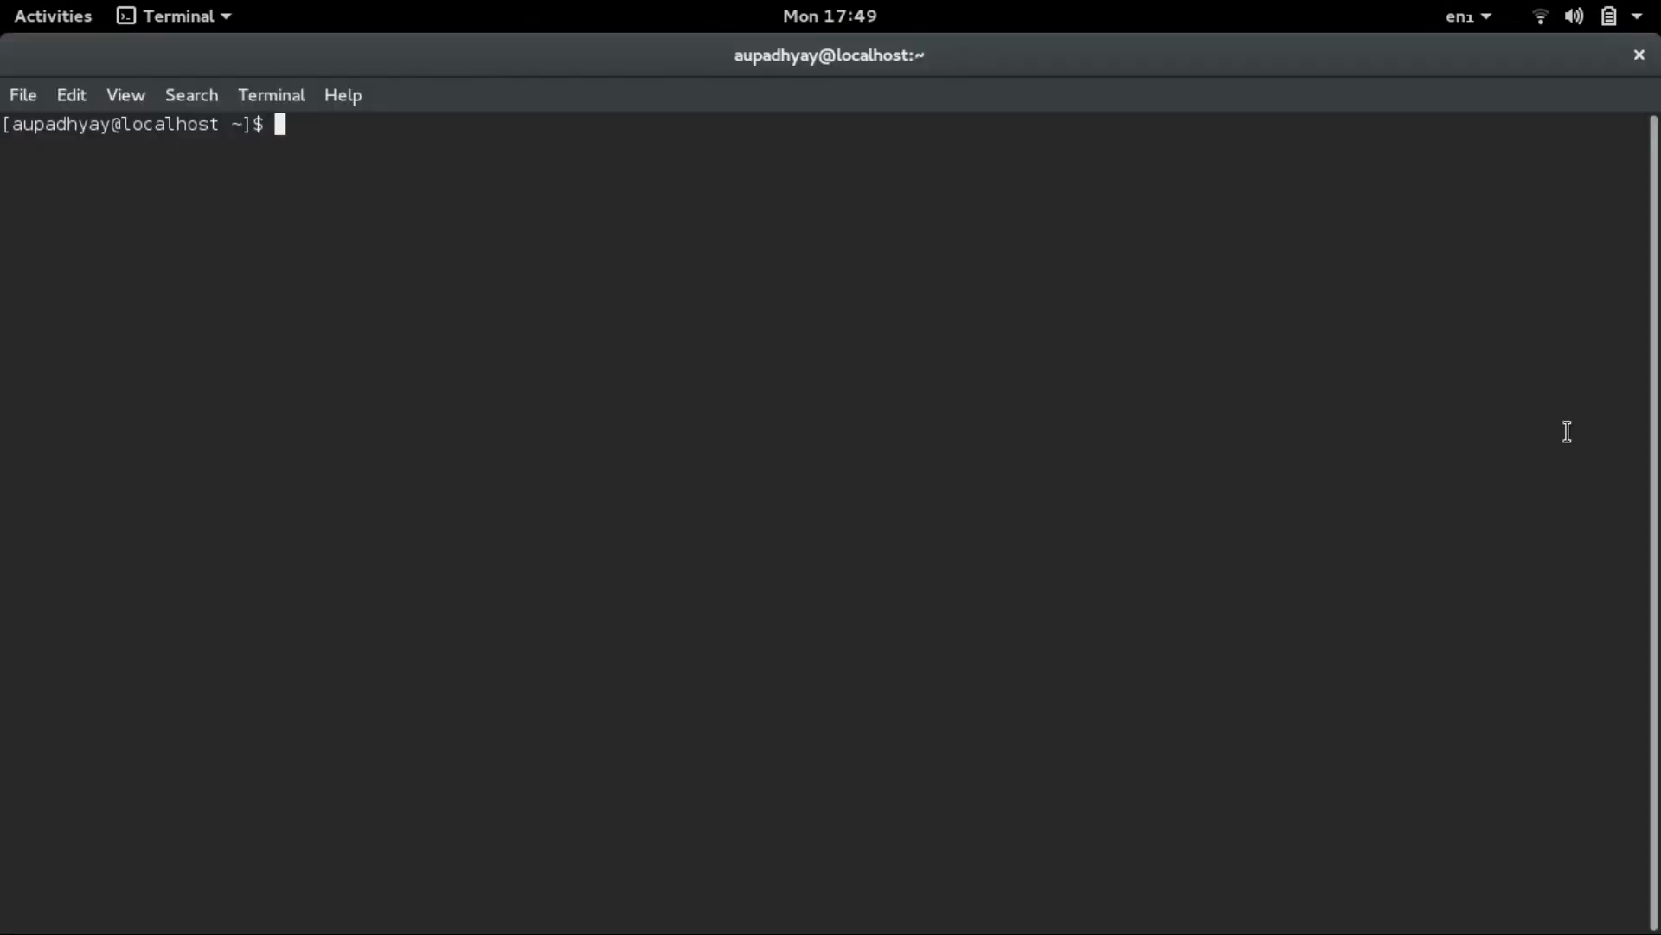
- Change into the 'c programs' folder and start editing a new program.cpp in Vim
{"action": "type", "text": "cd  c"}
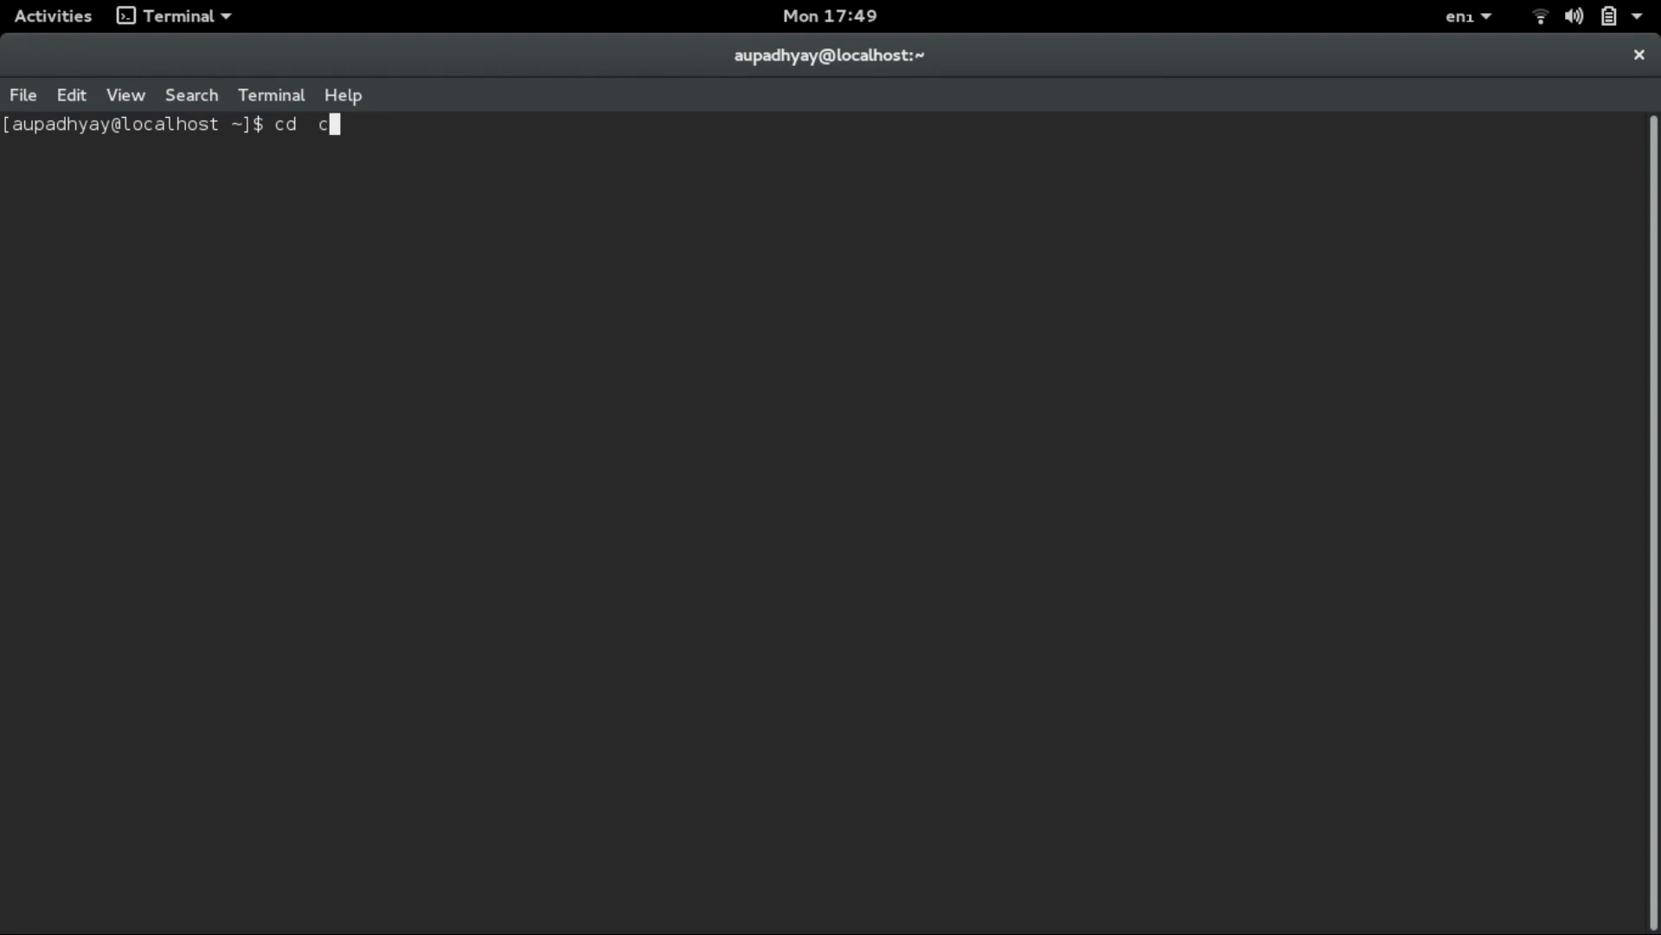
{"action": "type", "text": "\\ programs"}
{"action": "type", "text": "vim"}
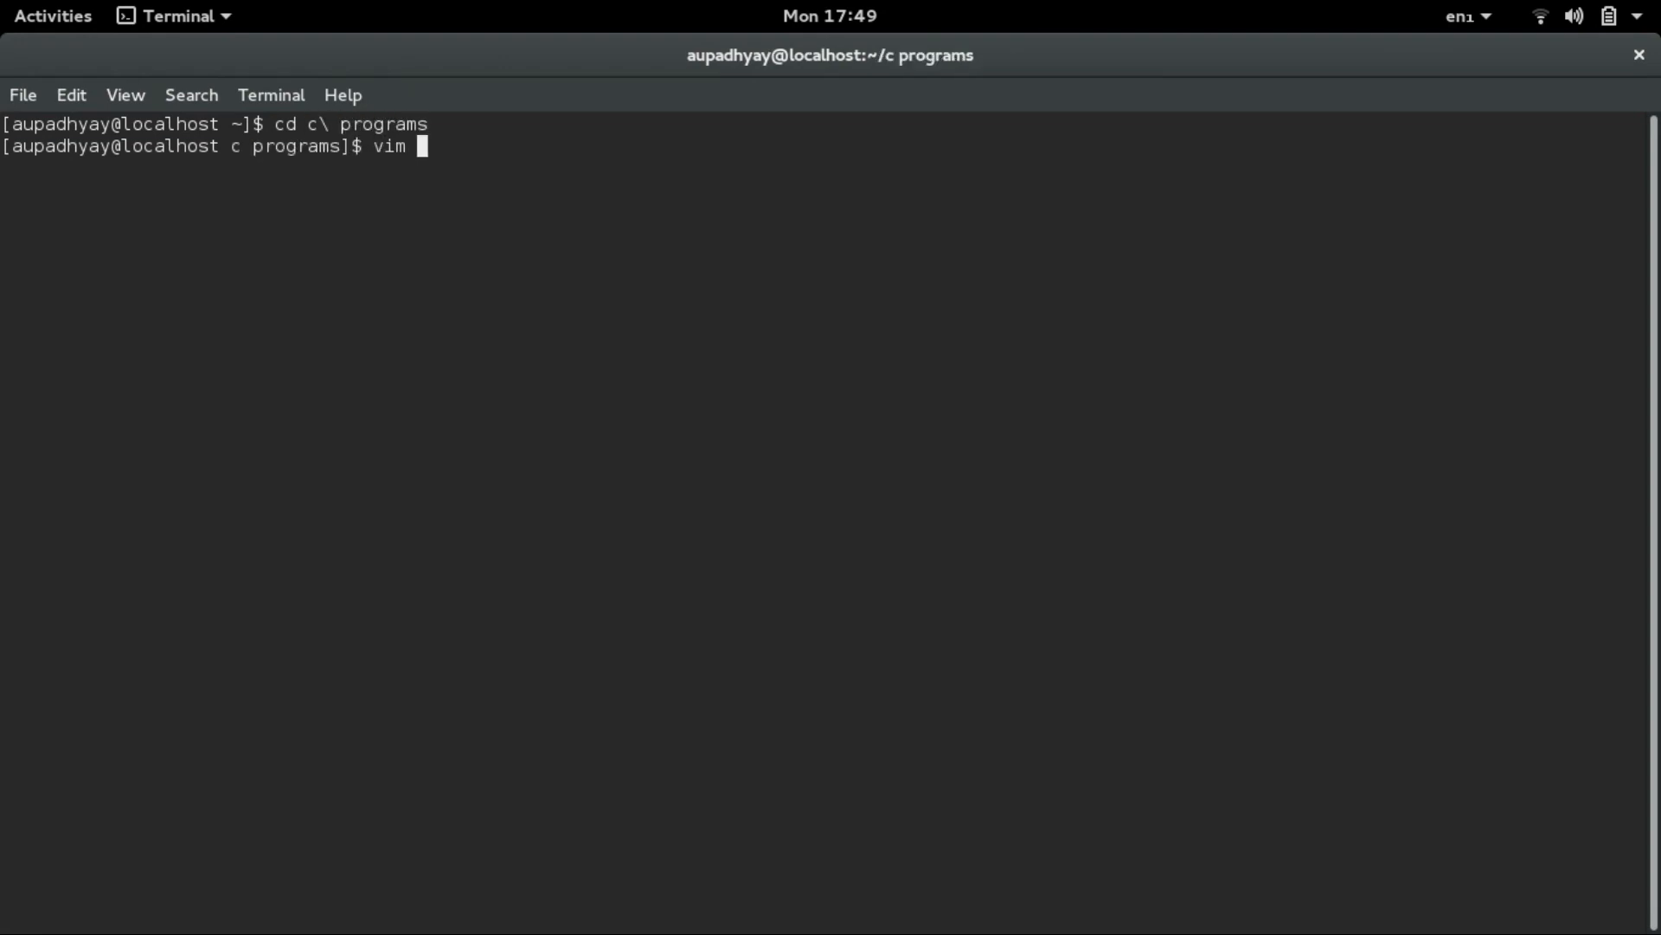
{"action": "type", "text": "program."}
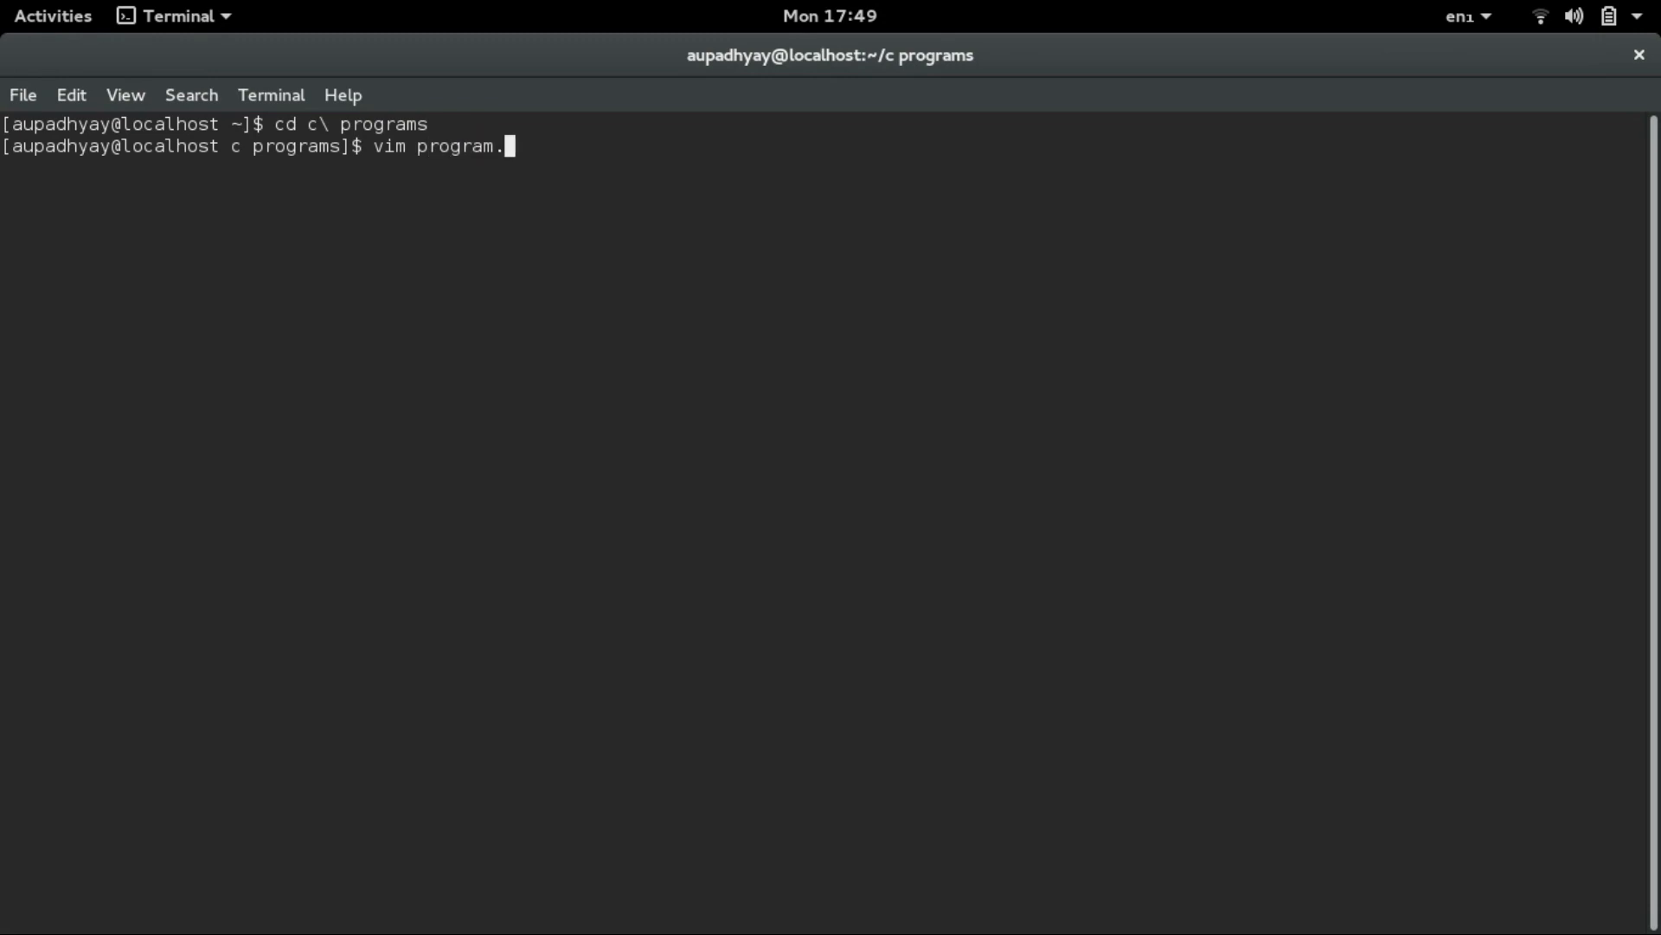
{"action": "type", "text": "cpp"}
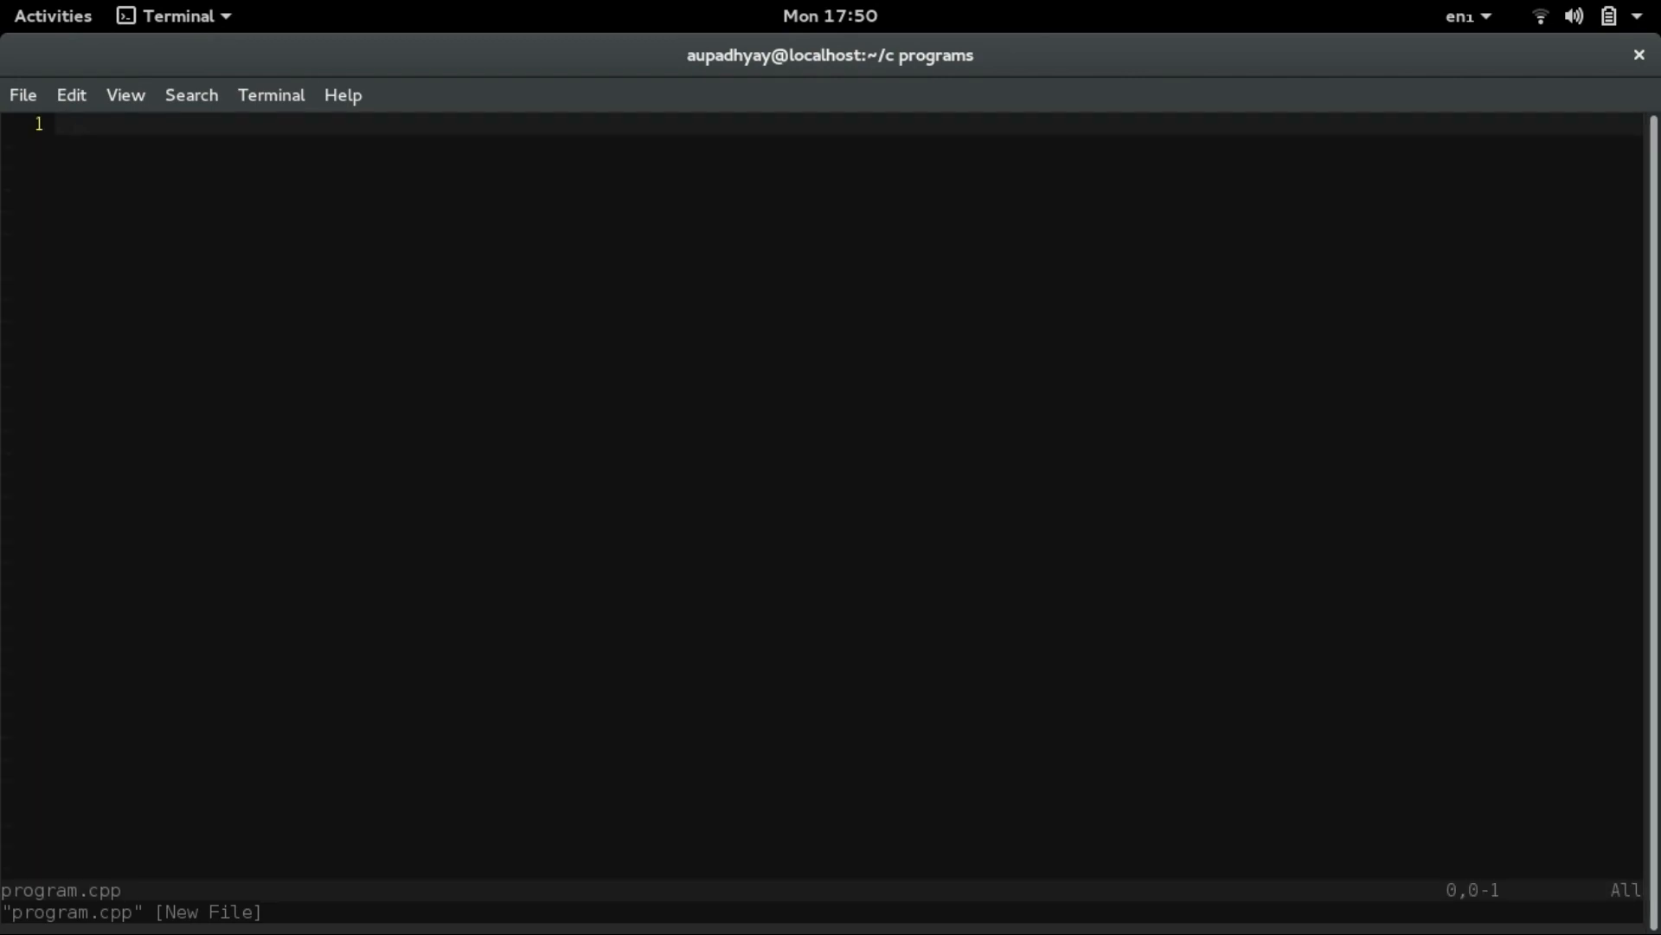
- Enter insert mode and write the example '4 >> 1 = 4 / 2^1 = 2;'
{"action": "key", "text": "i"}
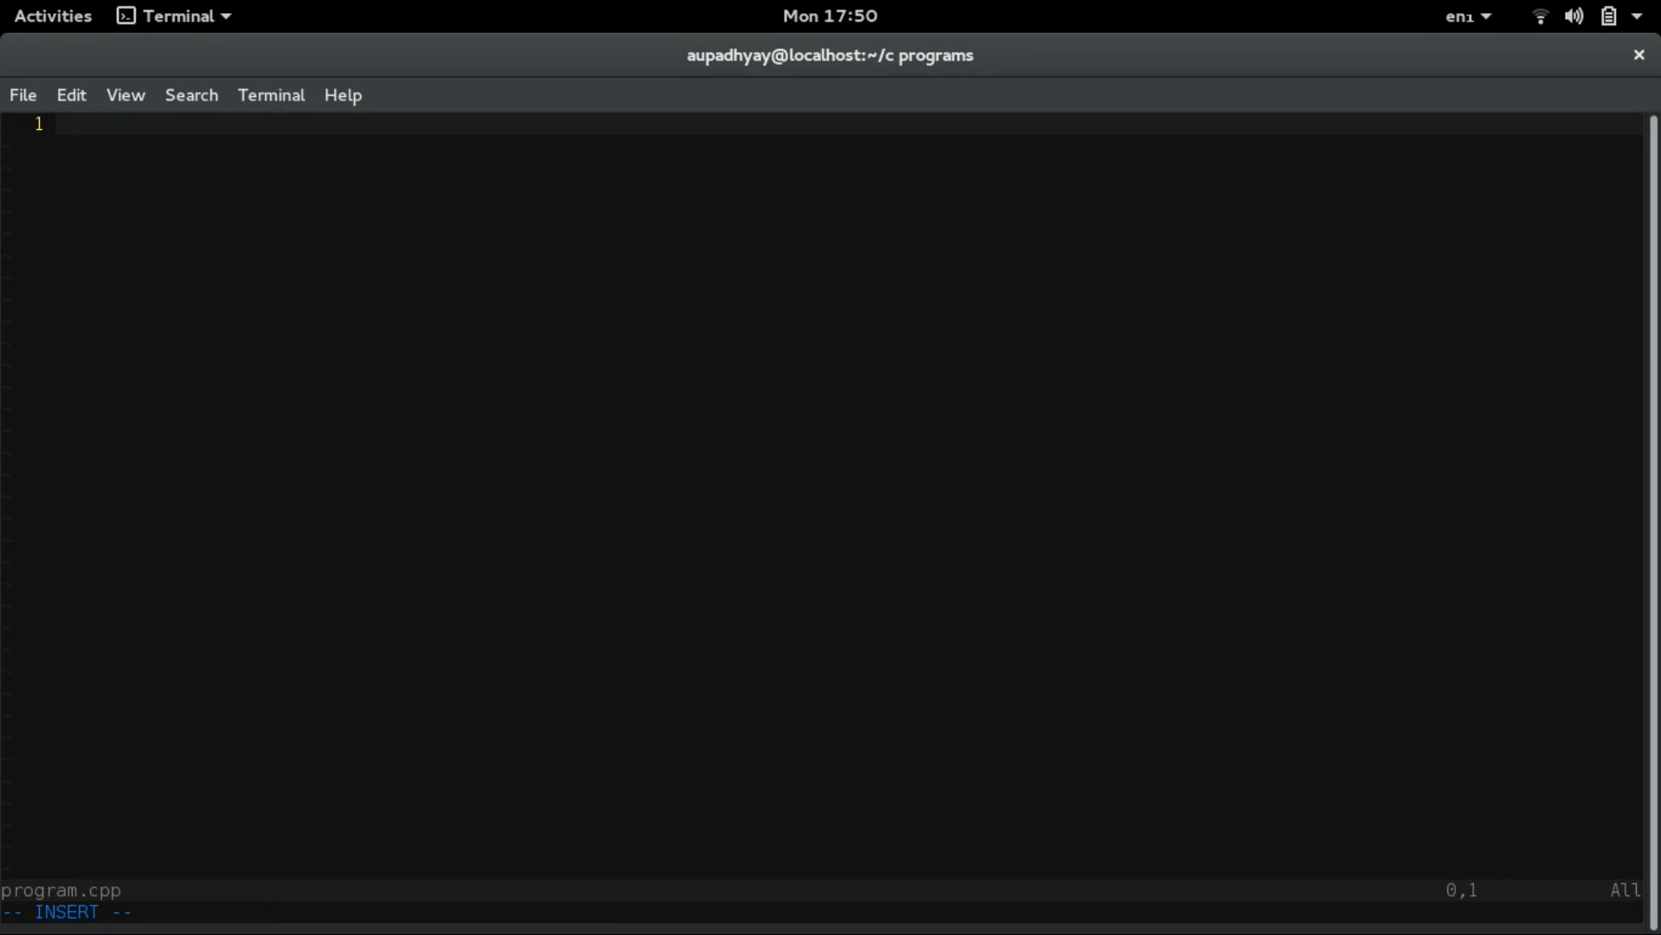
{"action": "type", "text": "4"}
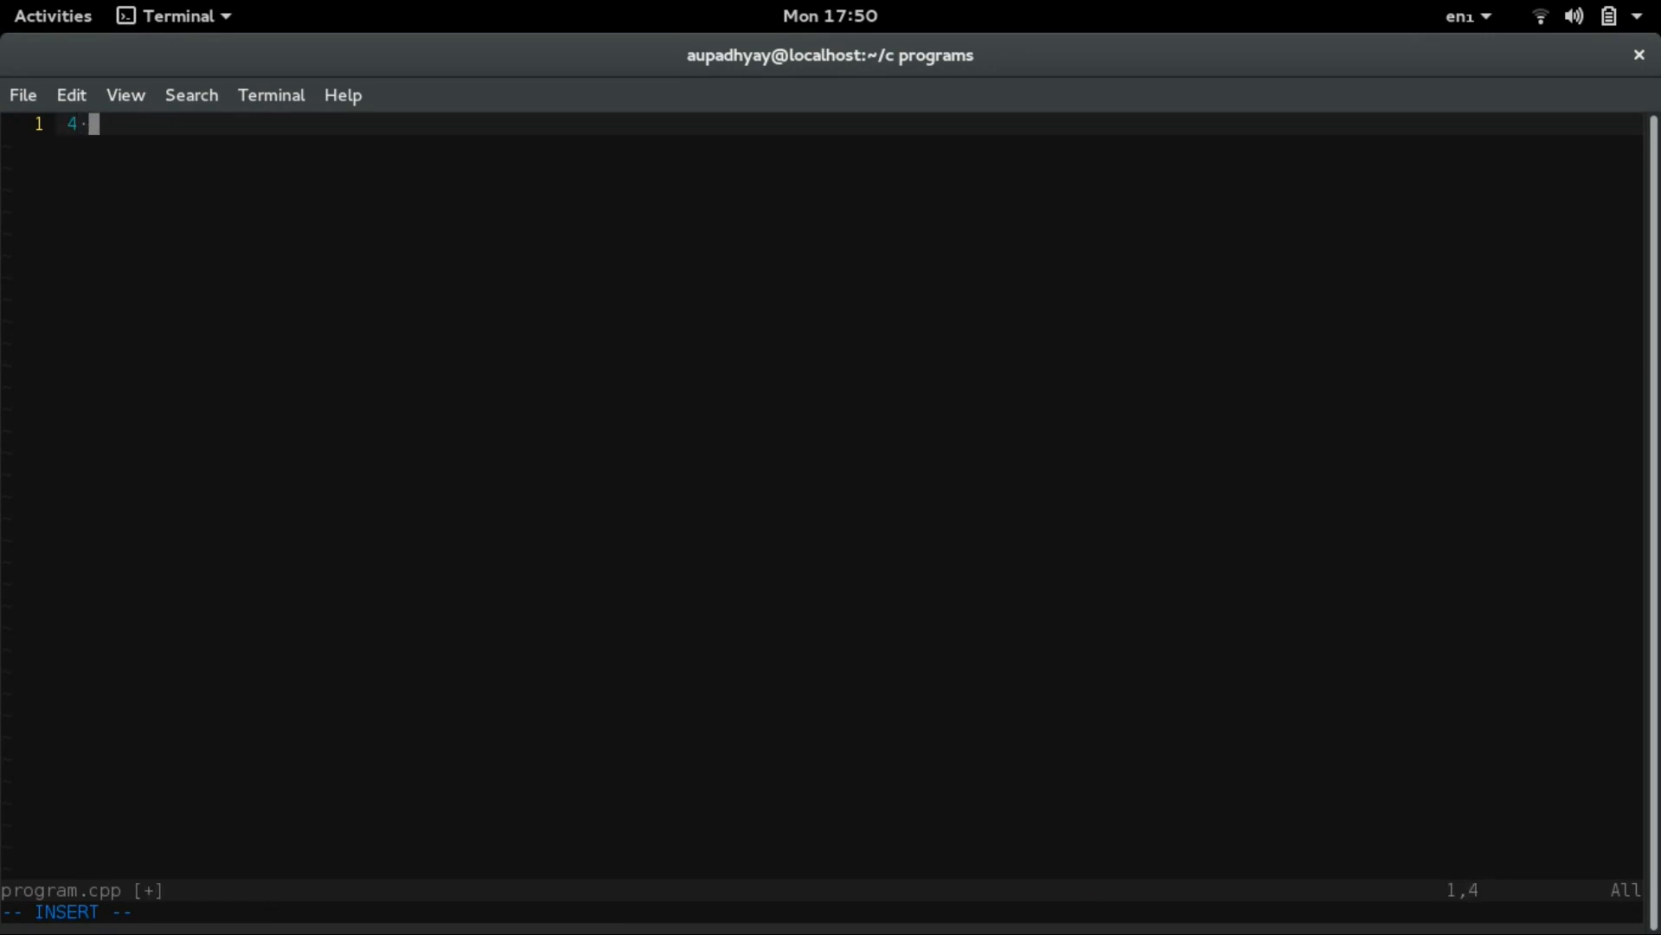
{"action": "type", "text": ">>"}
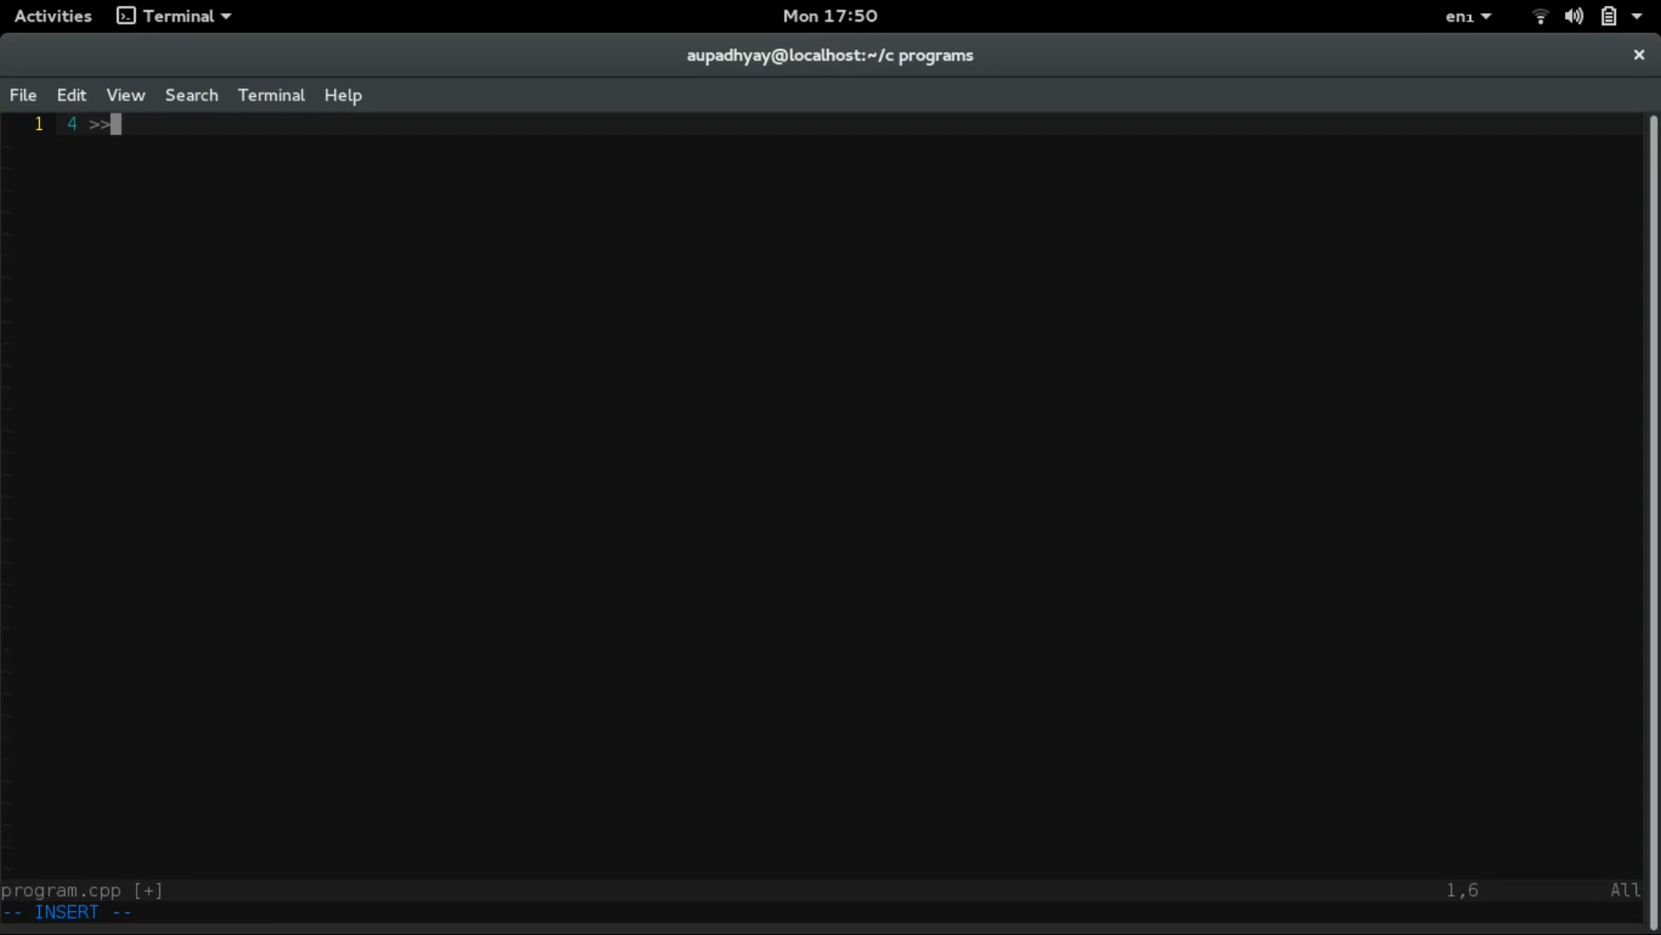
{"action": "type", "text": "1 ="}
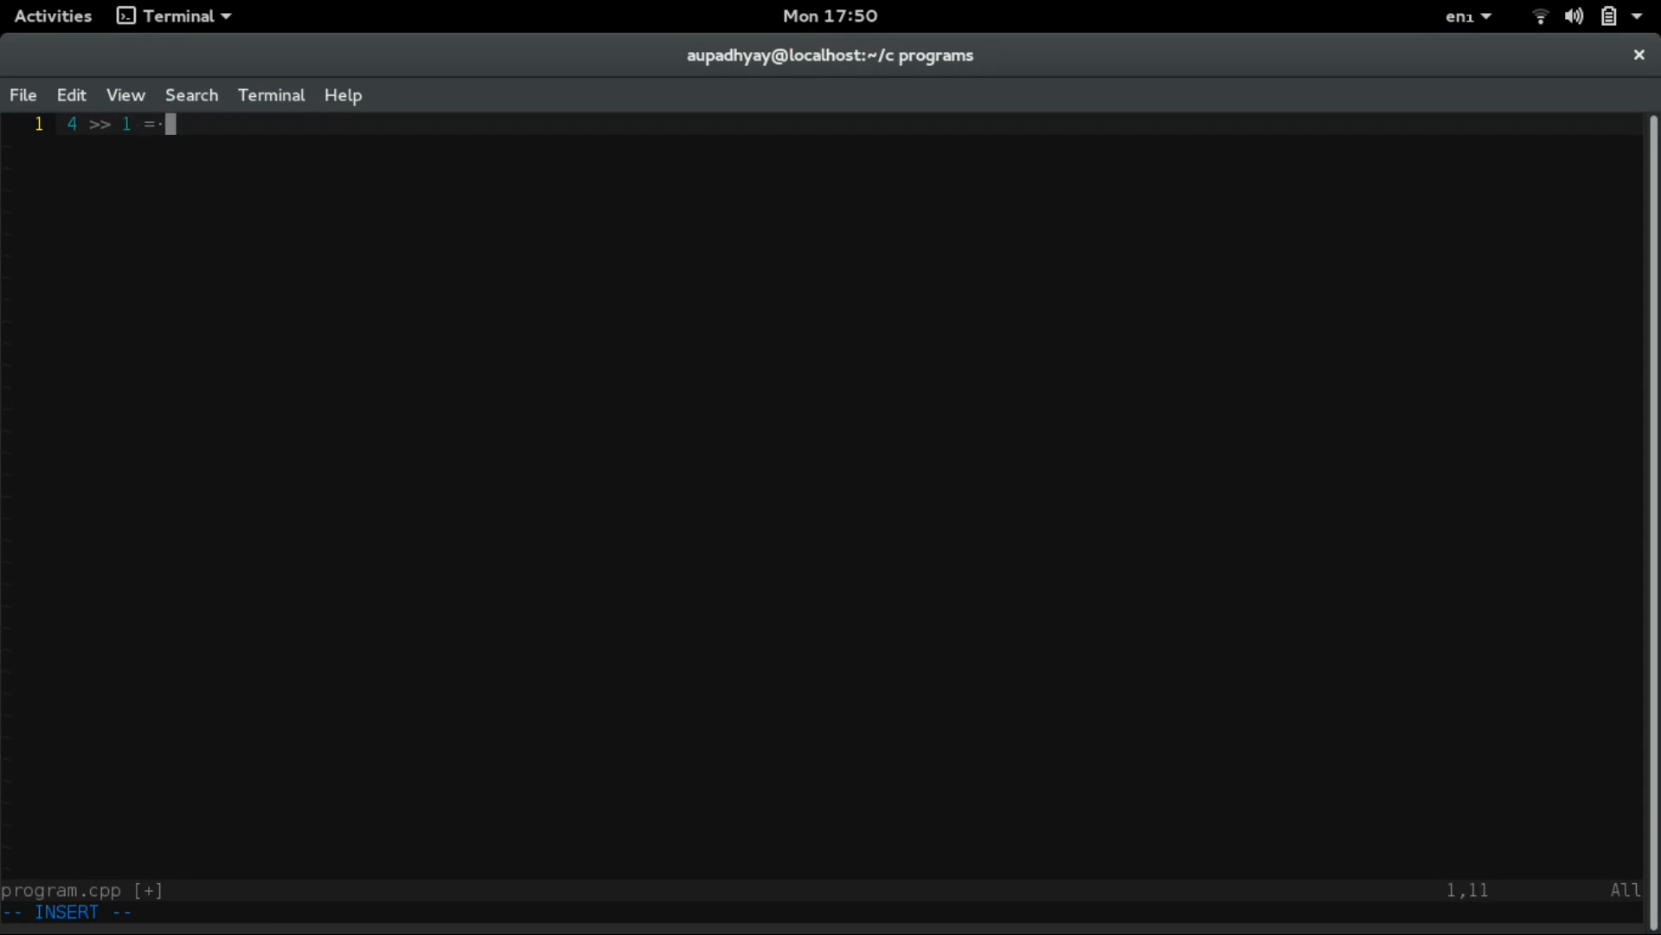
{"action": "type", "text": "4 /"}
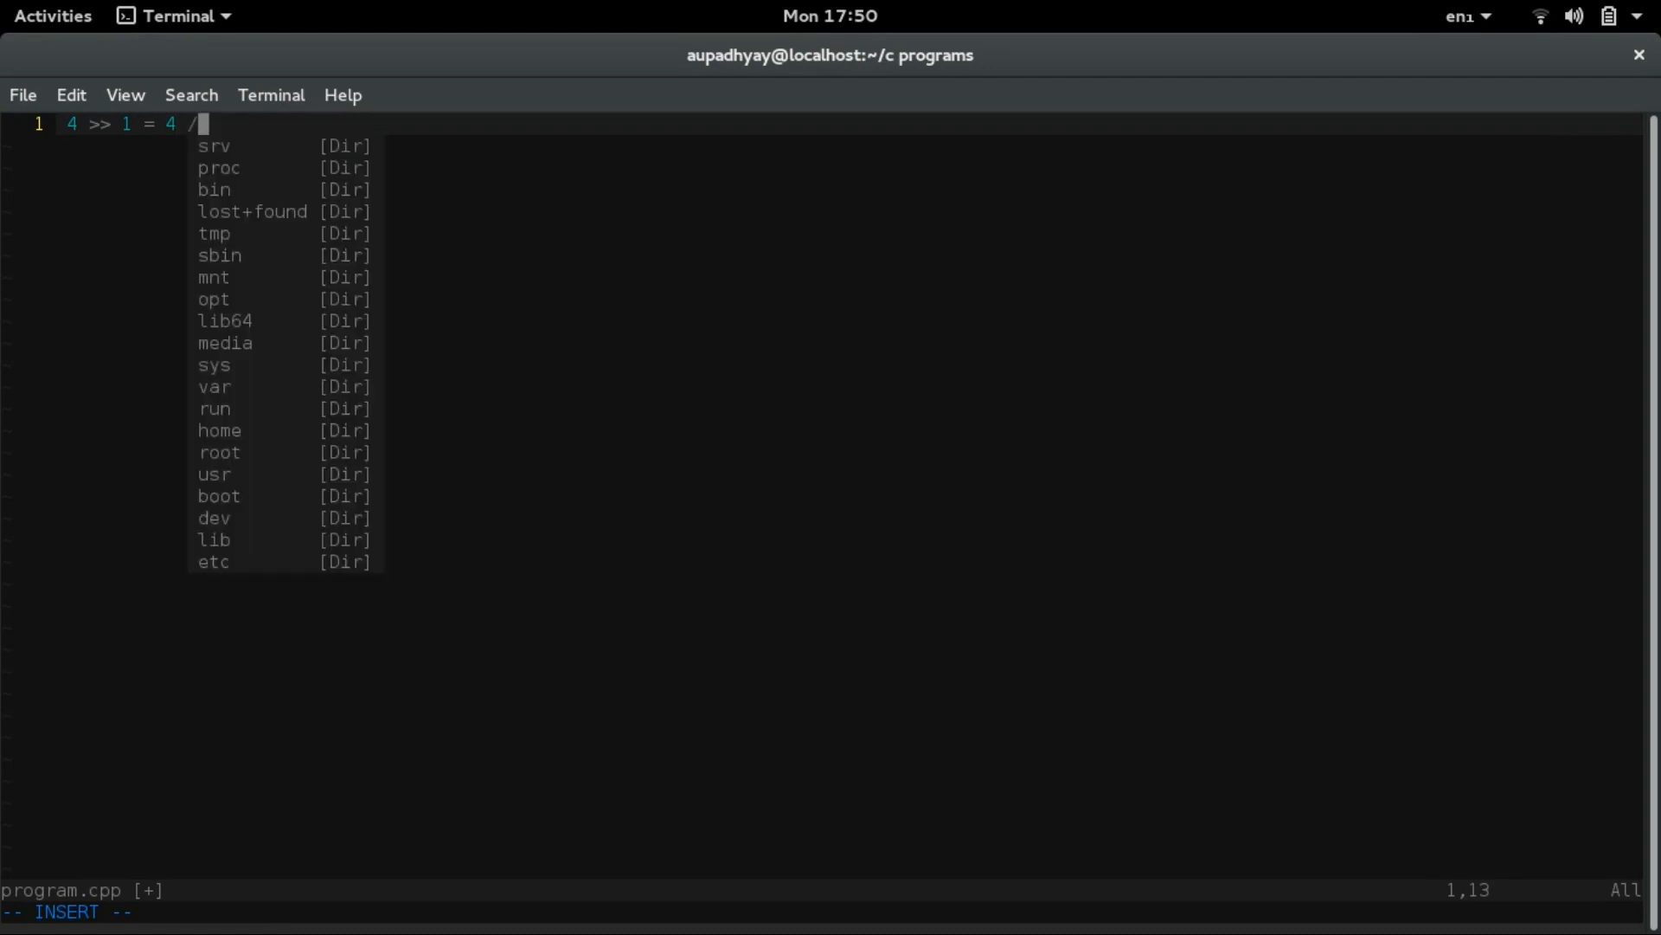
{"action": "type", "text": "2"}
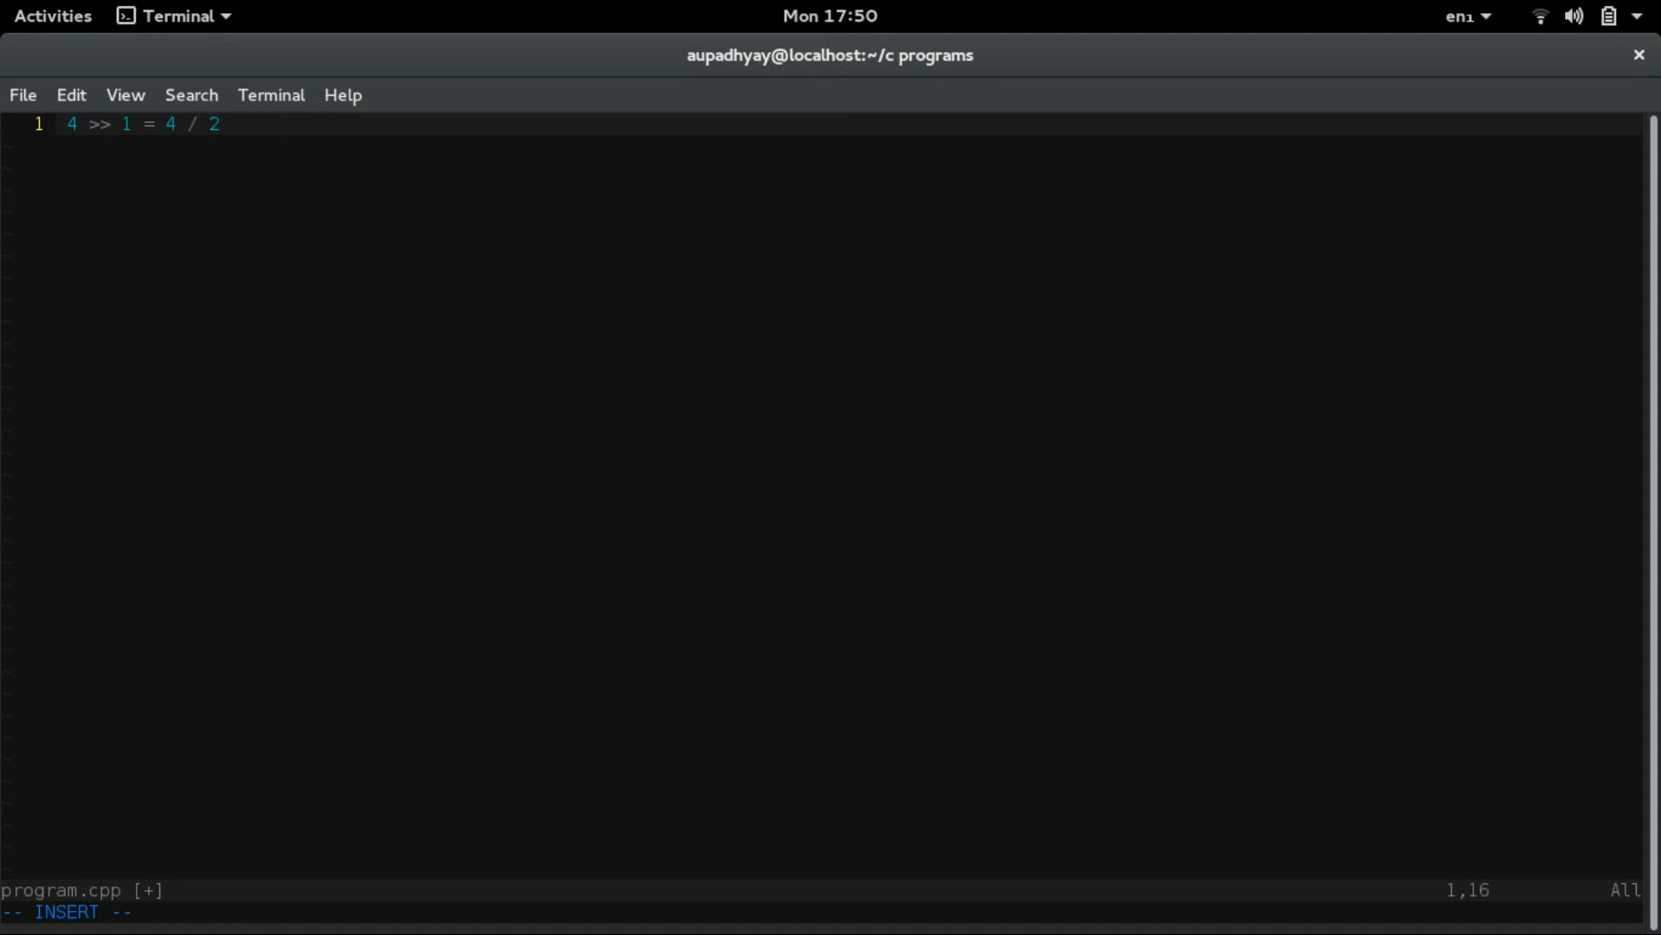
{"action": "type", "text": "^1 ="}
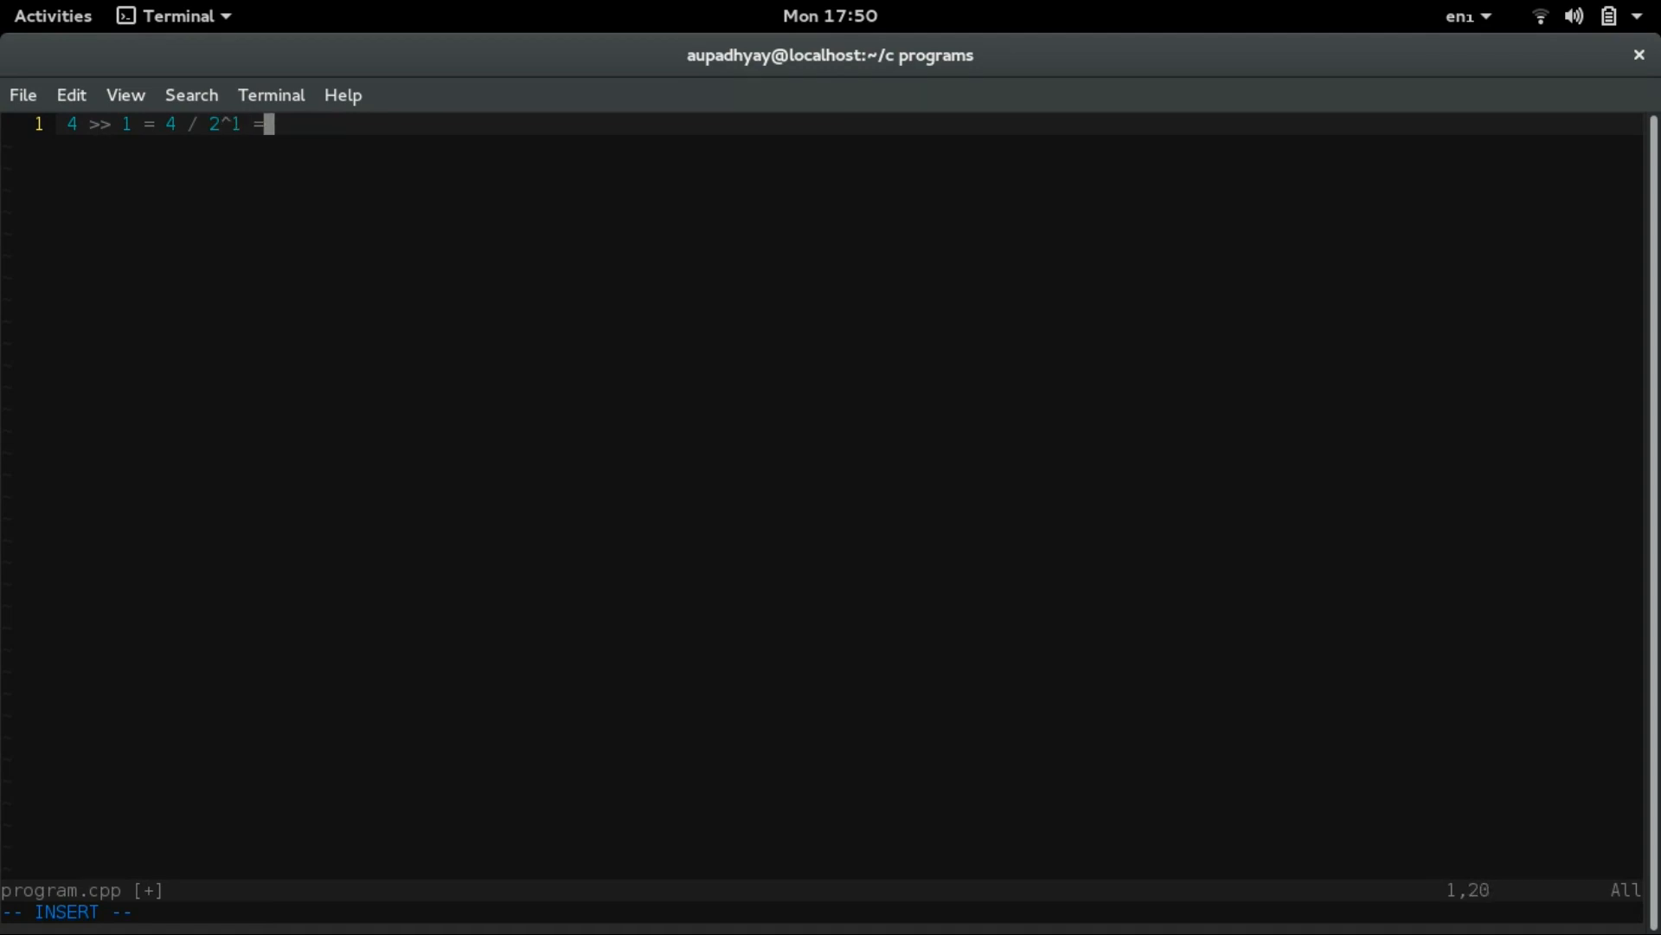
{"action": "type", "text": "2;"}
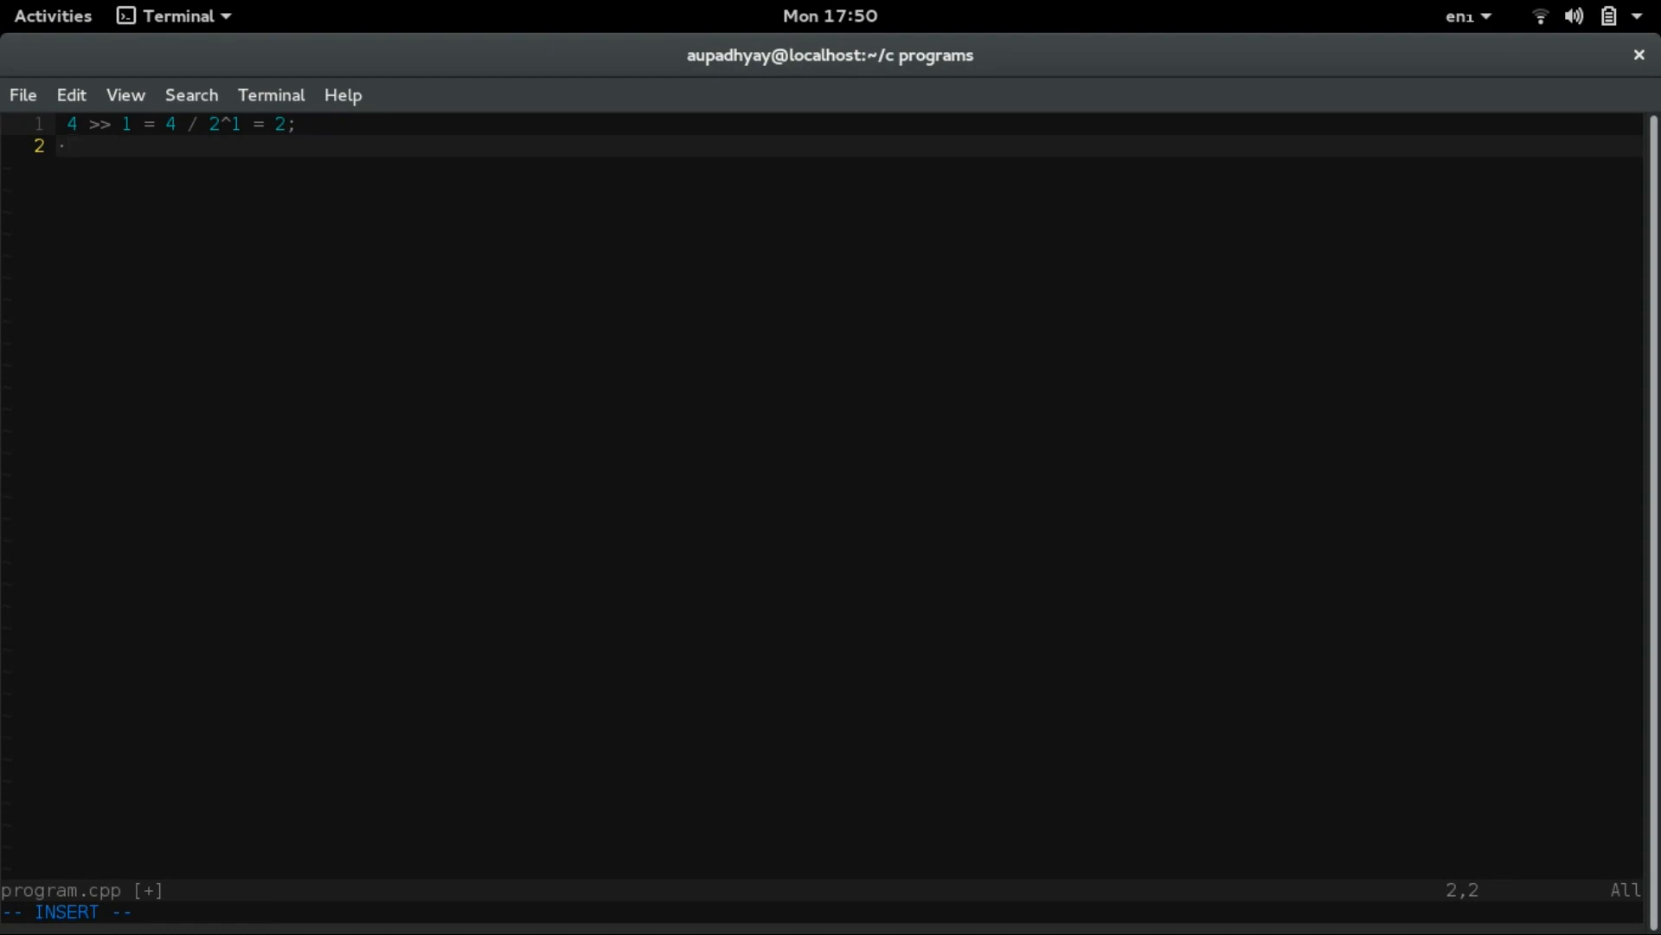
- Add the examples '4 >> 2 = 1' and '4 >> 3 = 0'
{"action": "type", "text": "4 >>"}
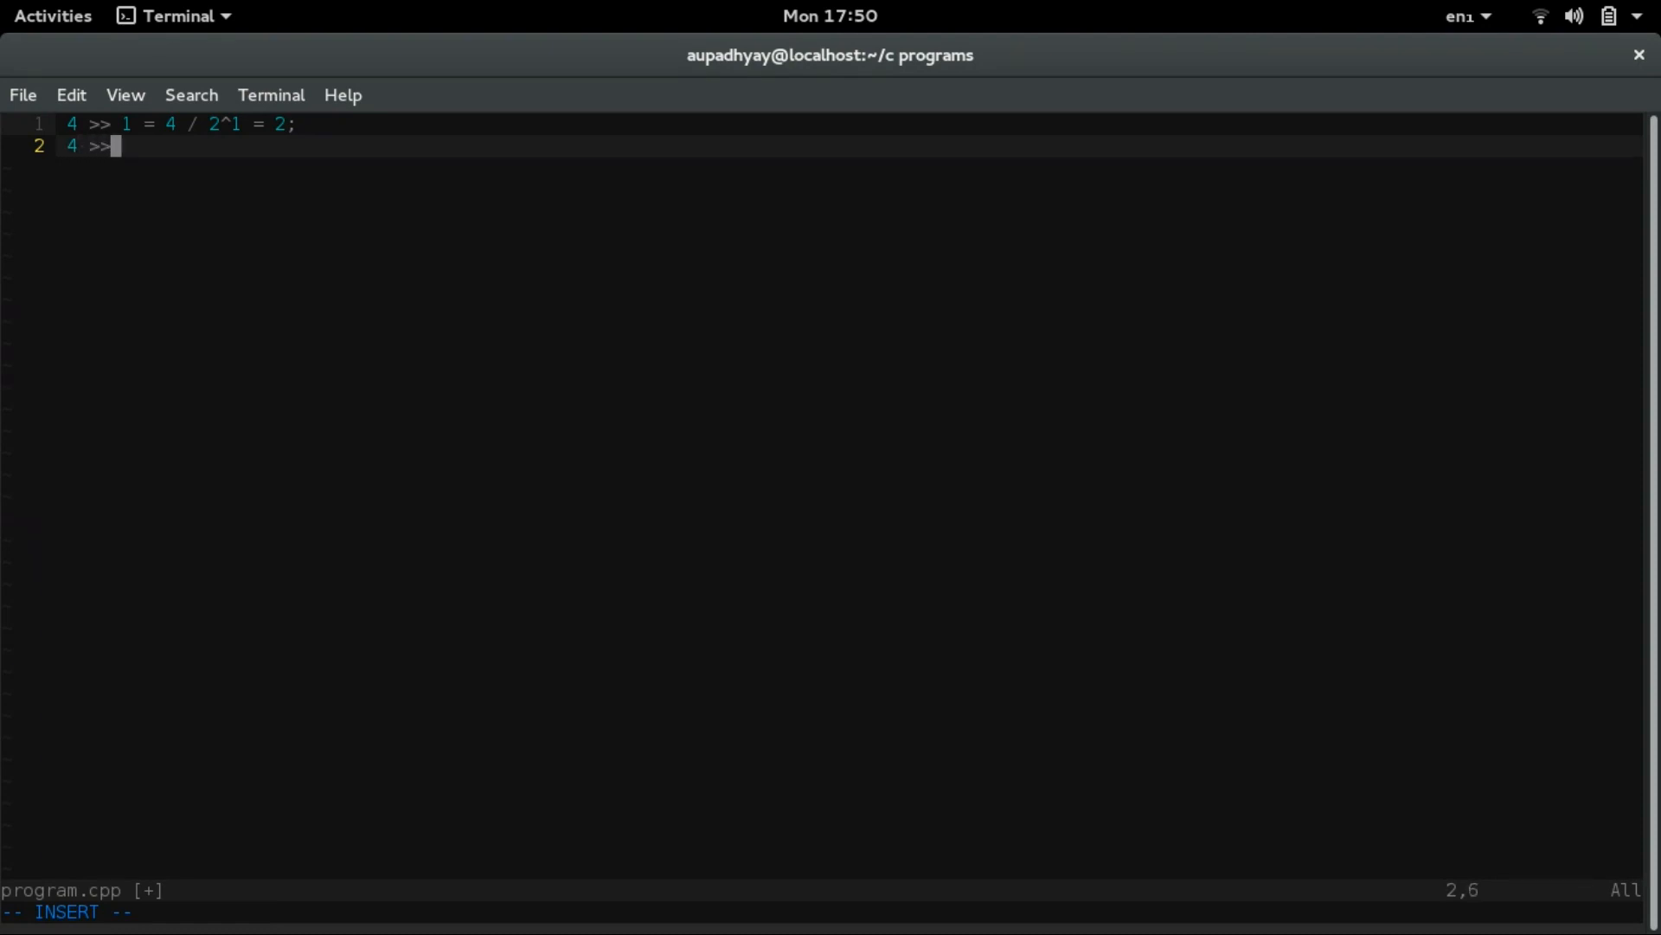
{"action": "type", "text": "2 ="}
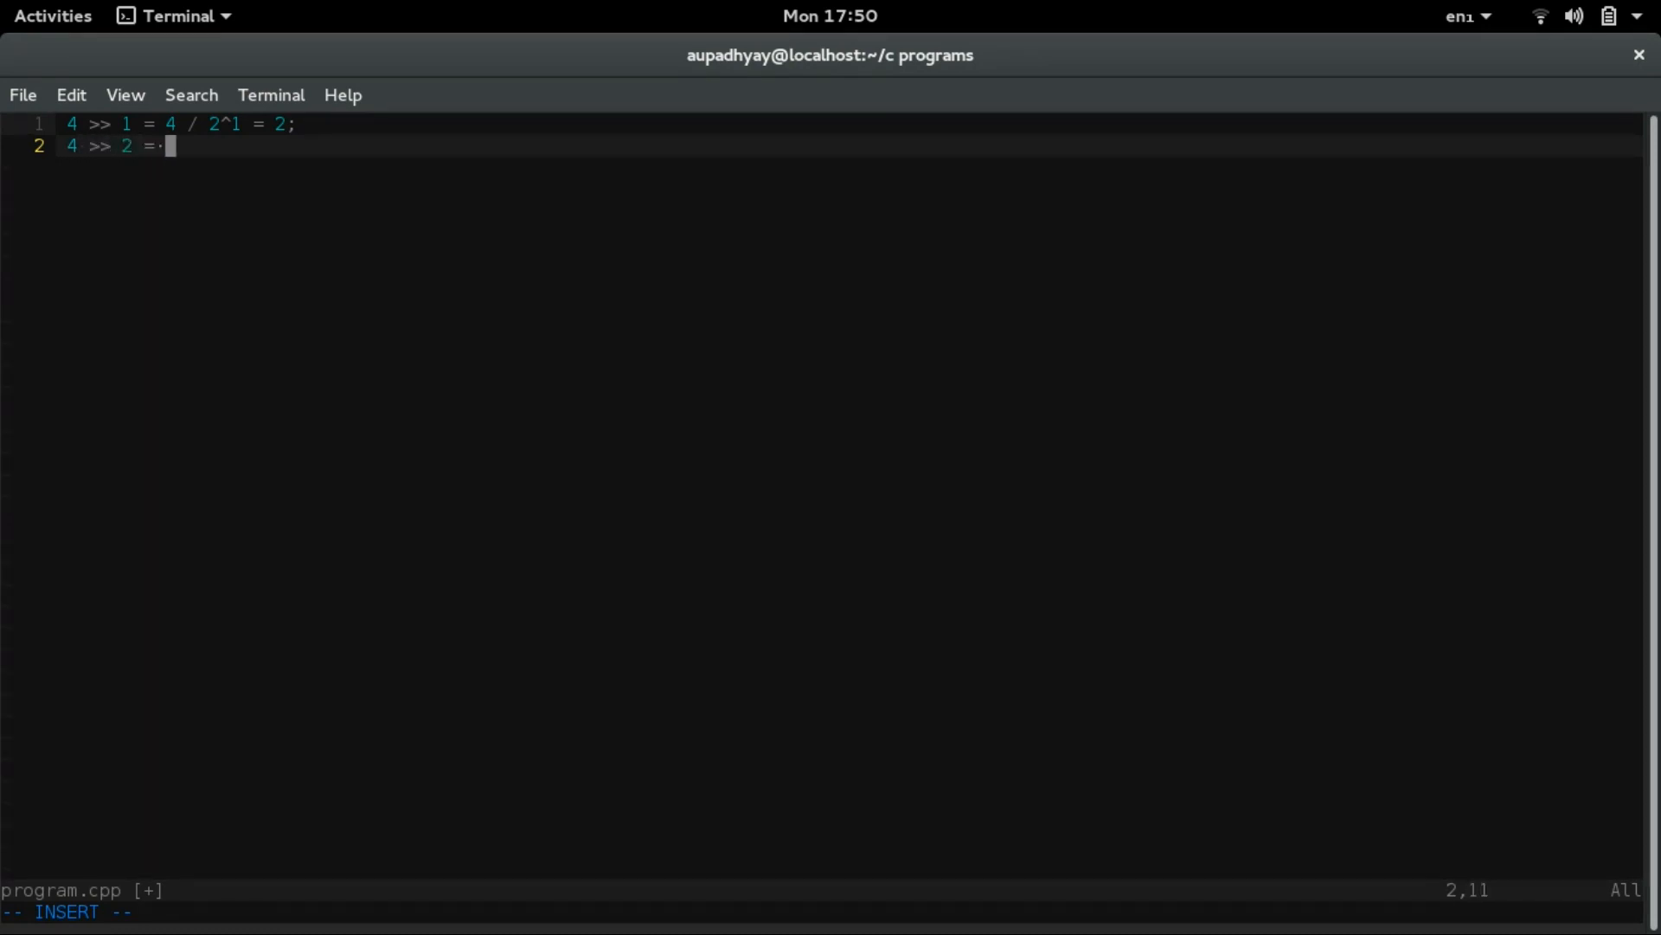
{"action": "type", "text": "1"}
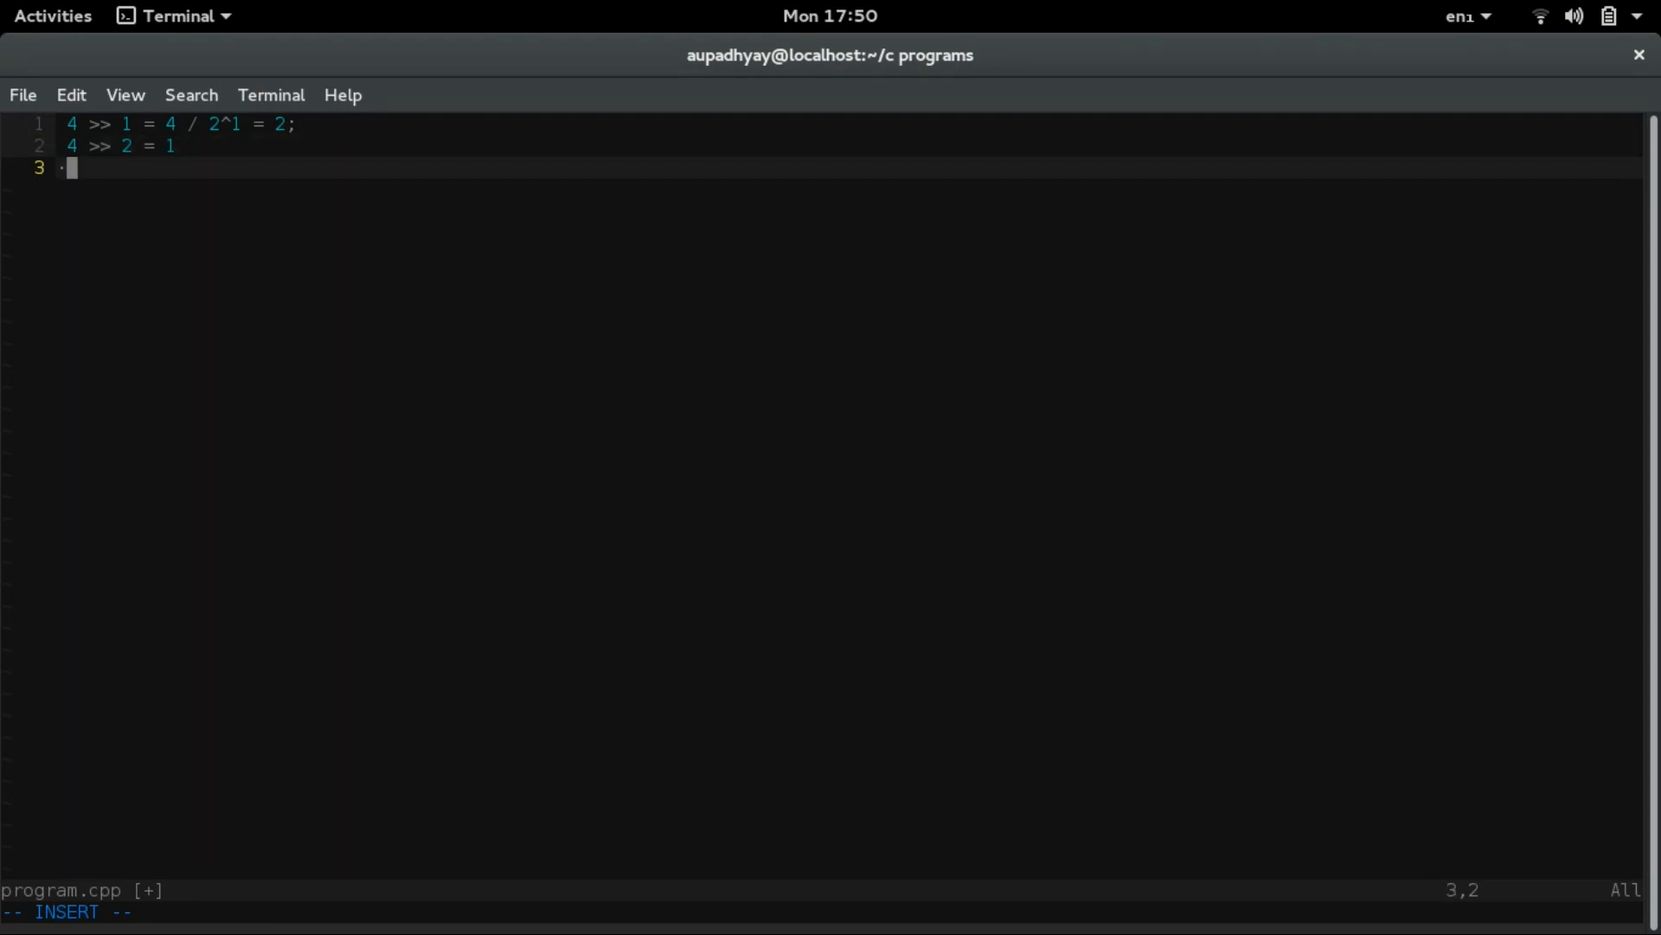
{"action": "type", "text": "4 >"}
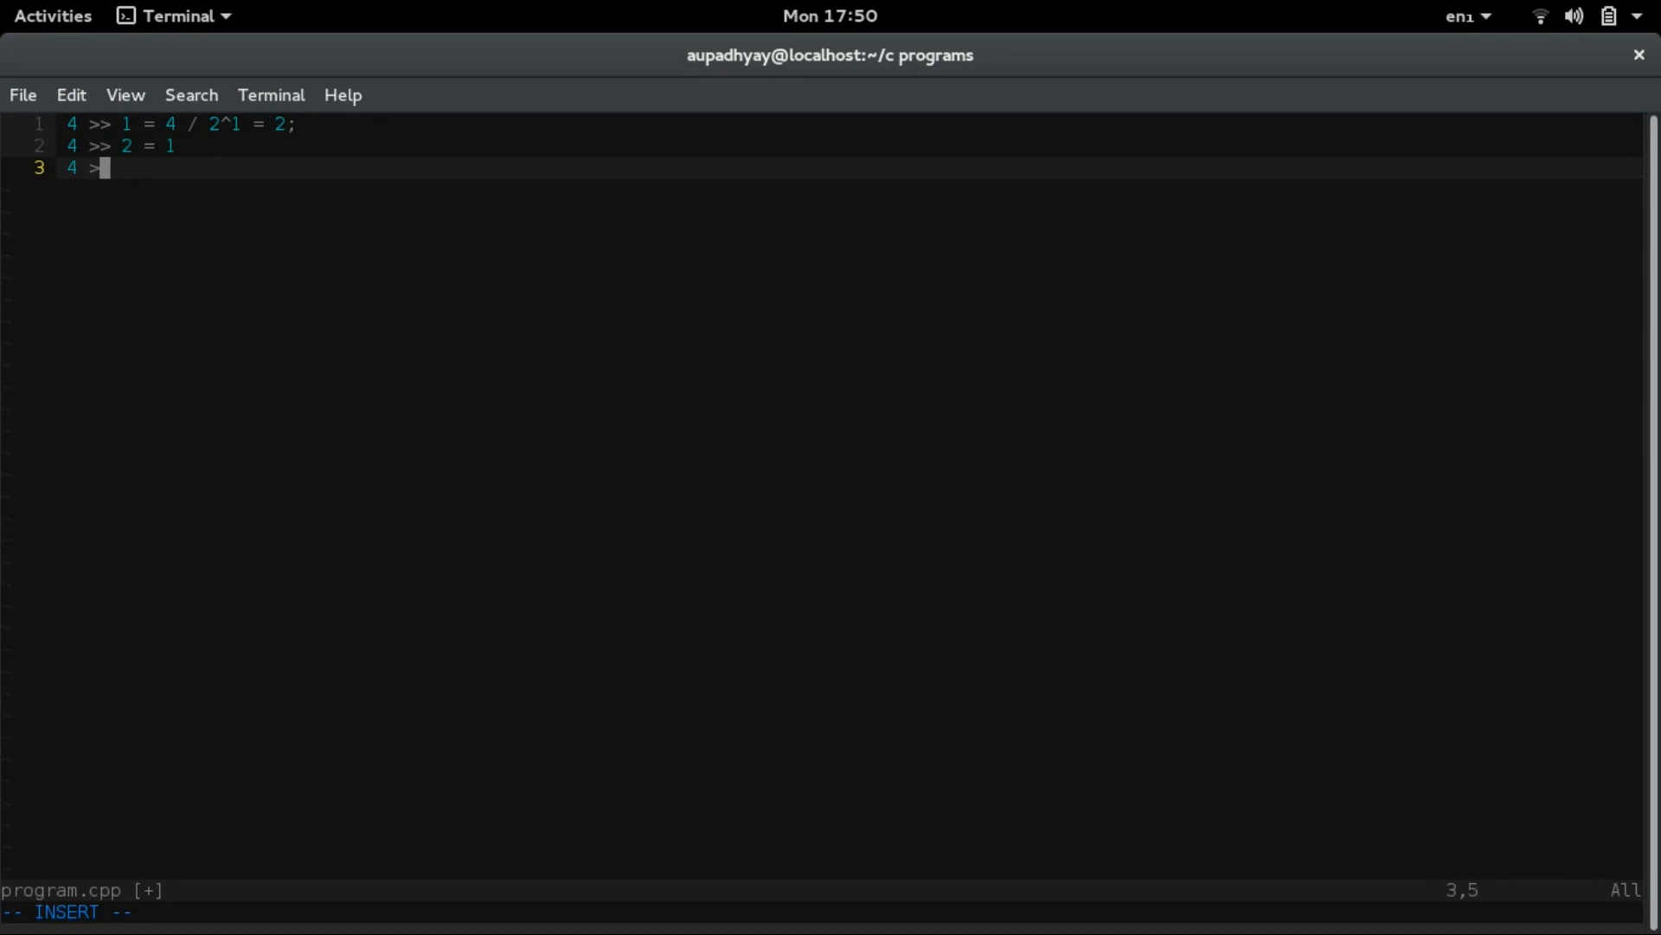
{"action": "type", "text": "> 3 ="}
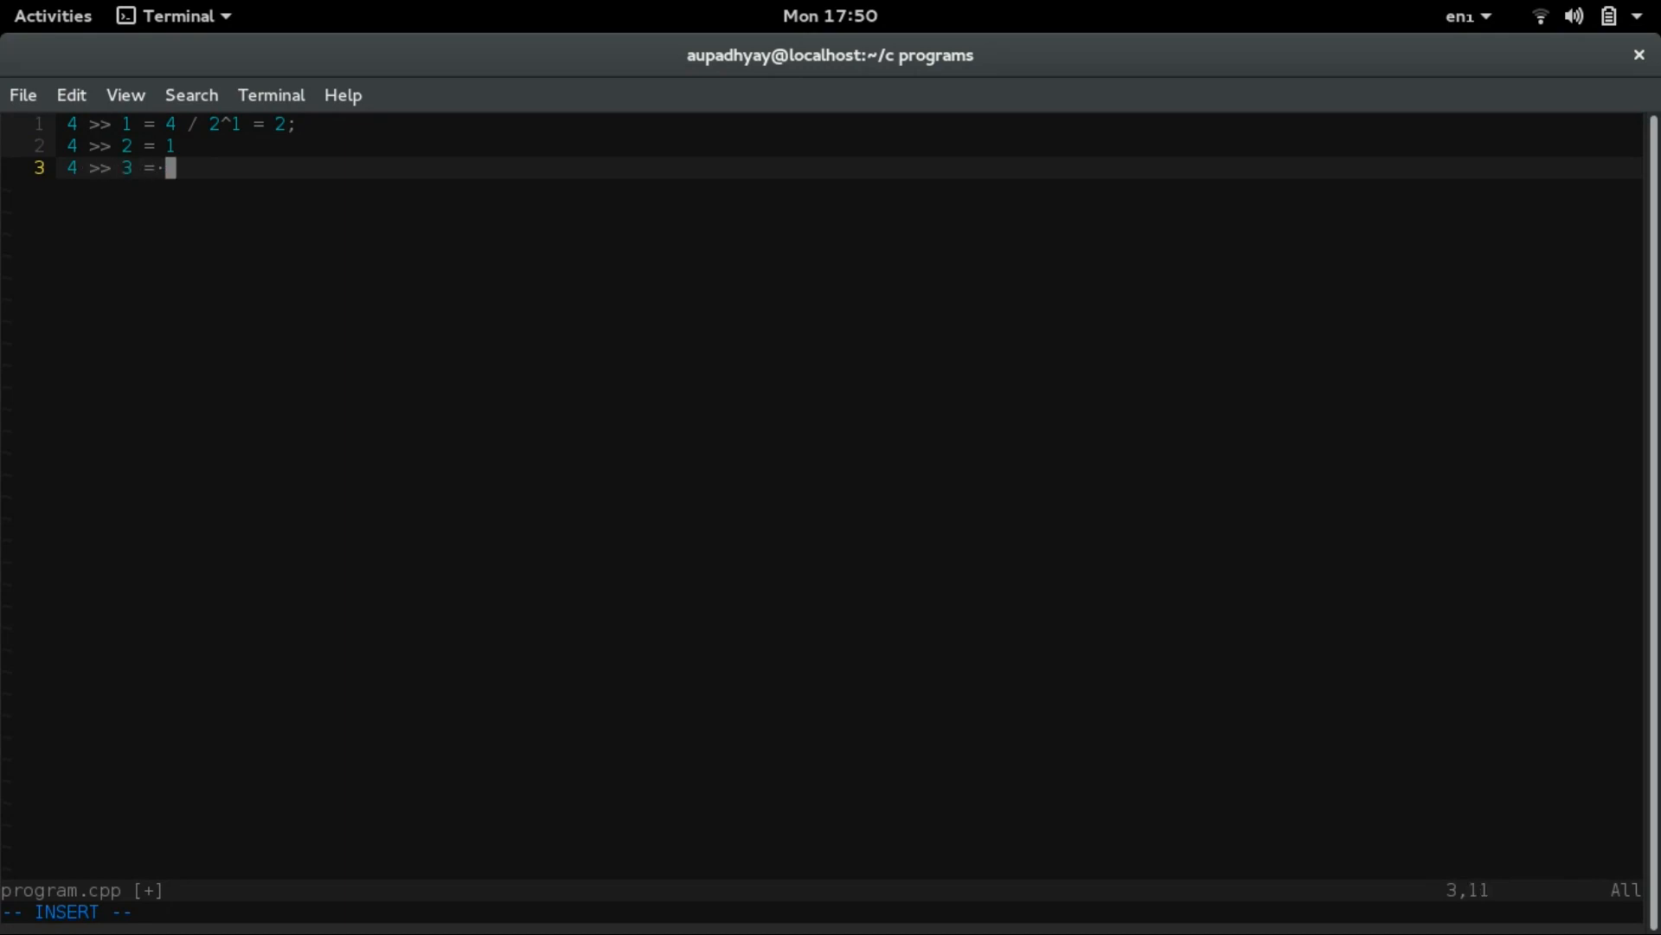
{"action": "type", "text": "0"}
{"action": "left_click", "coordinate": [846, 123]}
{"action": "type", "text": "#i"}
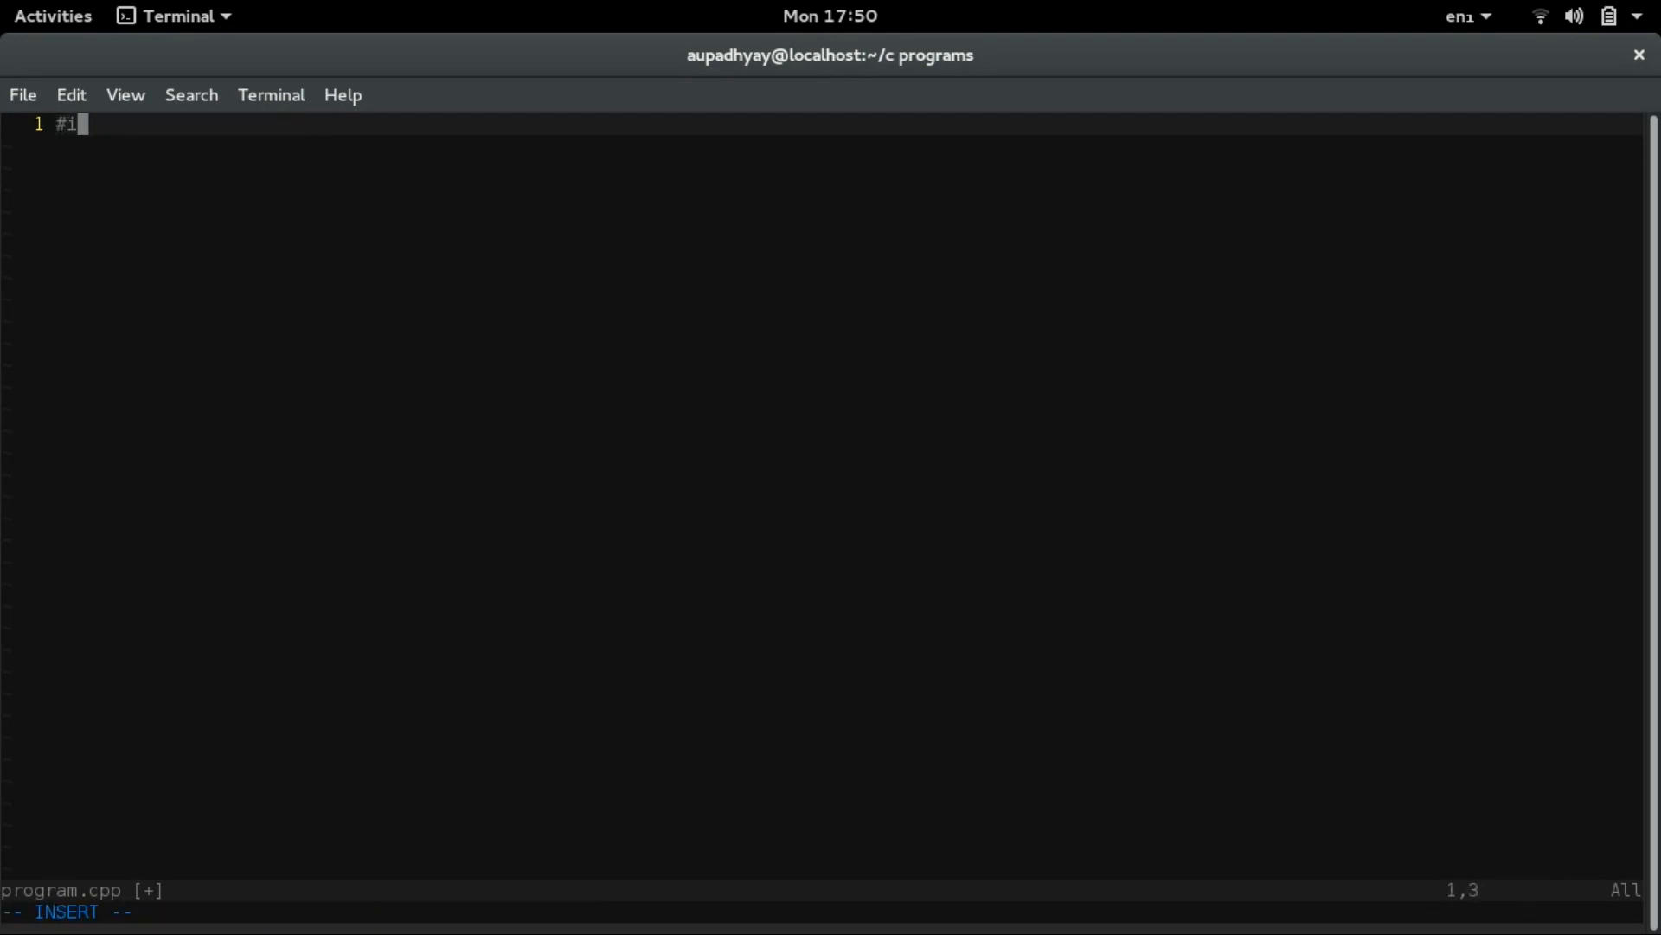
- Fix the mistyped hash line and write '#include<iostream>'
{"action": "key", "text": "BackSpace"}
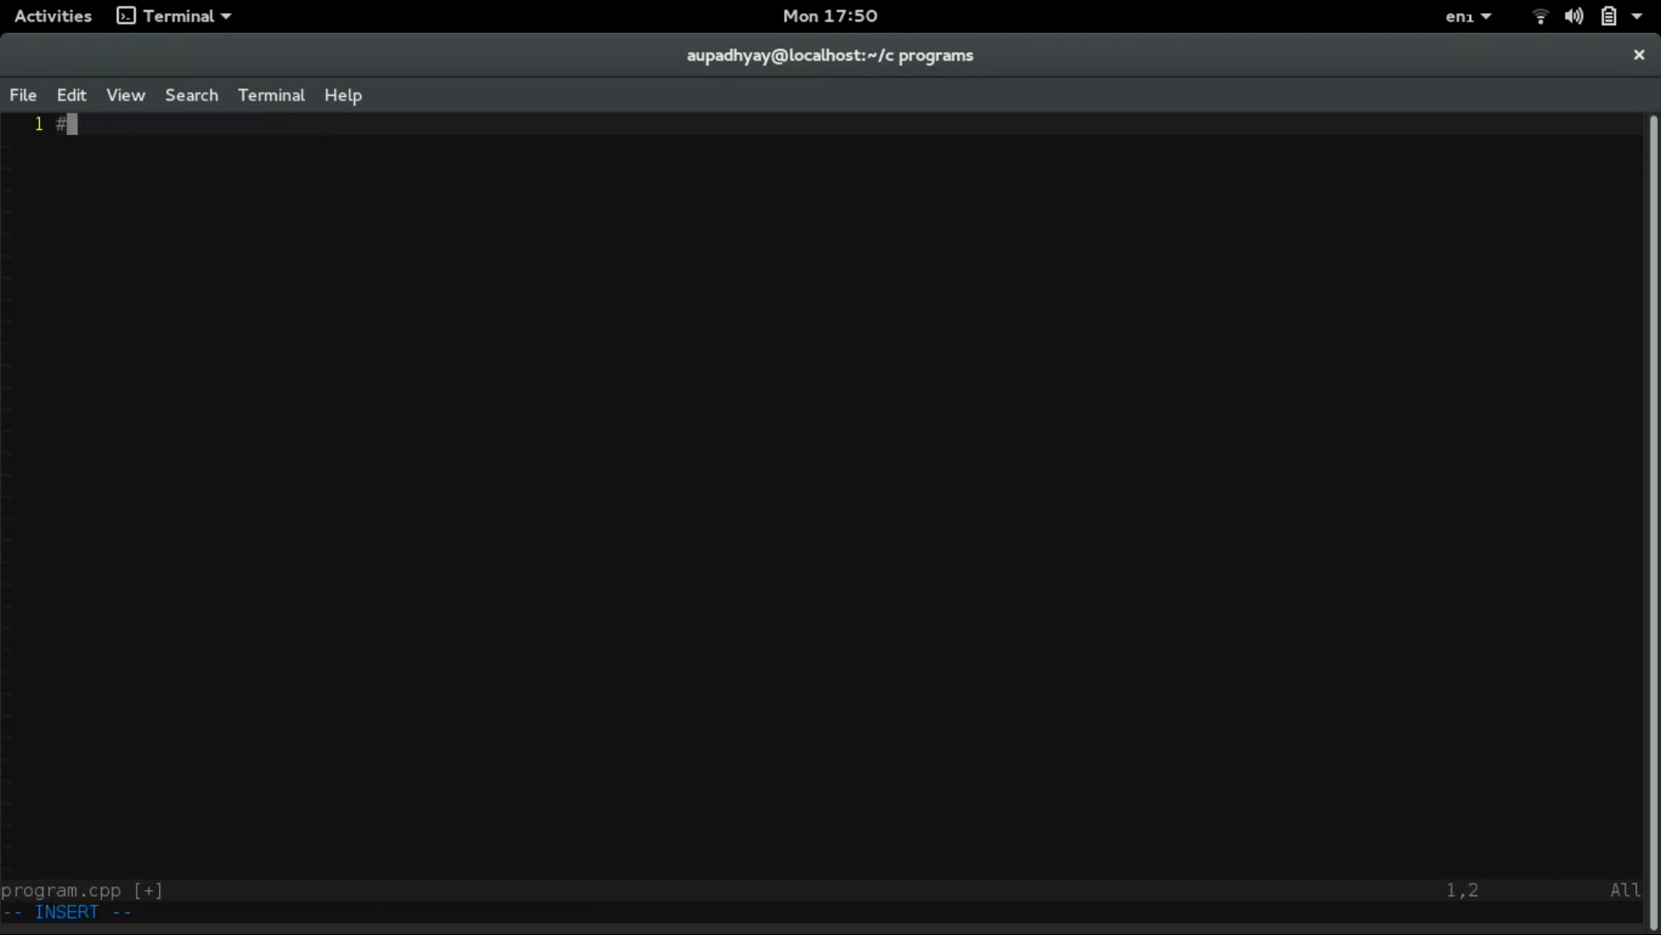
{"action": "type", "text": "includE<"}
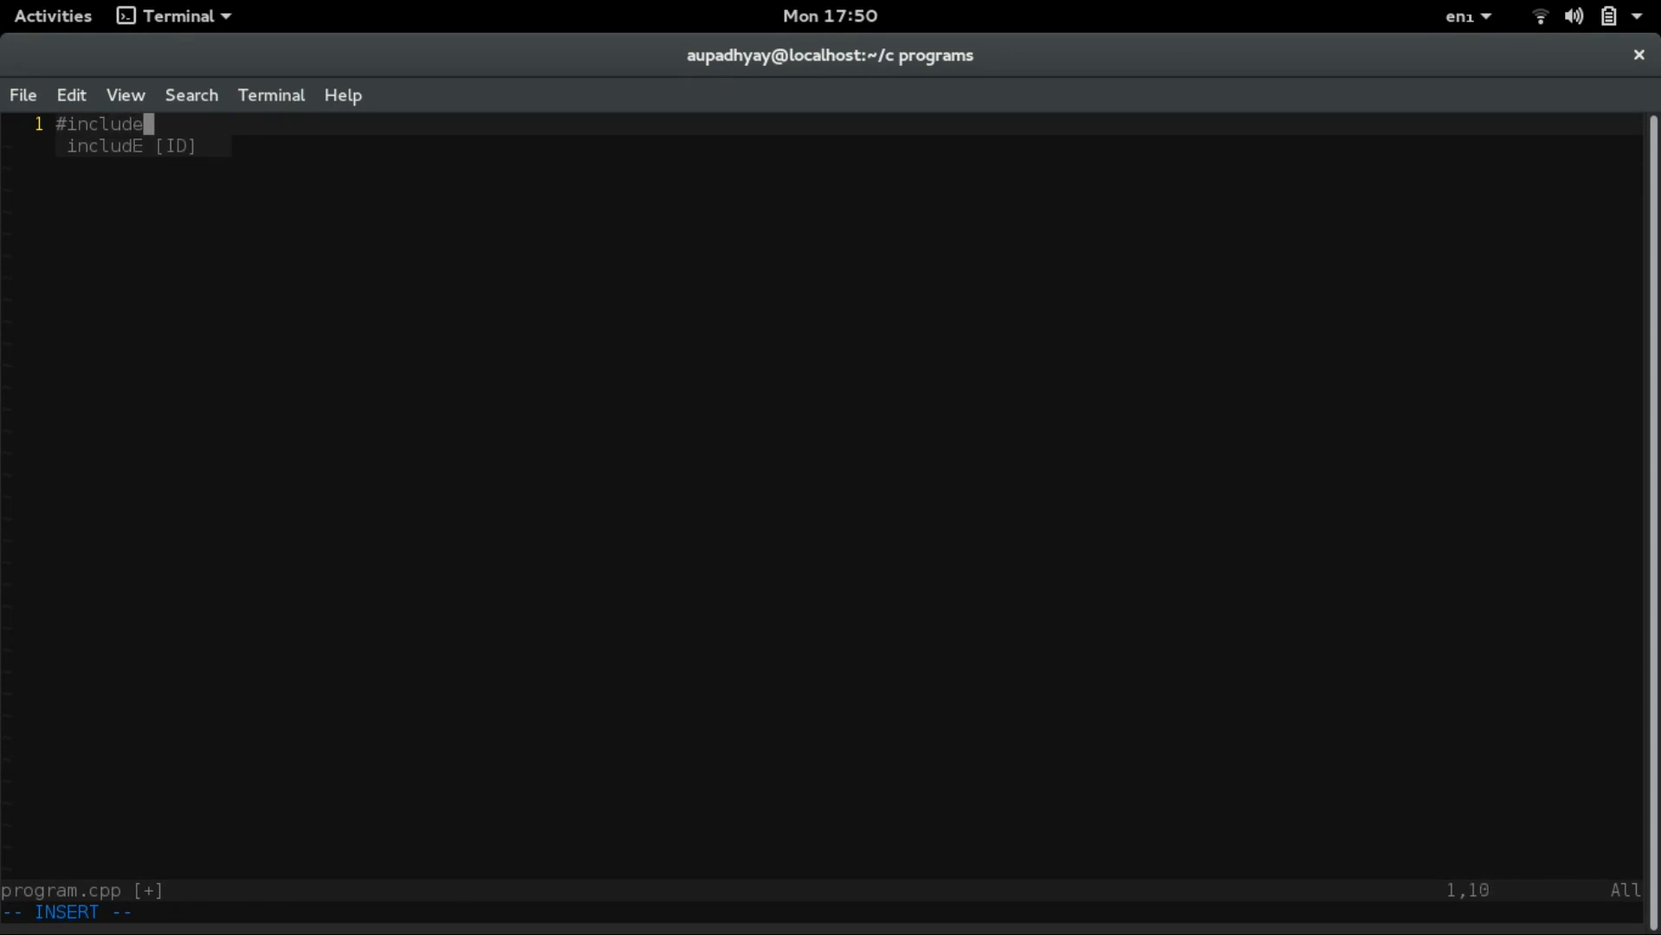
{"action": "type", "text": "<iostream>"}
{"action": "type", "text": "int main("}
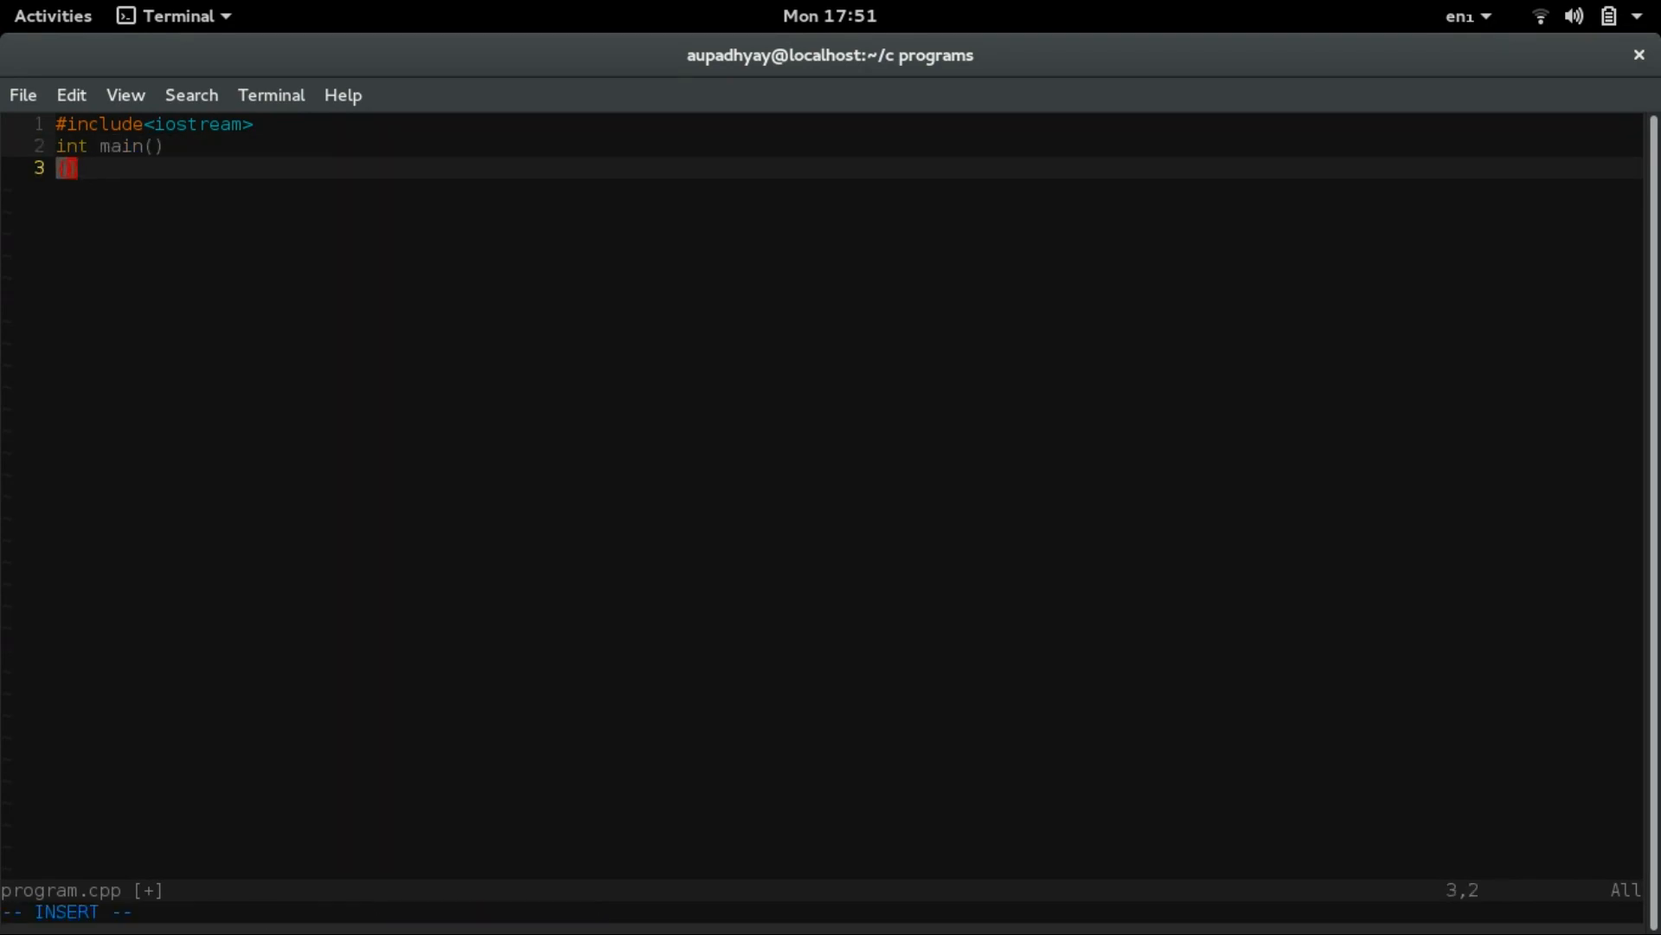
- Open main's body and declare 'int decimalNumber, var;'
{"action": "type", "text": "{"}
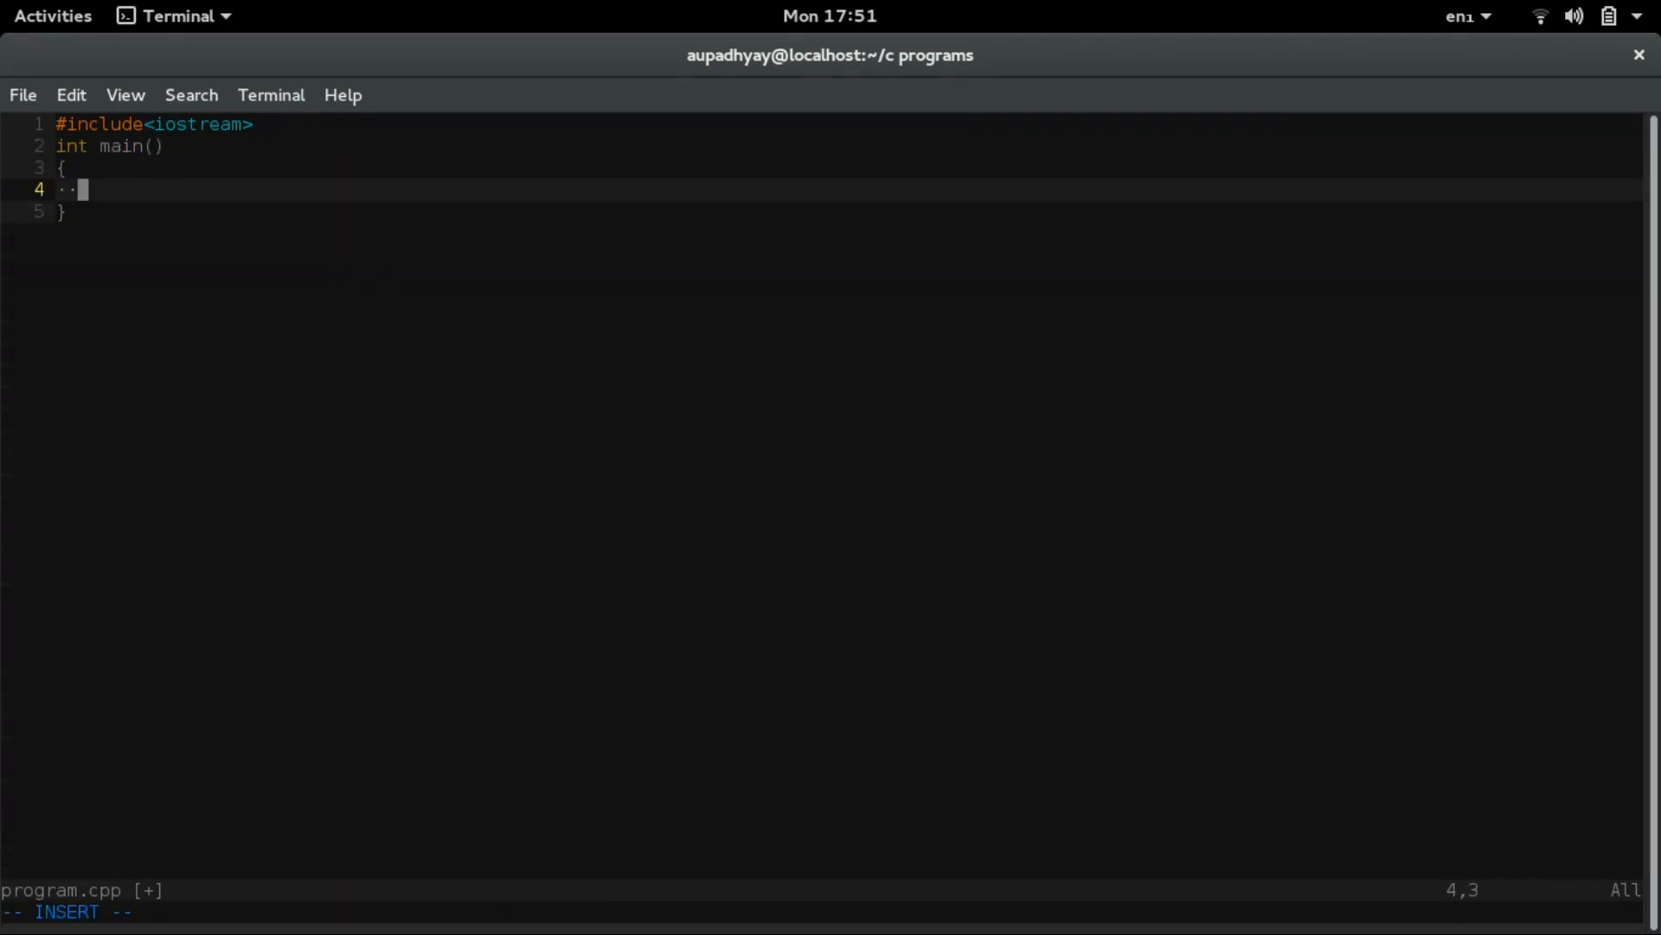
{"action": "type", "text": "int de"}
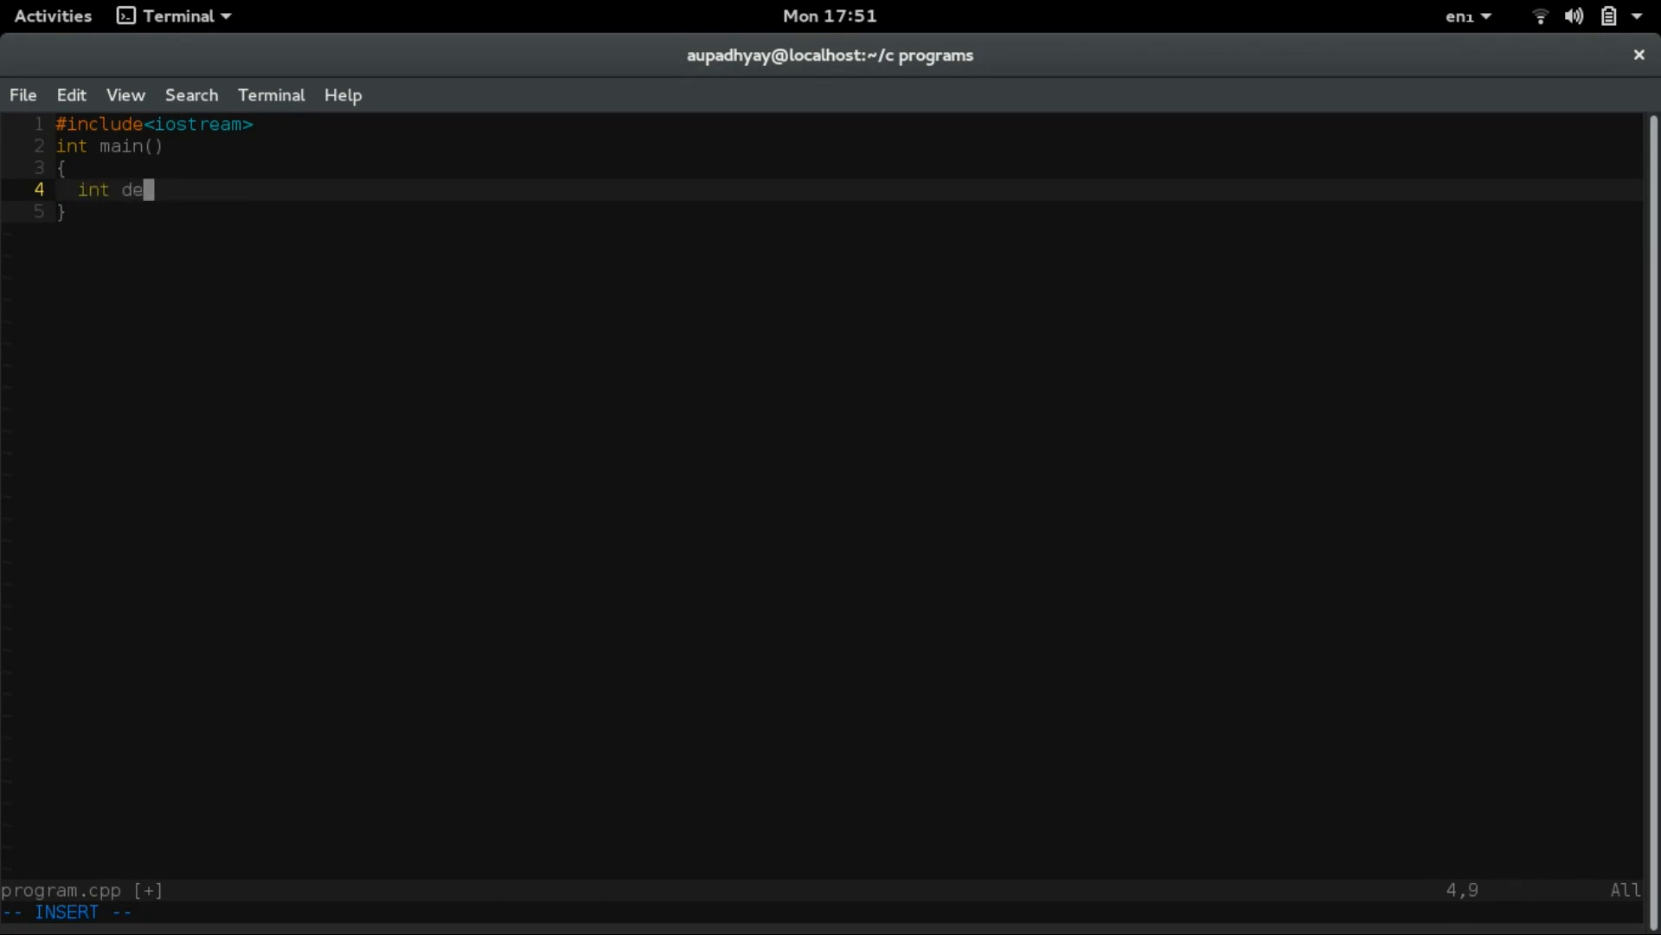
{"action": "type", "text": "cimal"}
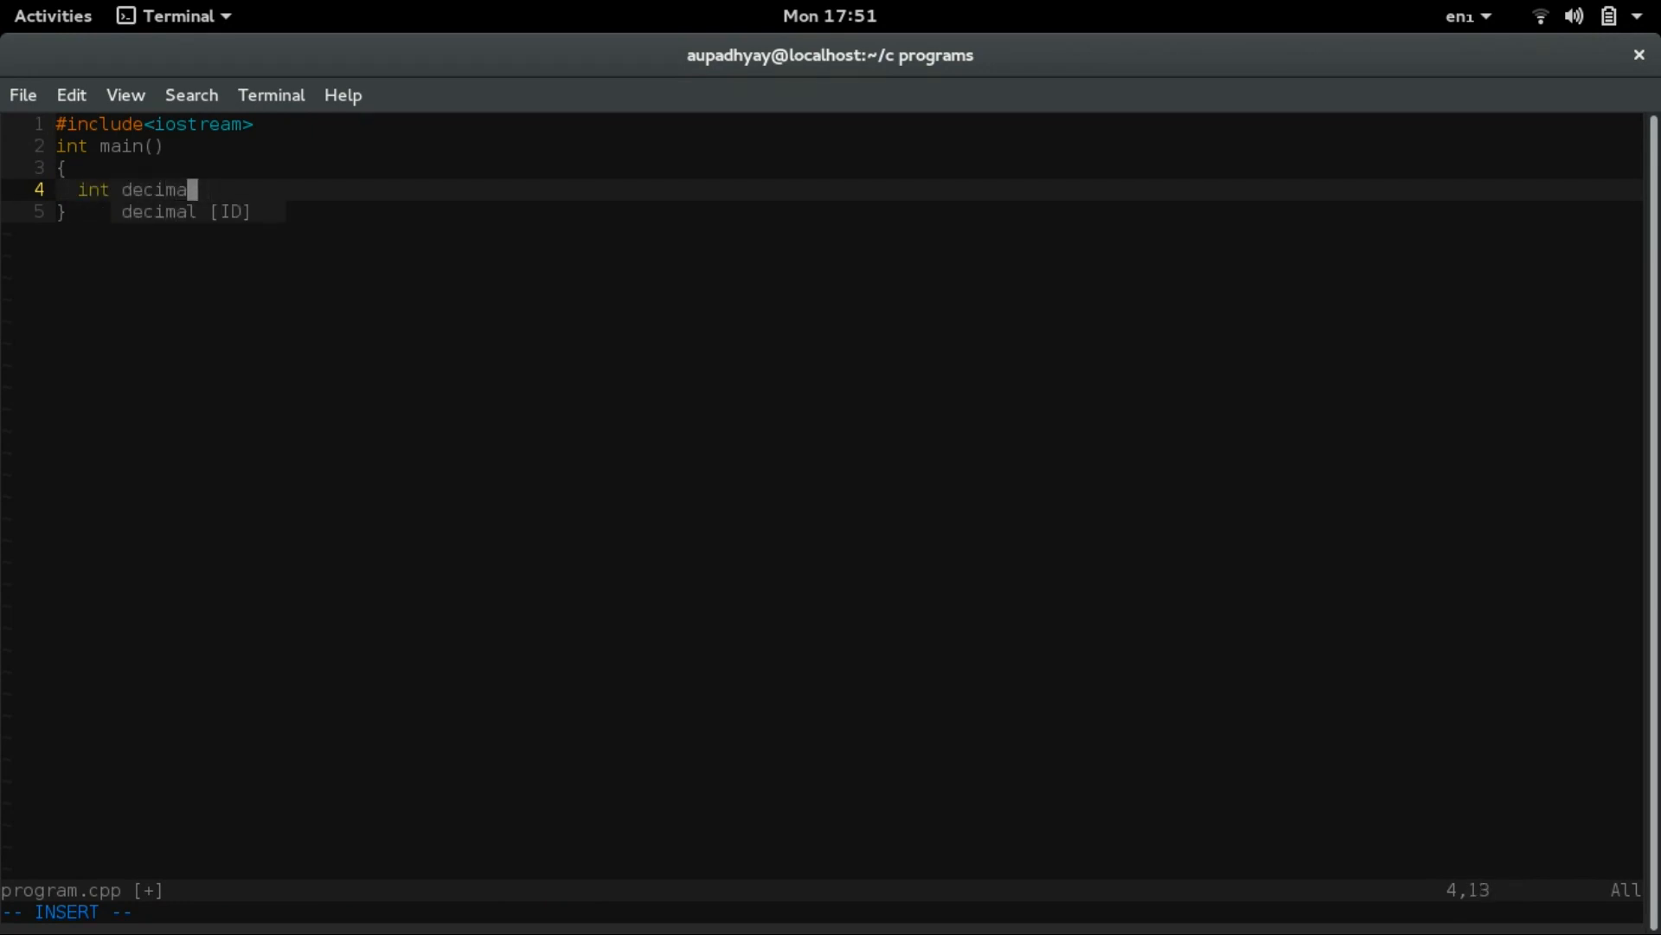
{"action": "type", "text": "lN"}
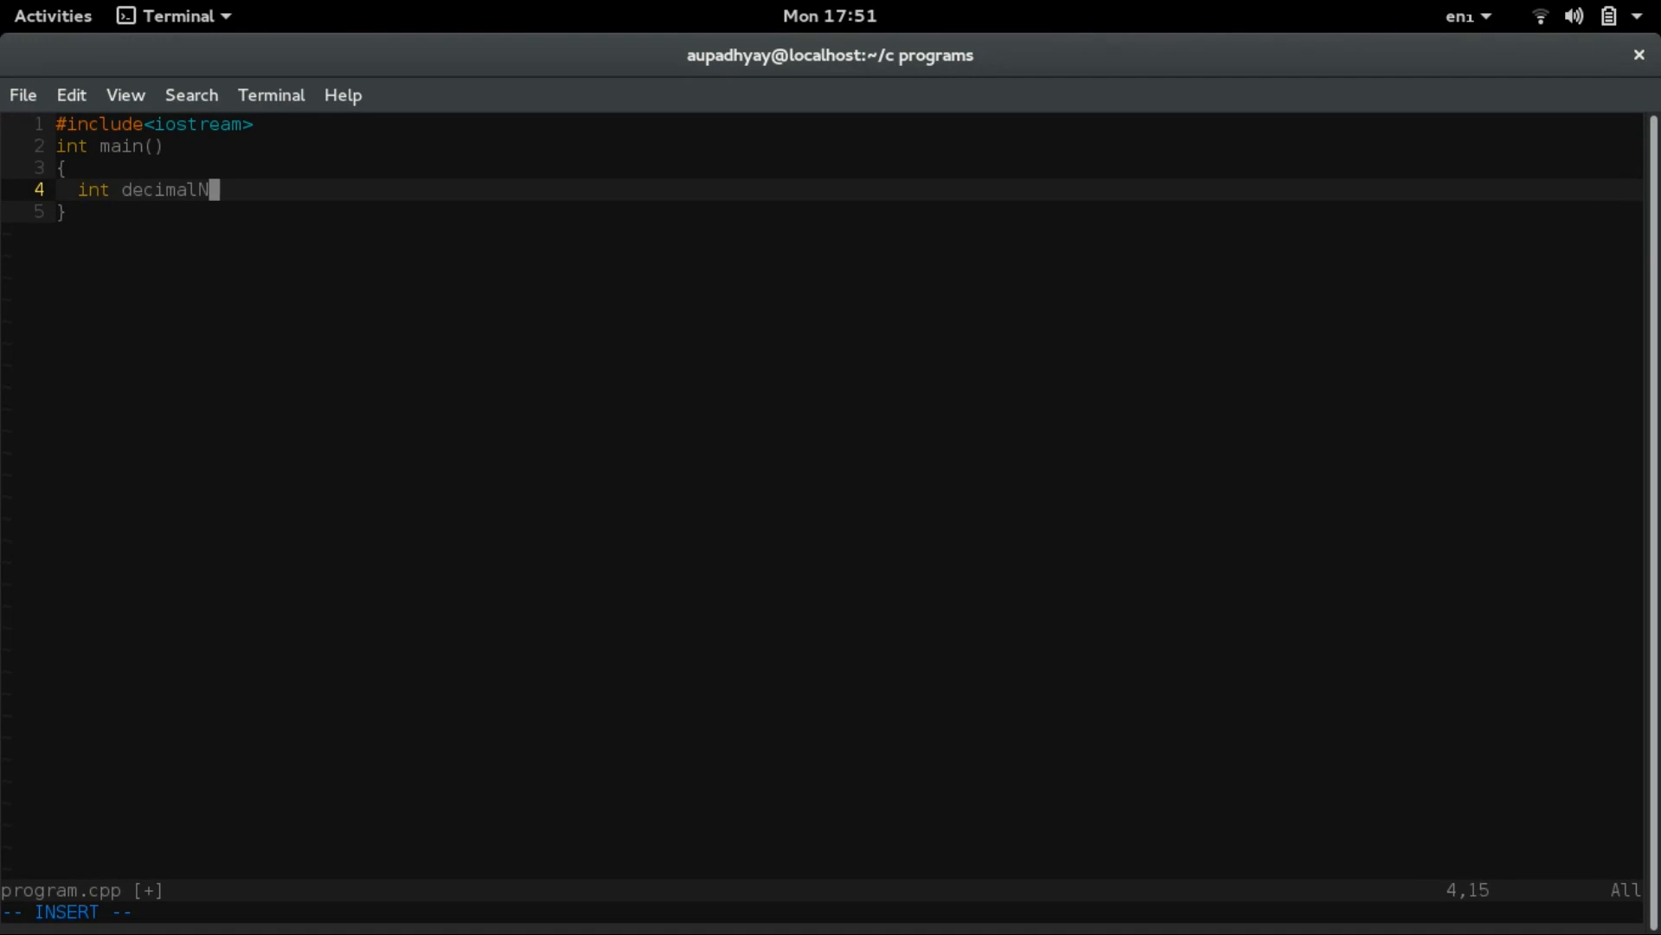
{"action": "type", "text": "umbers"}
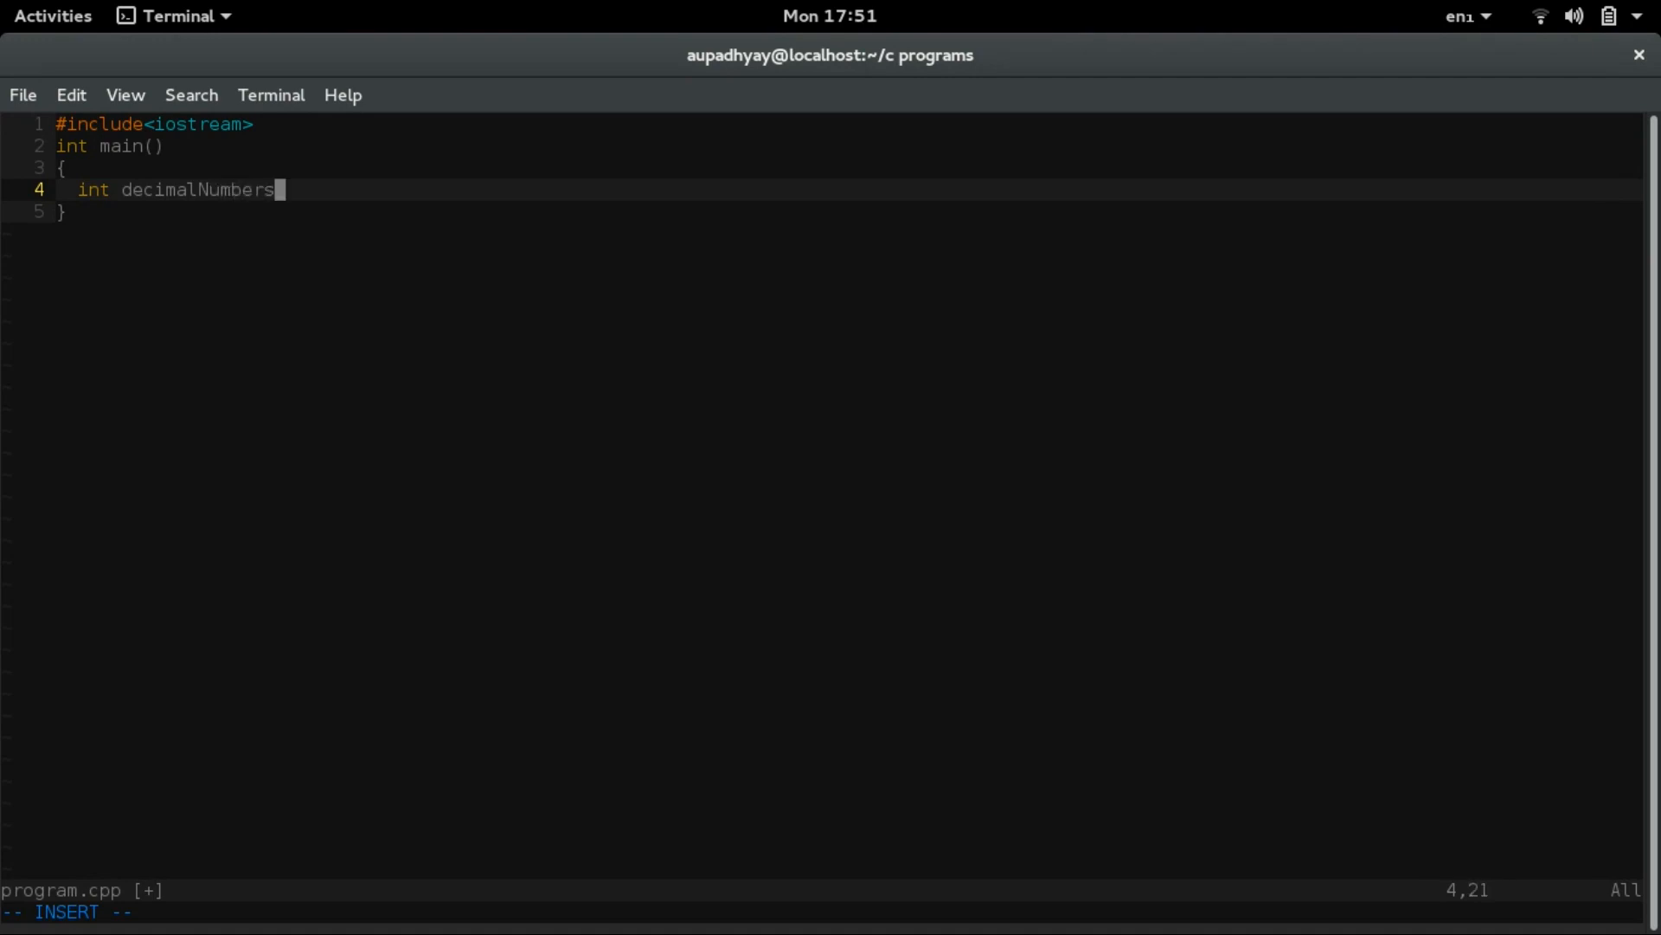
{"action": "type", "text": ", var;"}
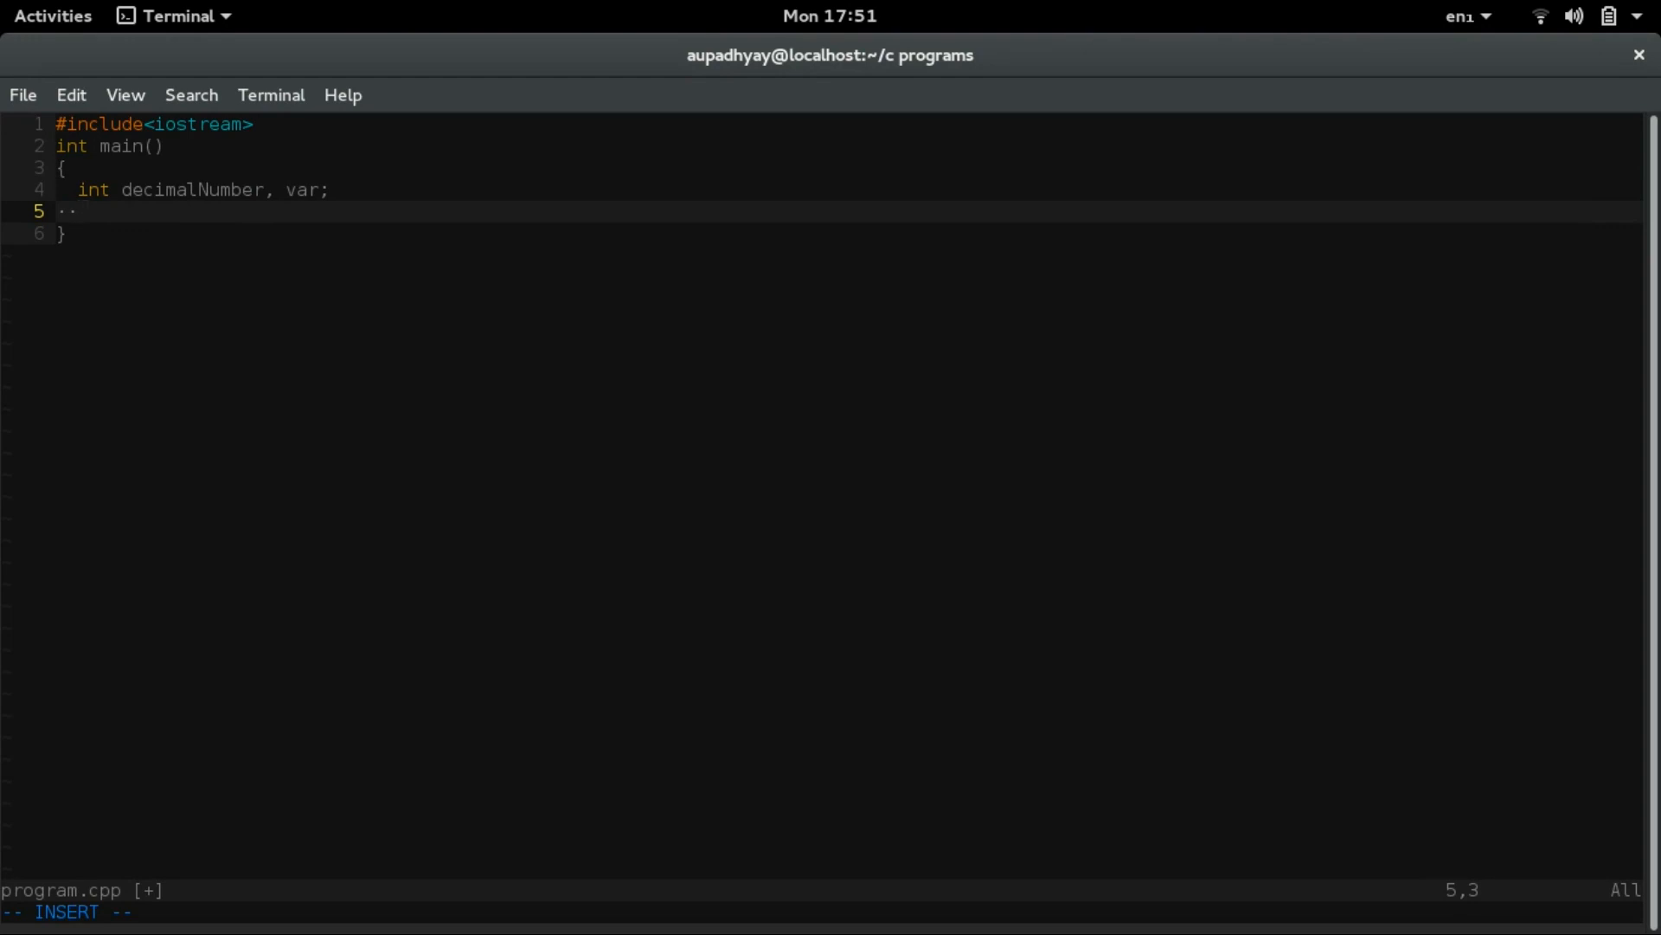
- Print the '\n Enter the Number :' prompt and read decimalNumber with std::cin
{"action": "type", "text": "std::cou"}
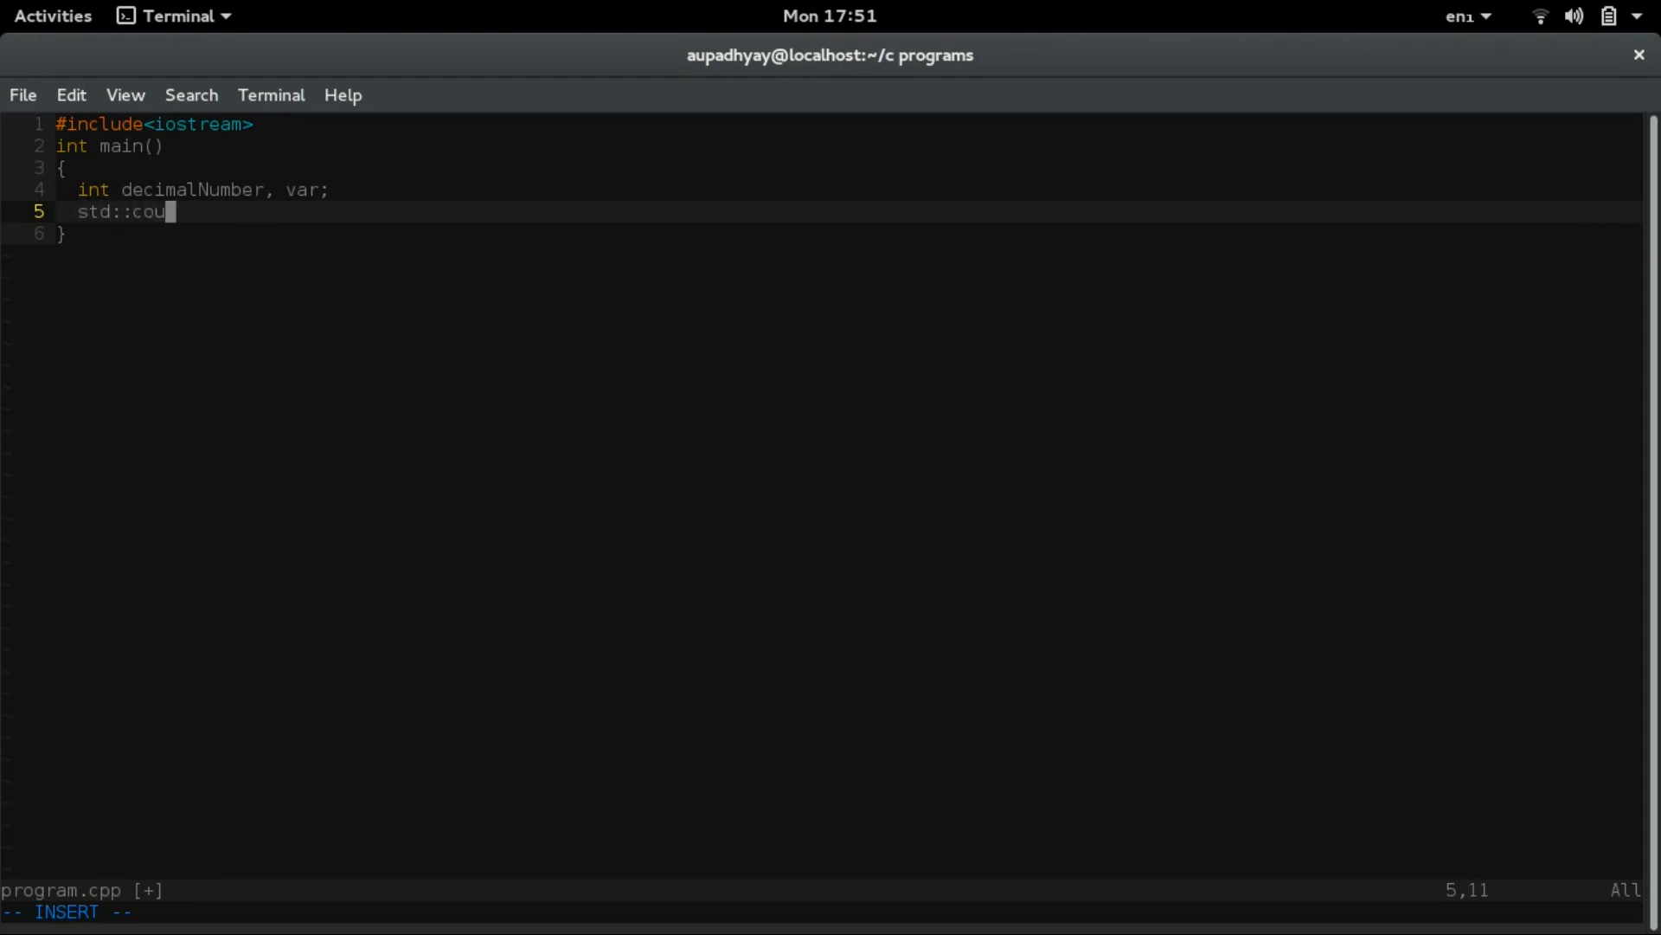
{"action": "type", "text": "t<<\"\";"}
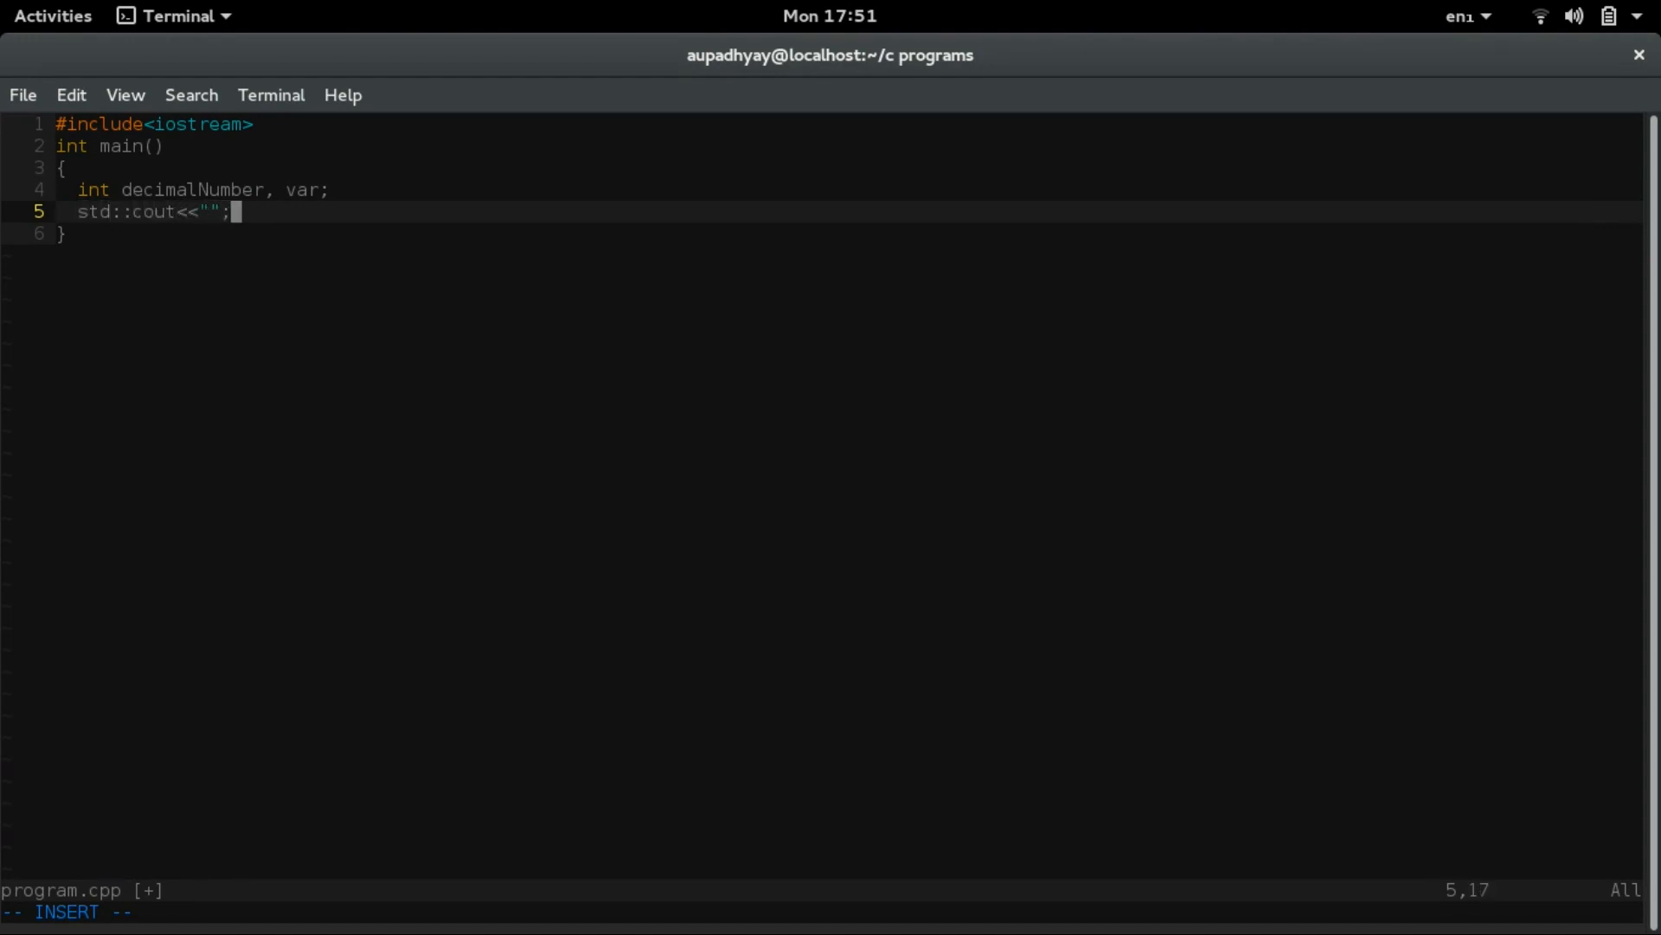
{"action": "type", "text": "\\"}
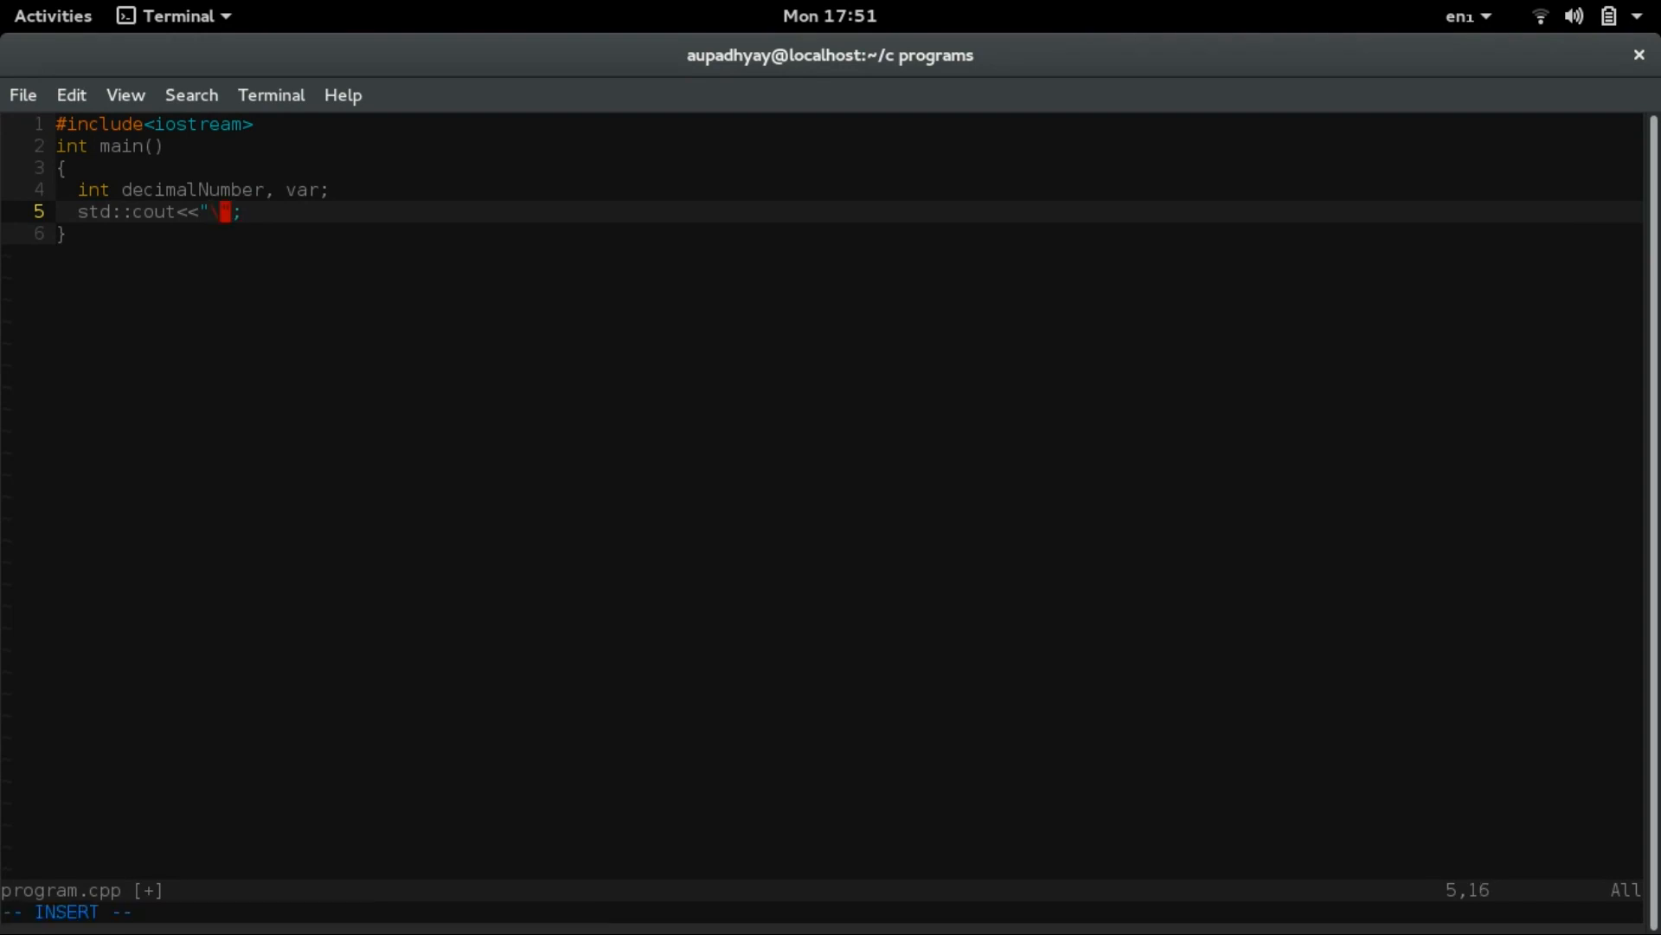
{"action": "type", "text": "n Enter the decimal"}
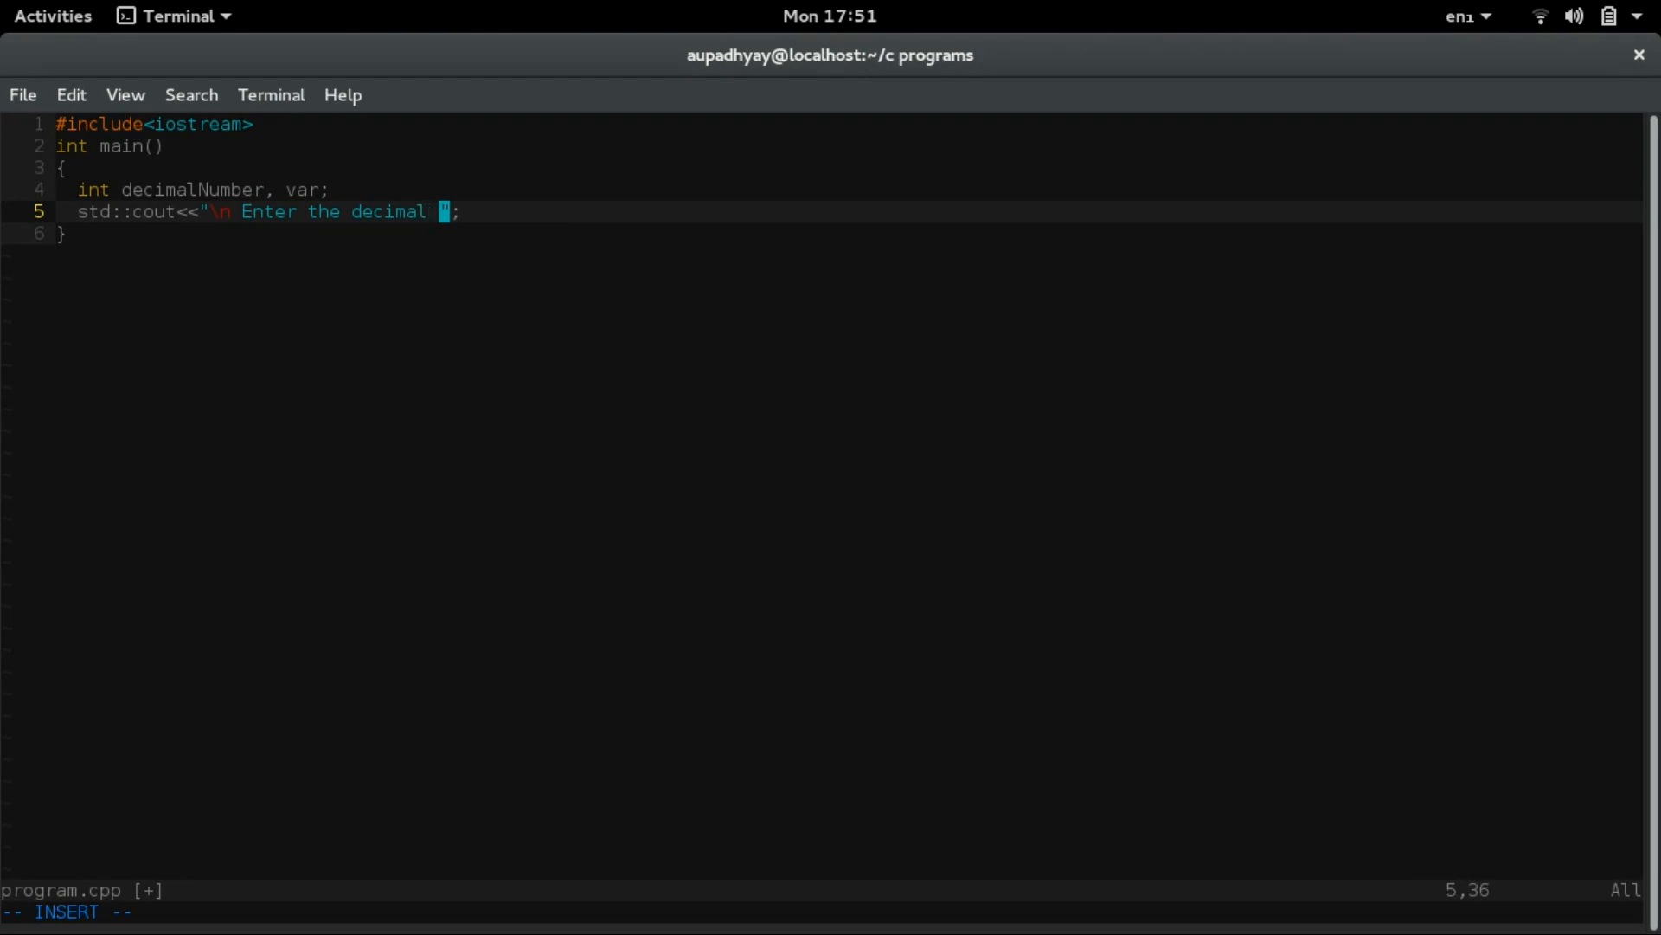
{"action": "type", "text": "Number :"}
{"action": "type", "text": "std"}
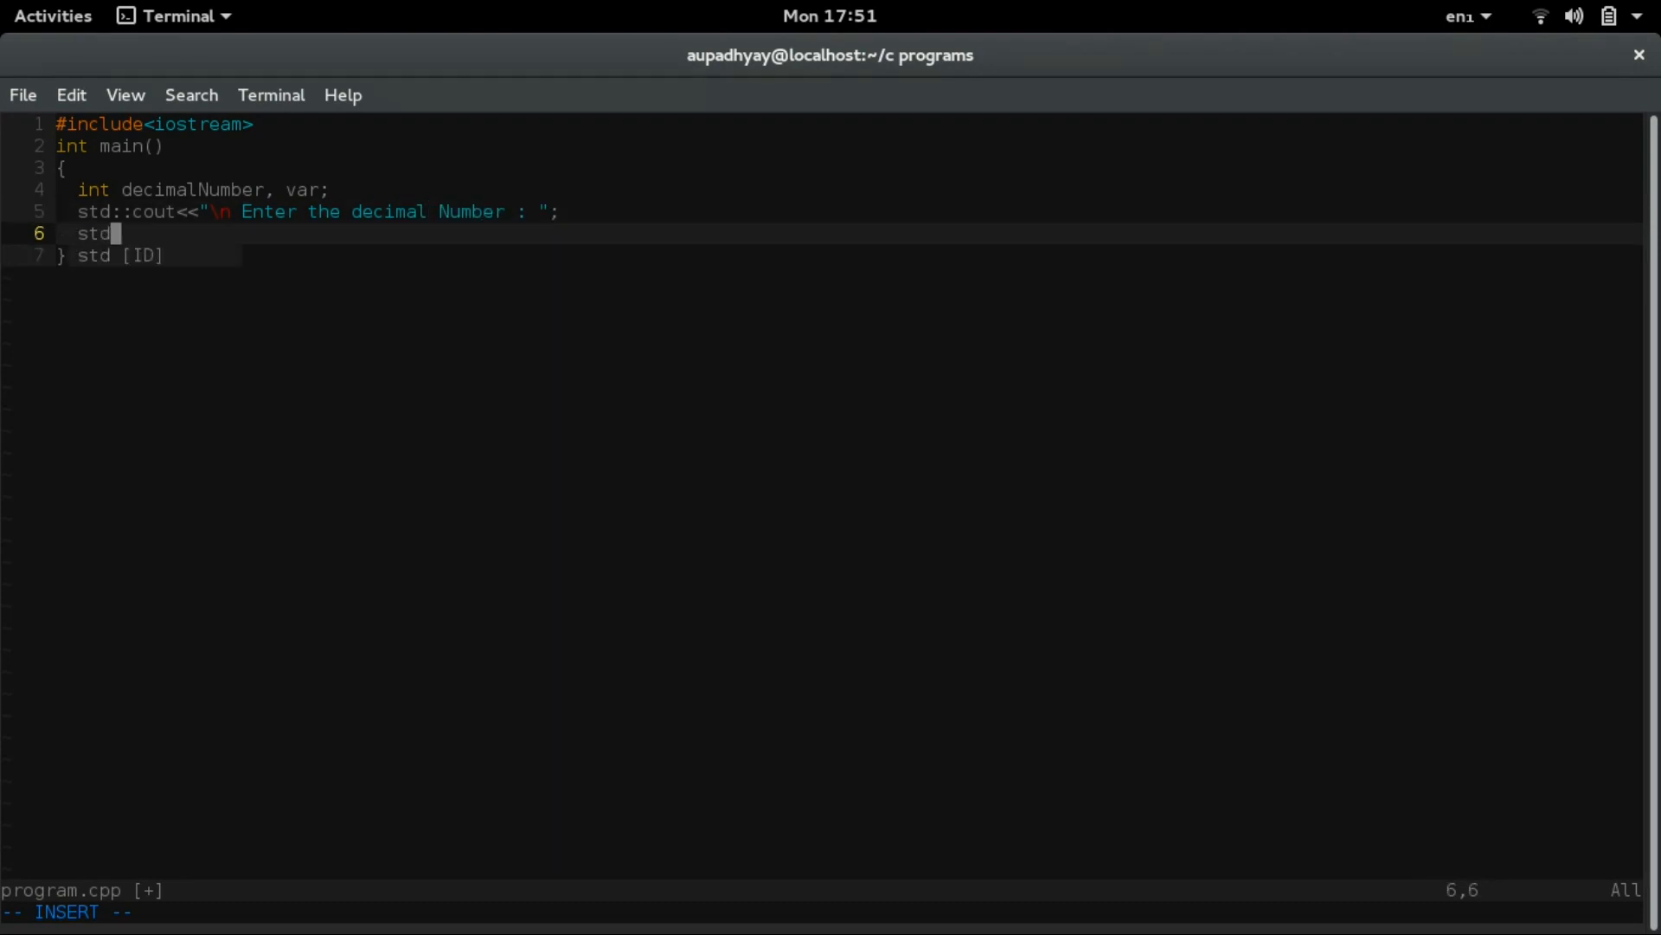
{"action": "type", "text": "::cin>>decimalNumber;"}
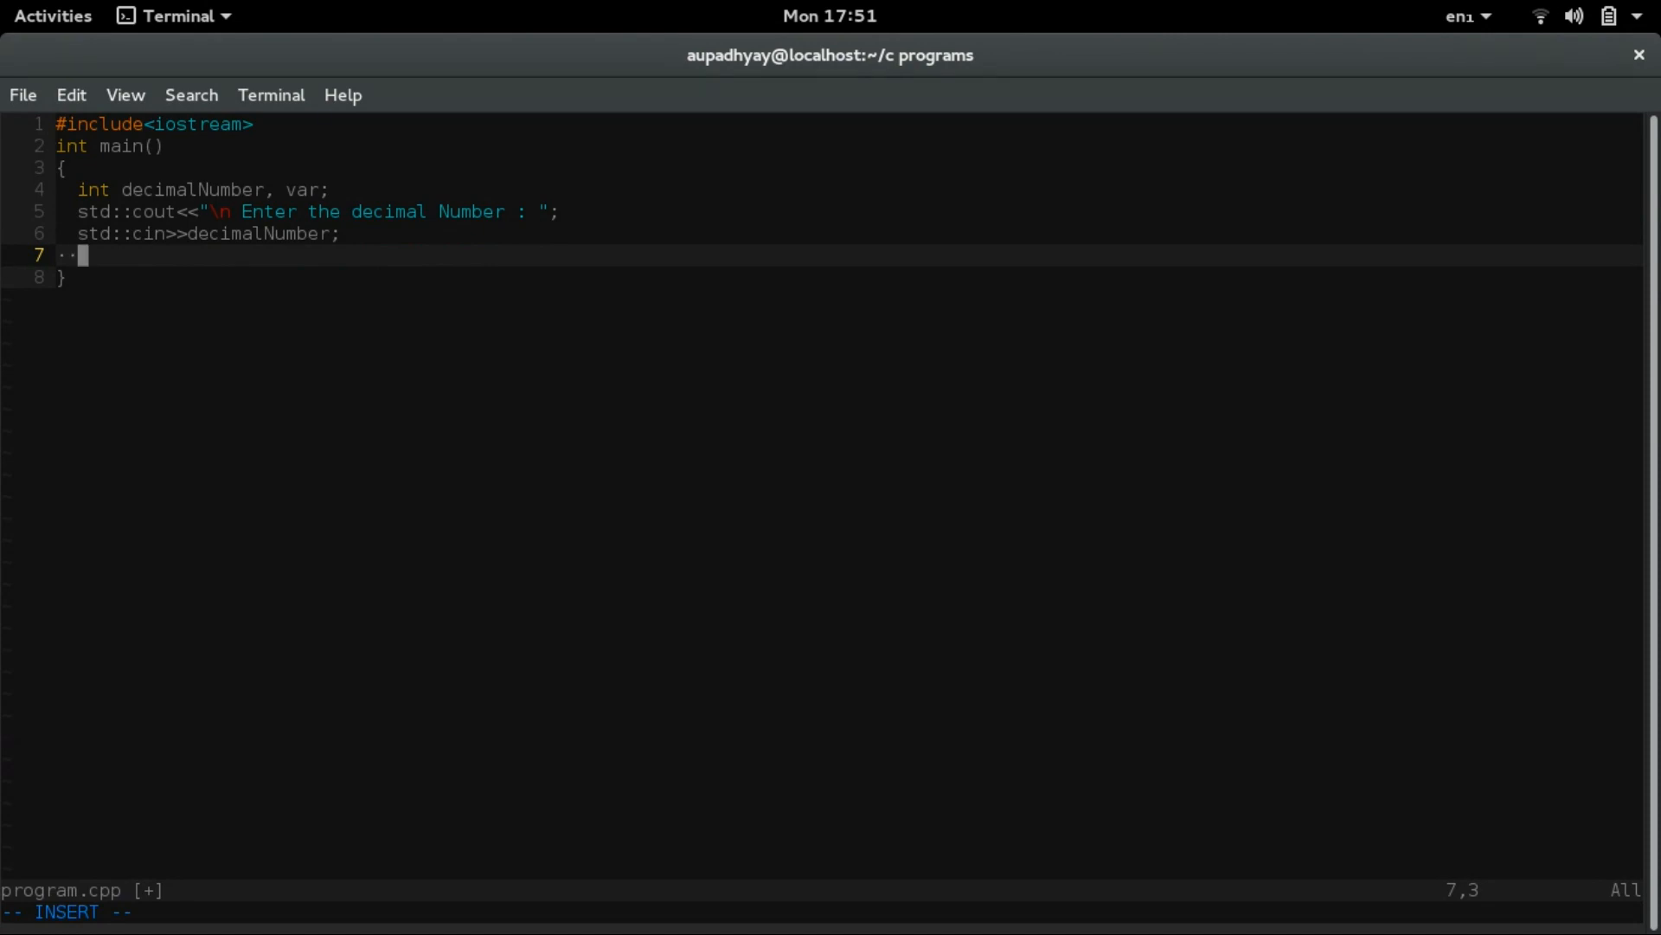
- Print the heading '\n The binary equivalent of ... is :' with std::cout
{"action": "type", "text": "std::"}
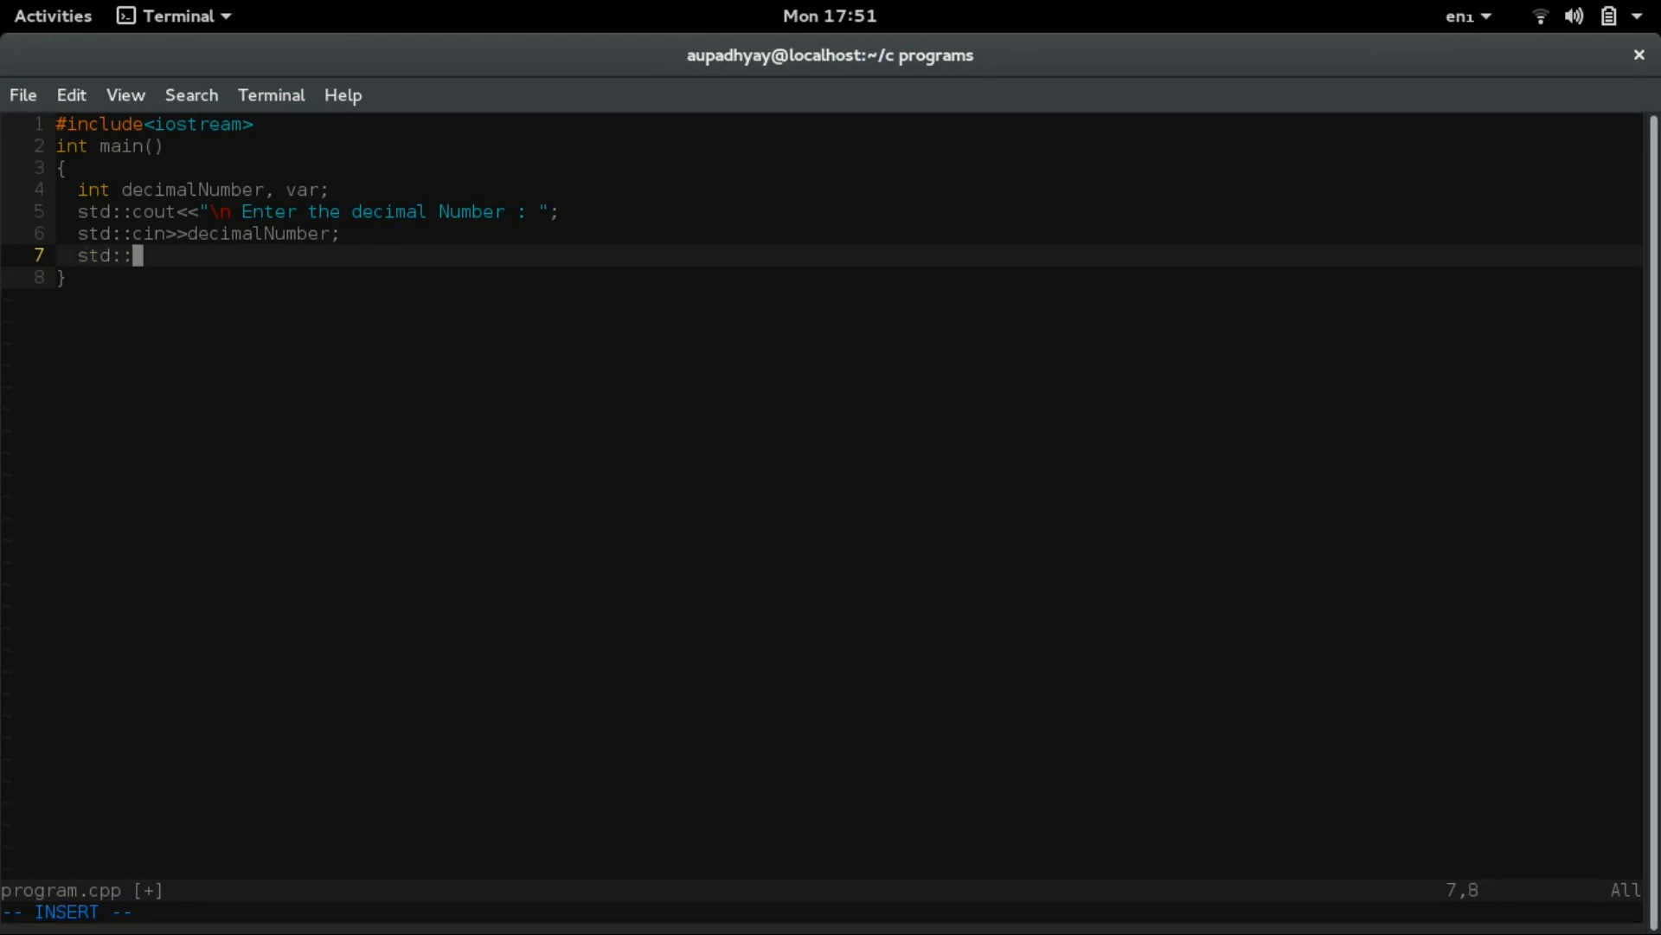
{"action": "type", "text": "cout<<\"\";"}
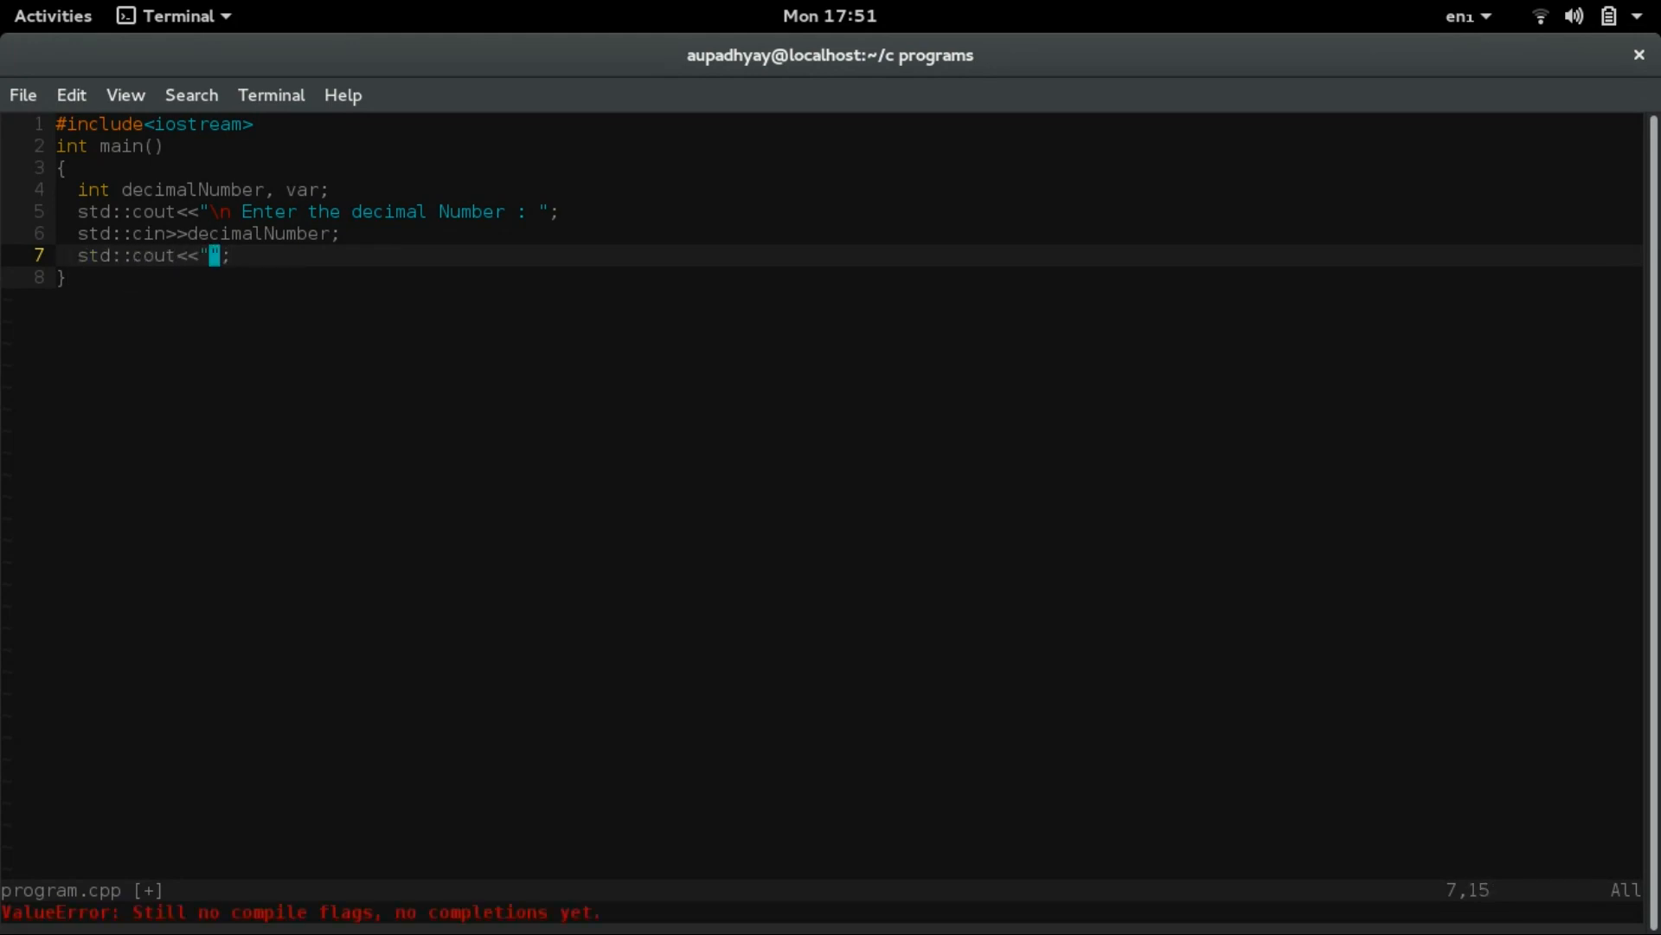
{"action": "type", "text": "\\n The"}
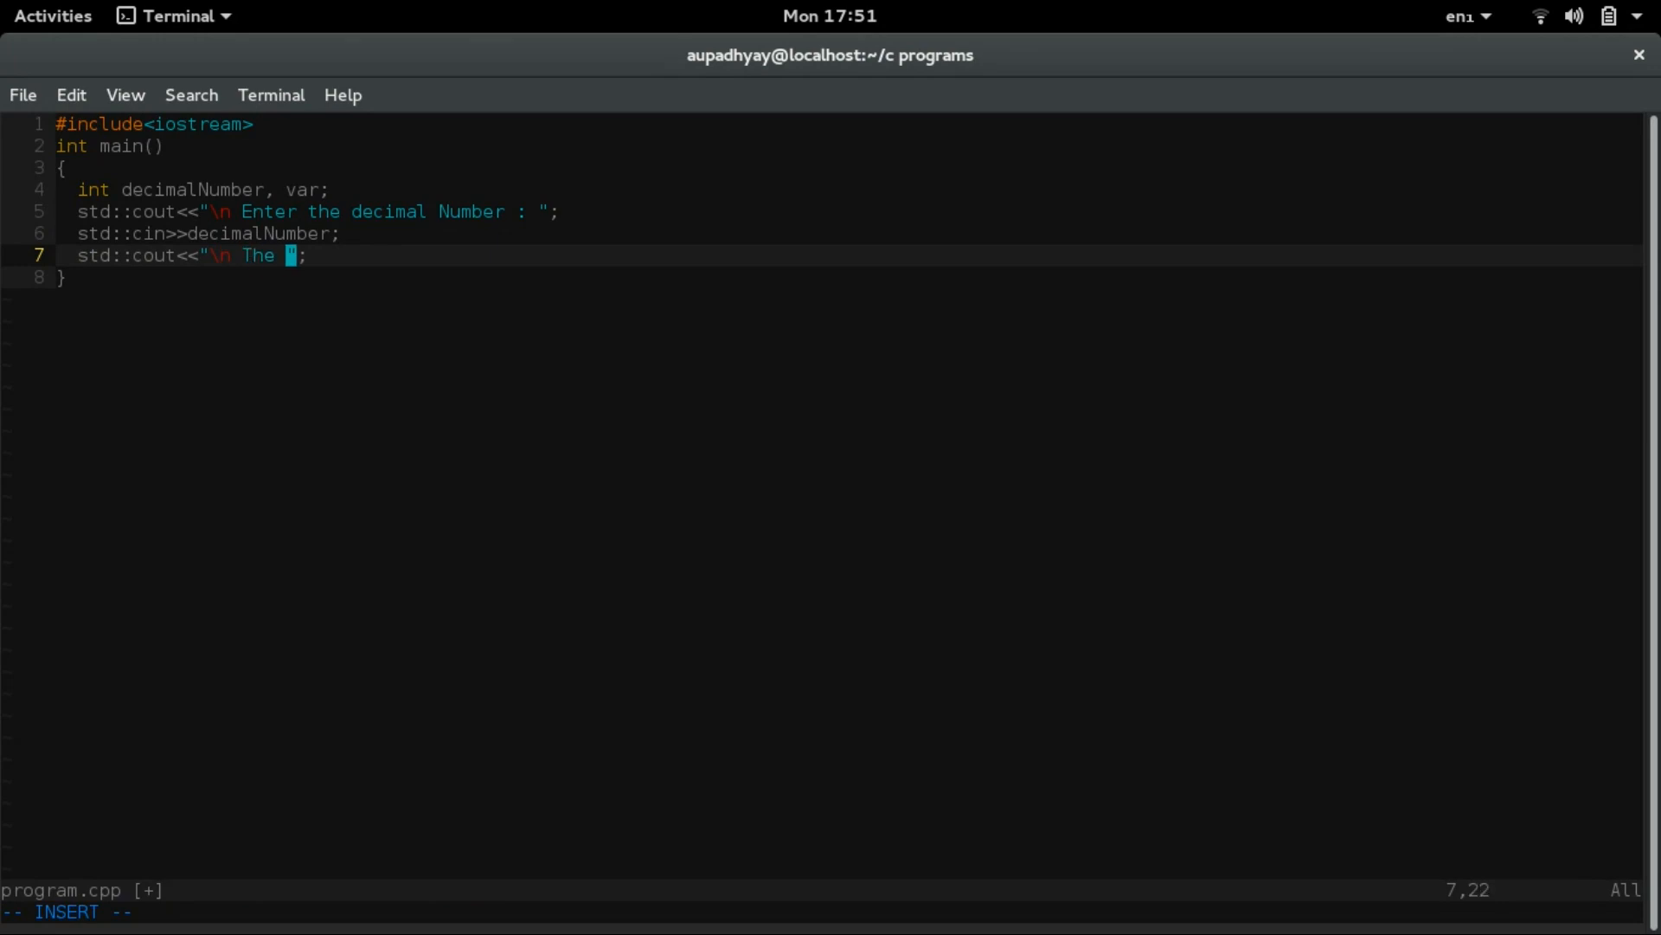
{"action": "type", "text": "binary"}
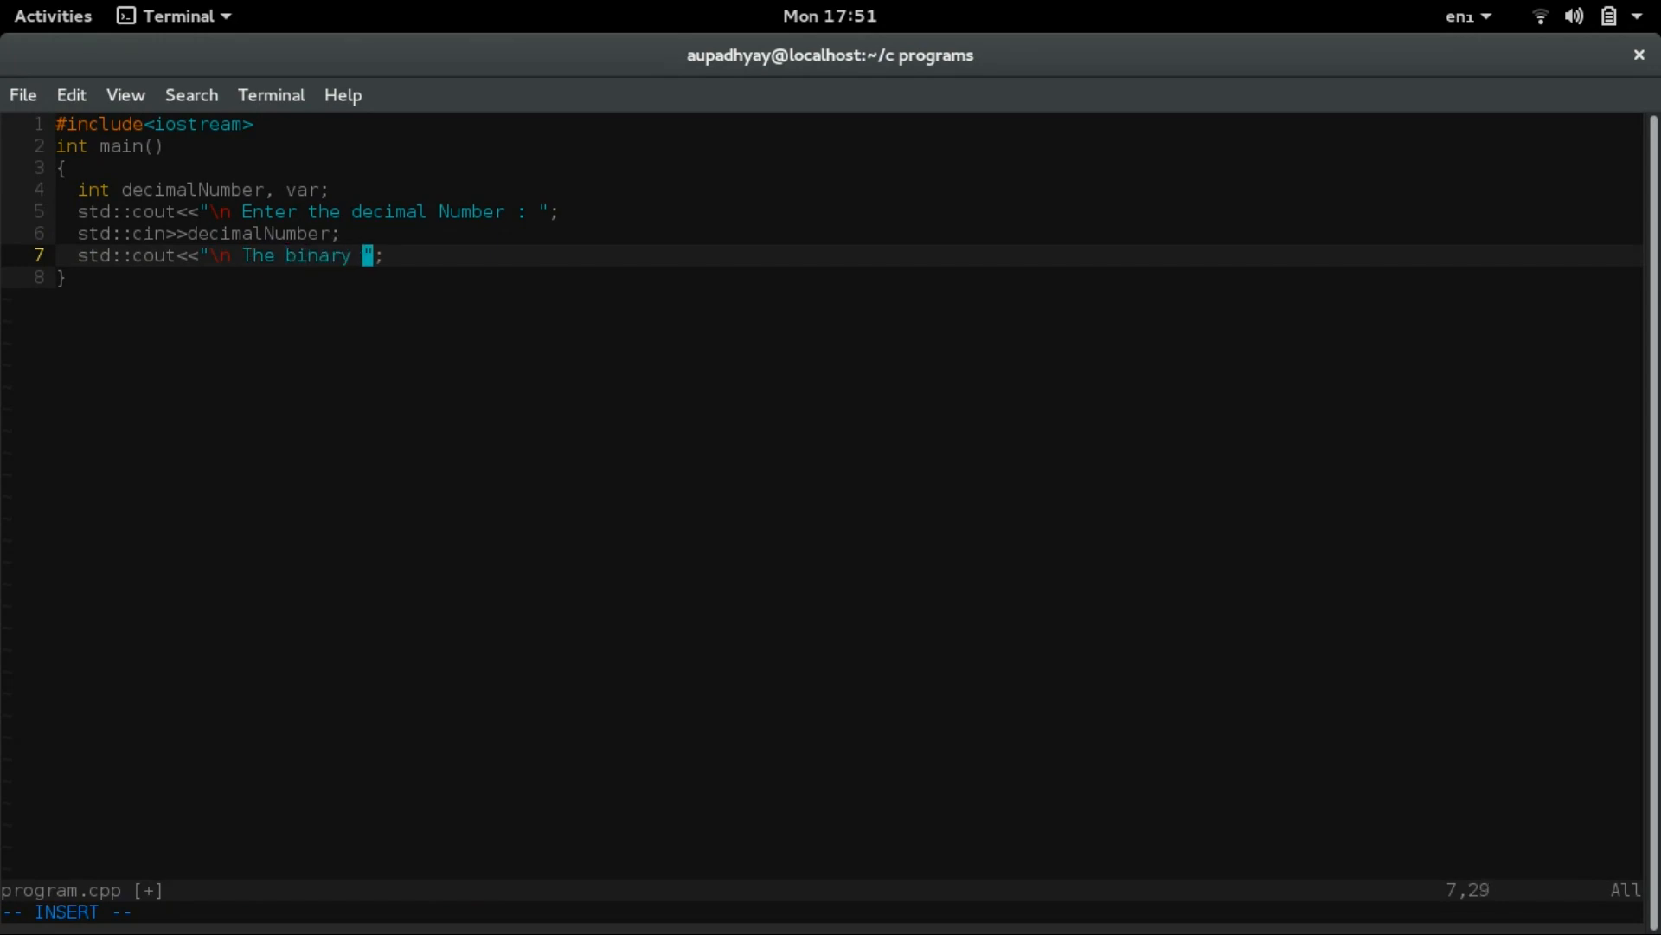
{"action": "type", "text": "equ"}
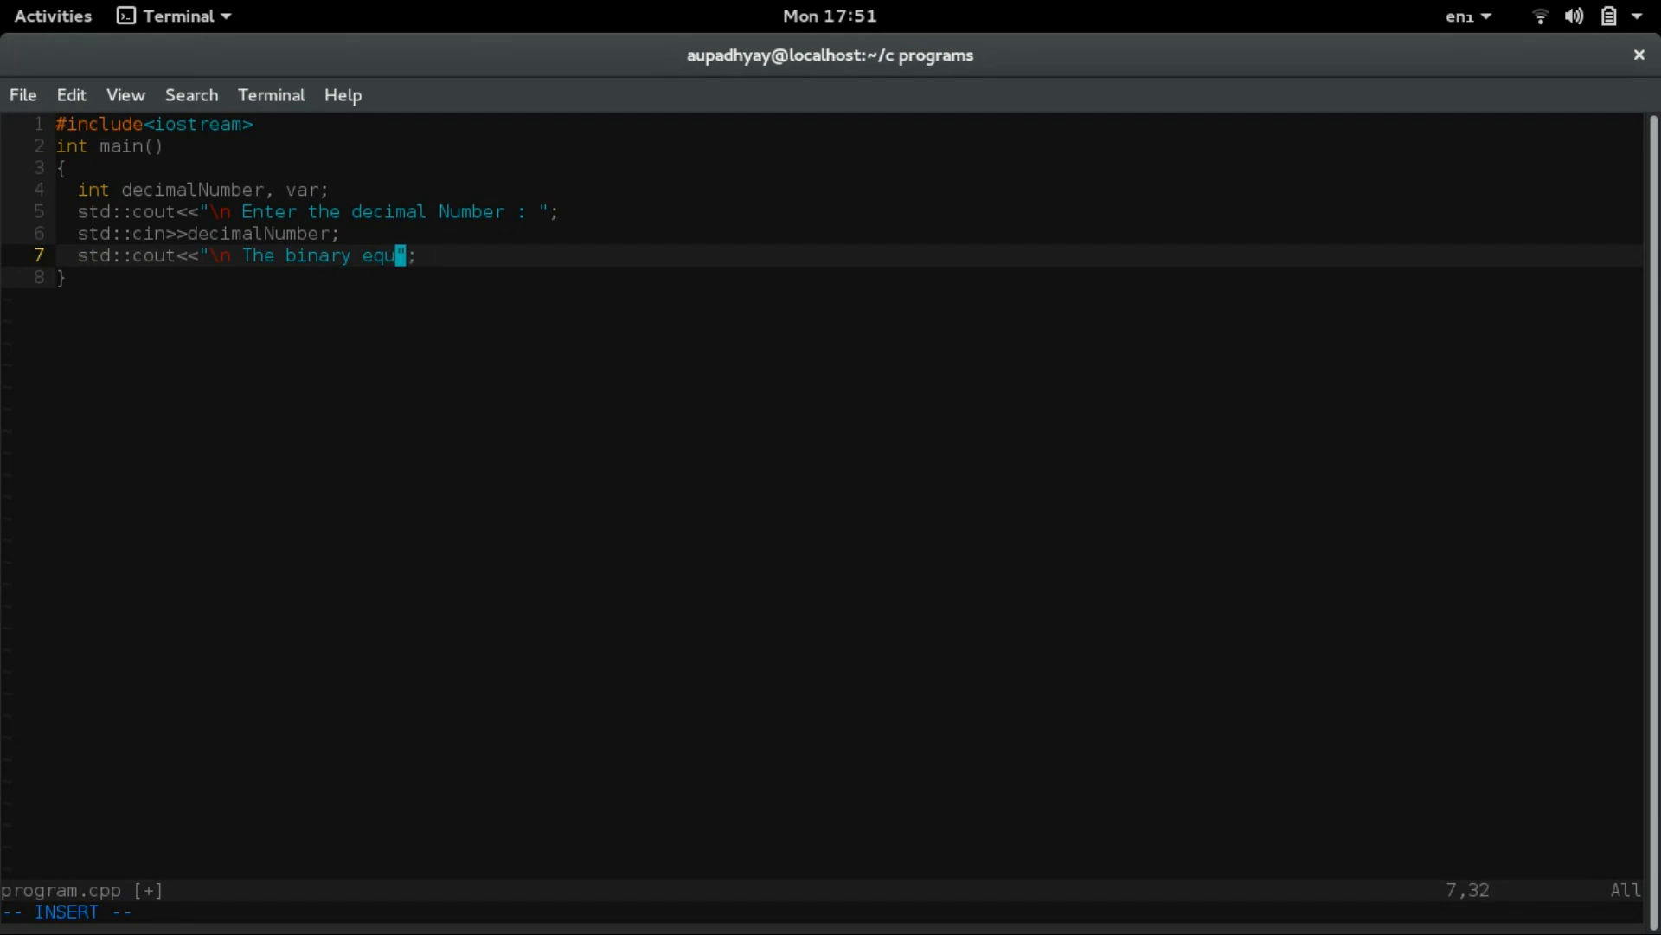
{"action": "type", "text": "ivalent of"}
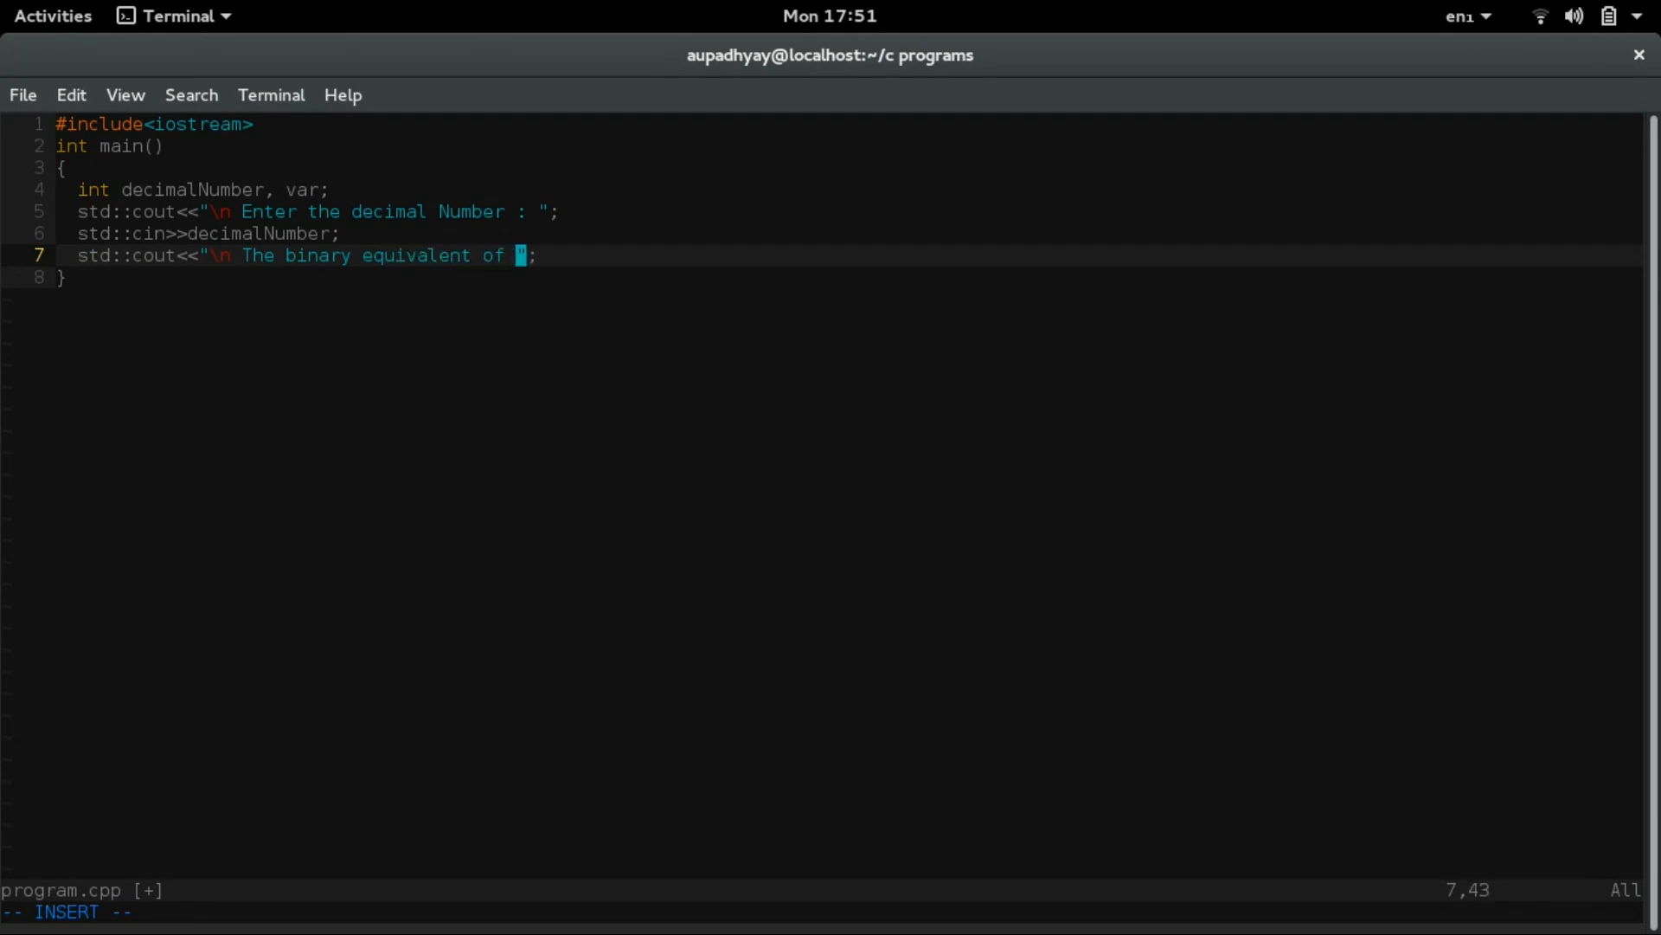
{"action": "type", "text": "is : \\n"}
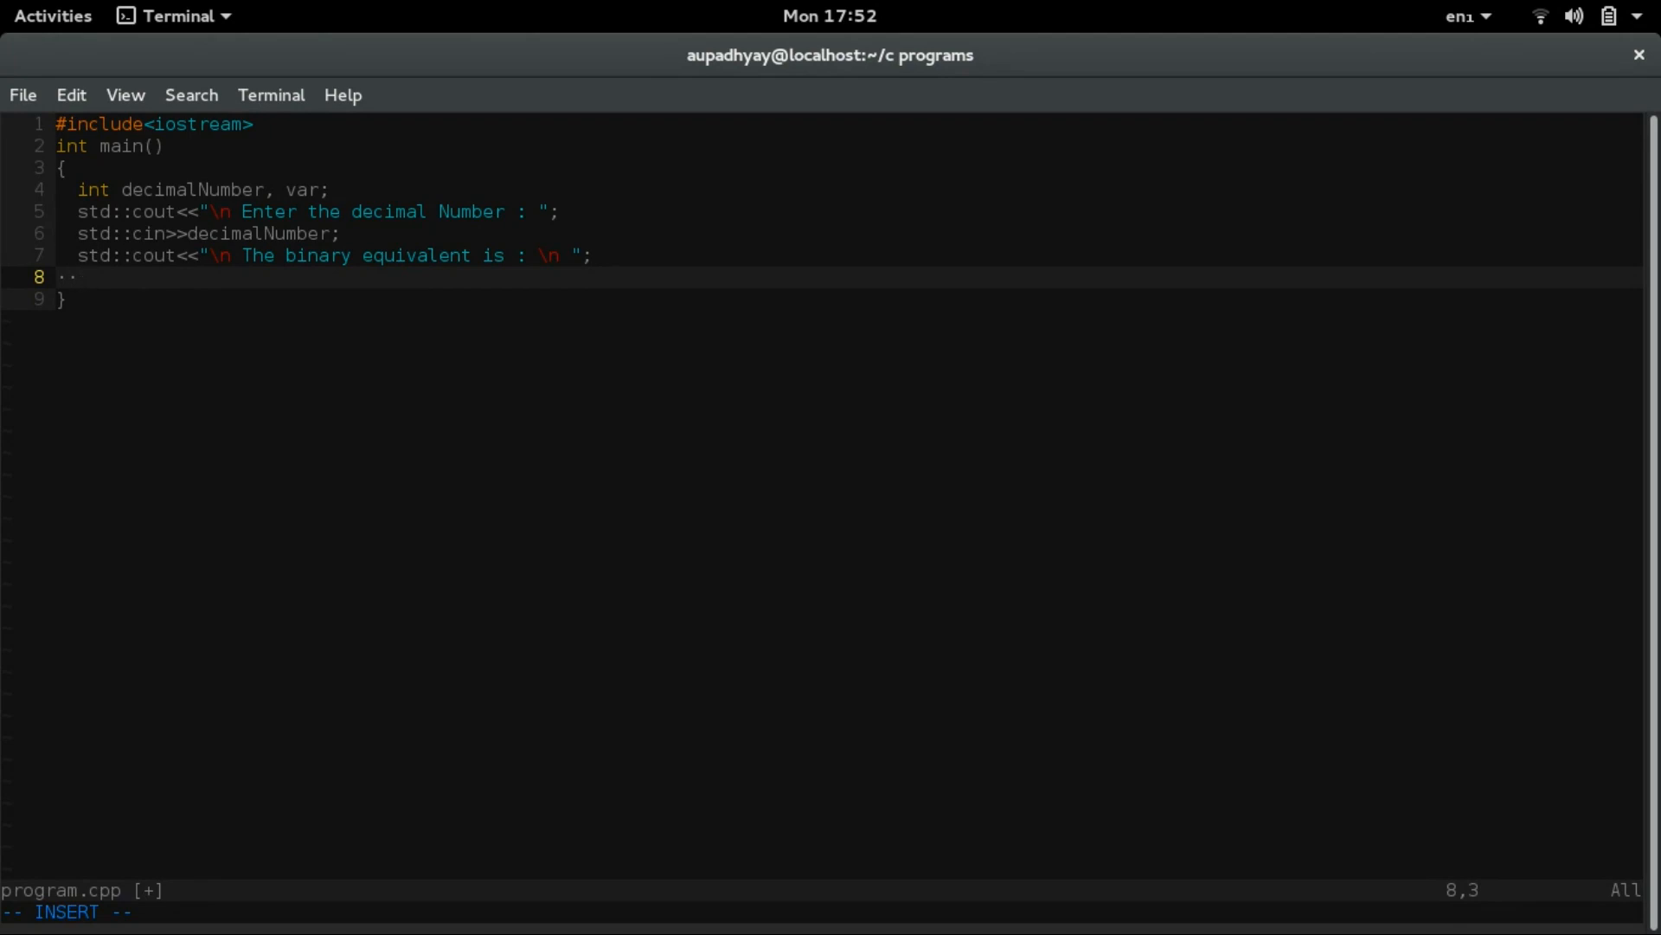
- Write the loop header 'for(int i = 31; i >= 0; i--)'
{"action": "type", "text": "for()"}
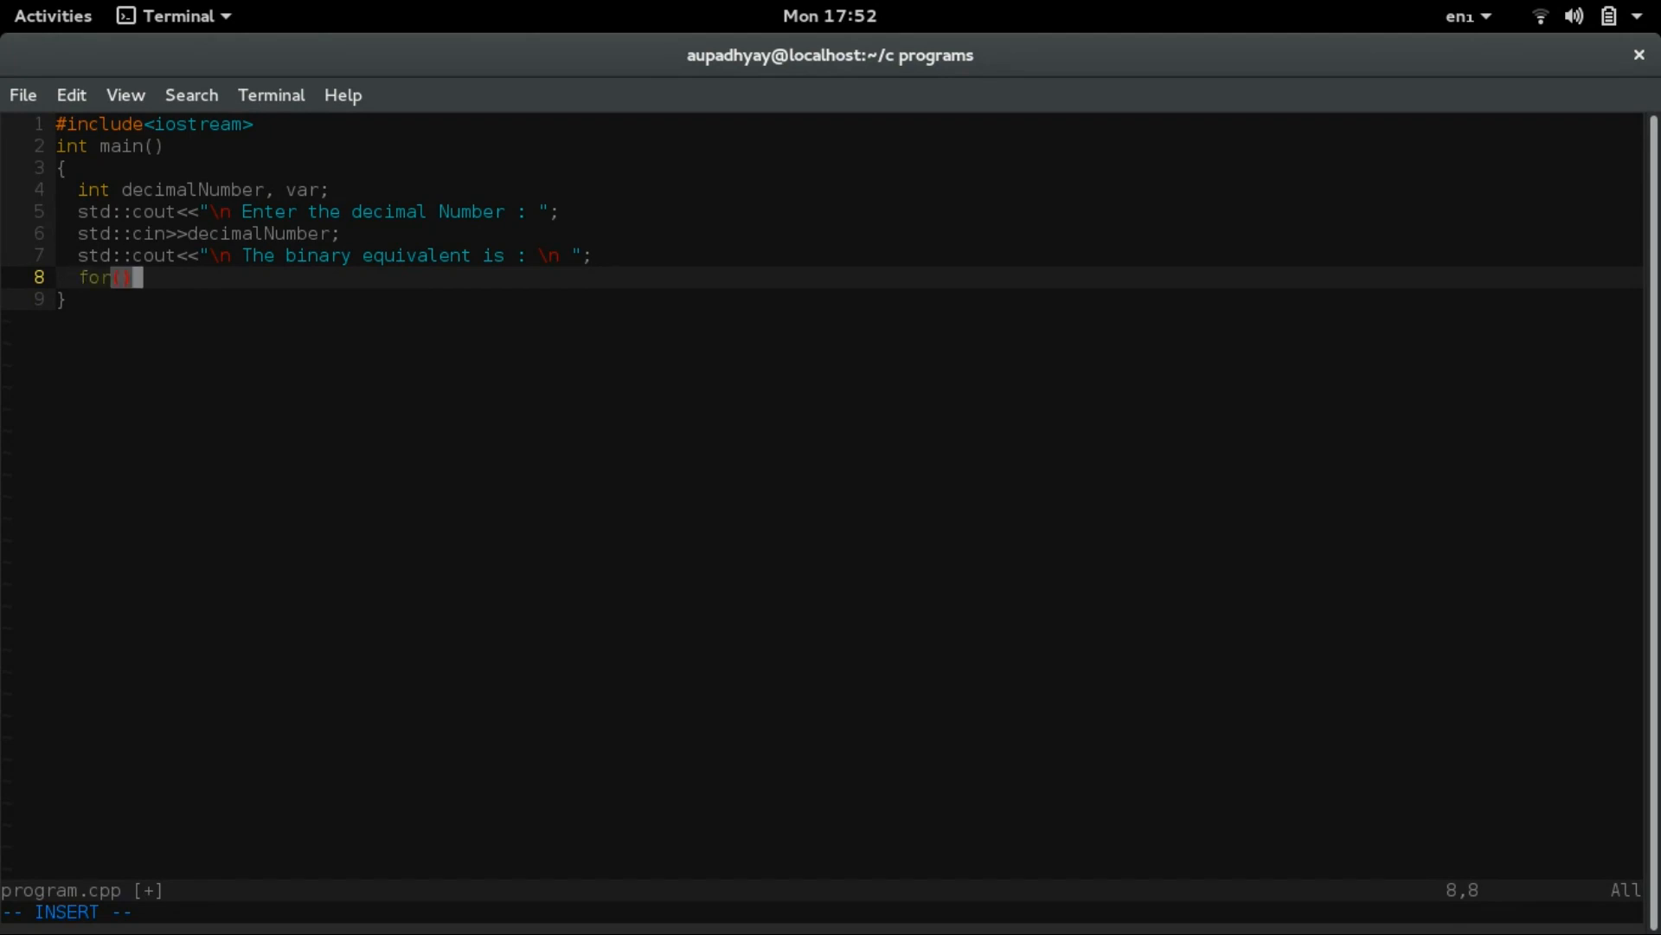
{"action": "type", "text": "int i ="}
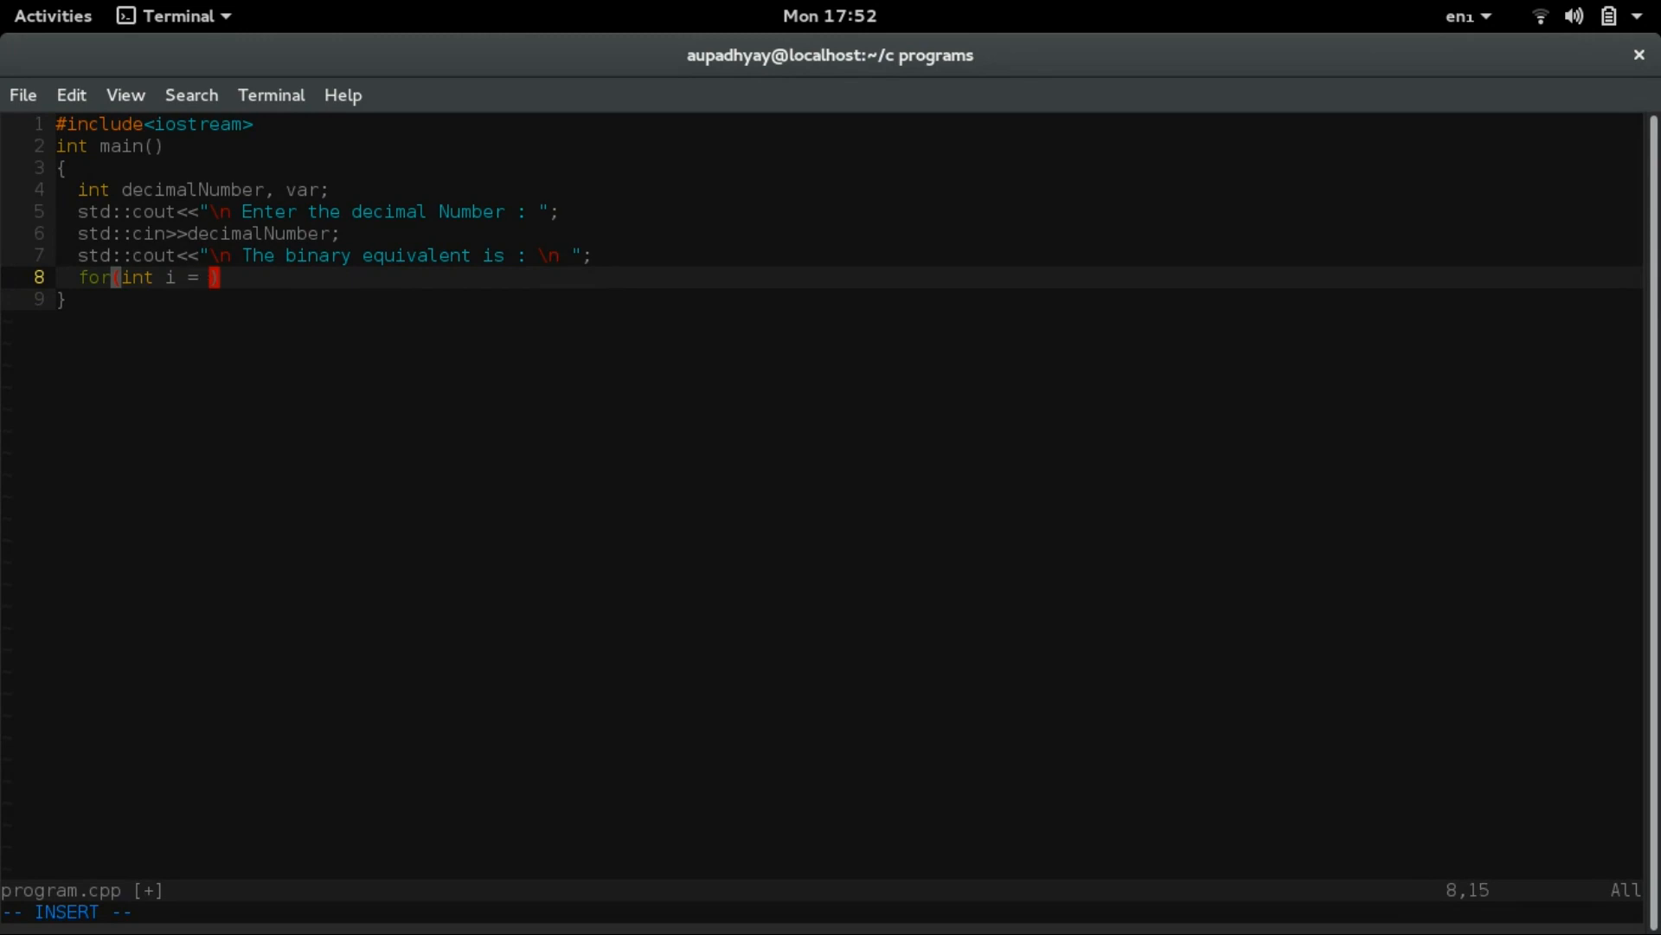
{"action": "type", "text": "31; i"}
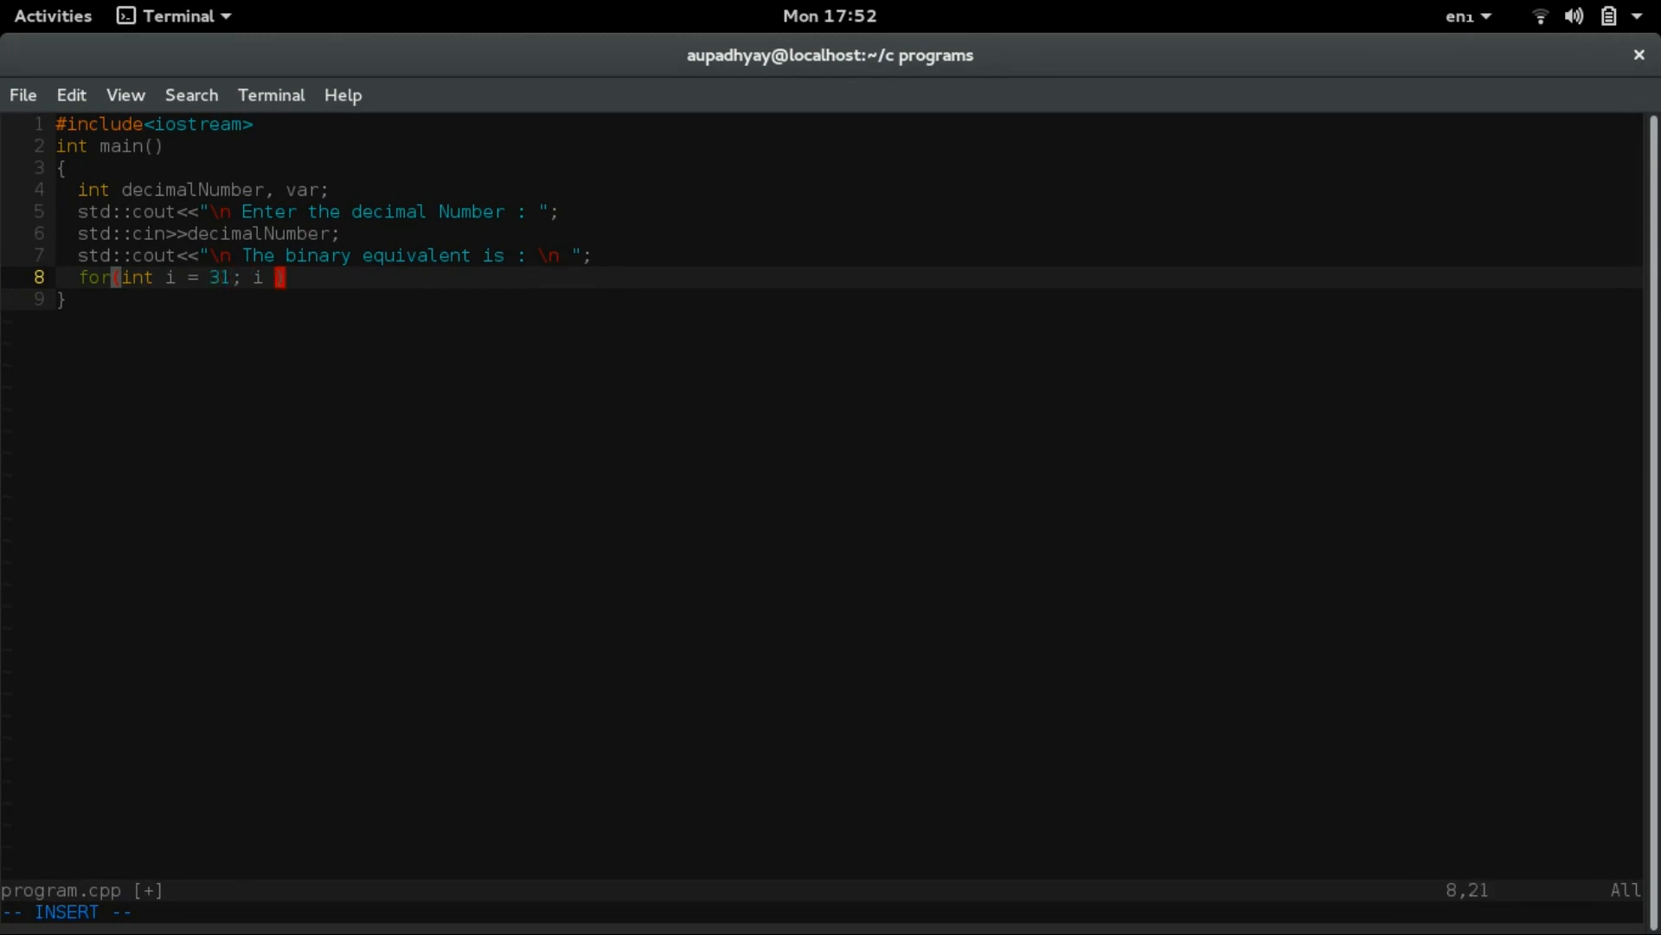
{"action": "type", "text": ">= 0)"}
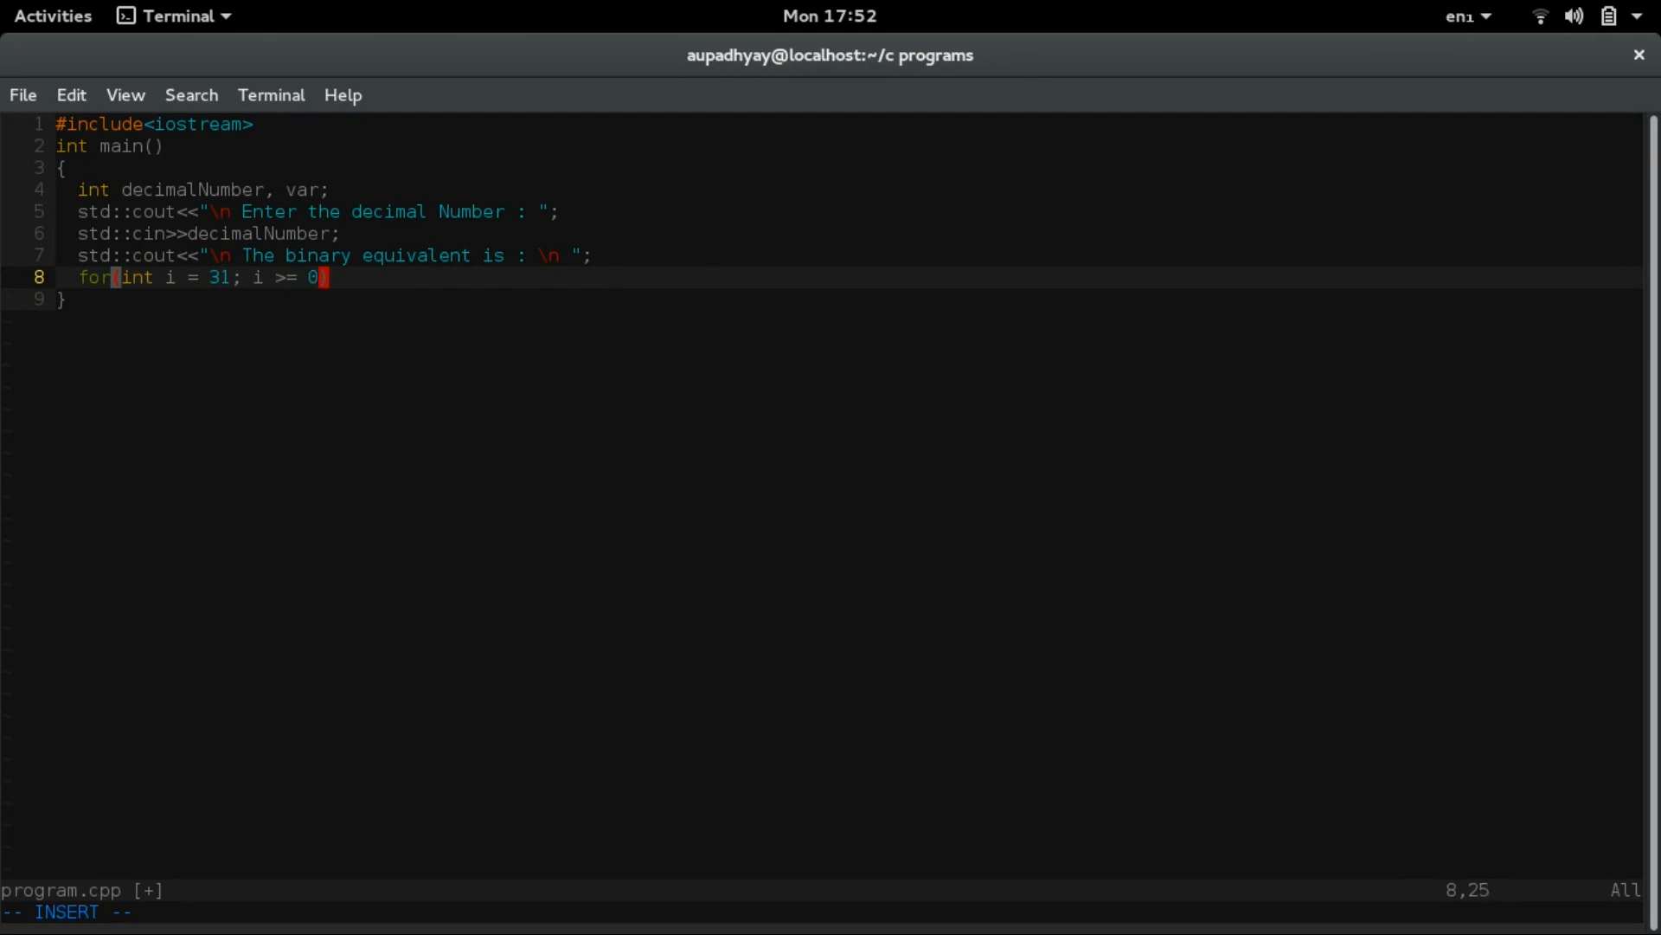
{"action": "type", "text": "\"; \""}
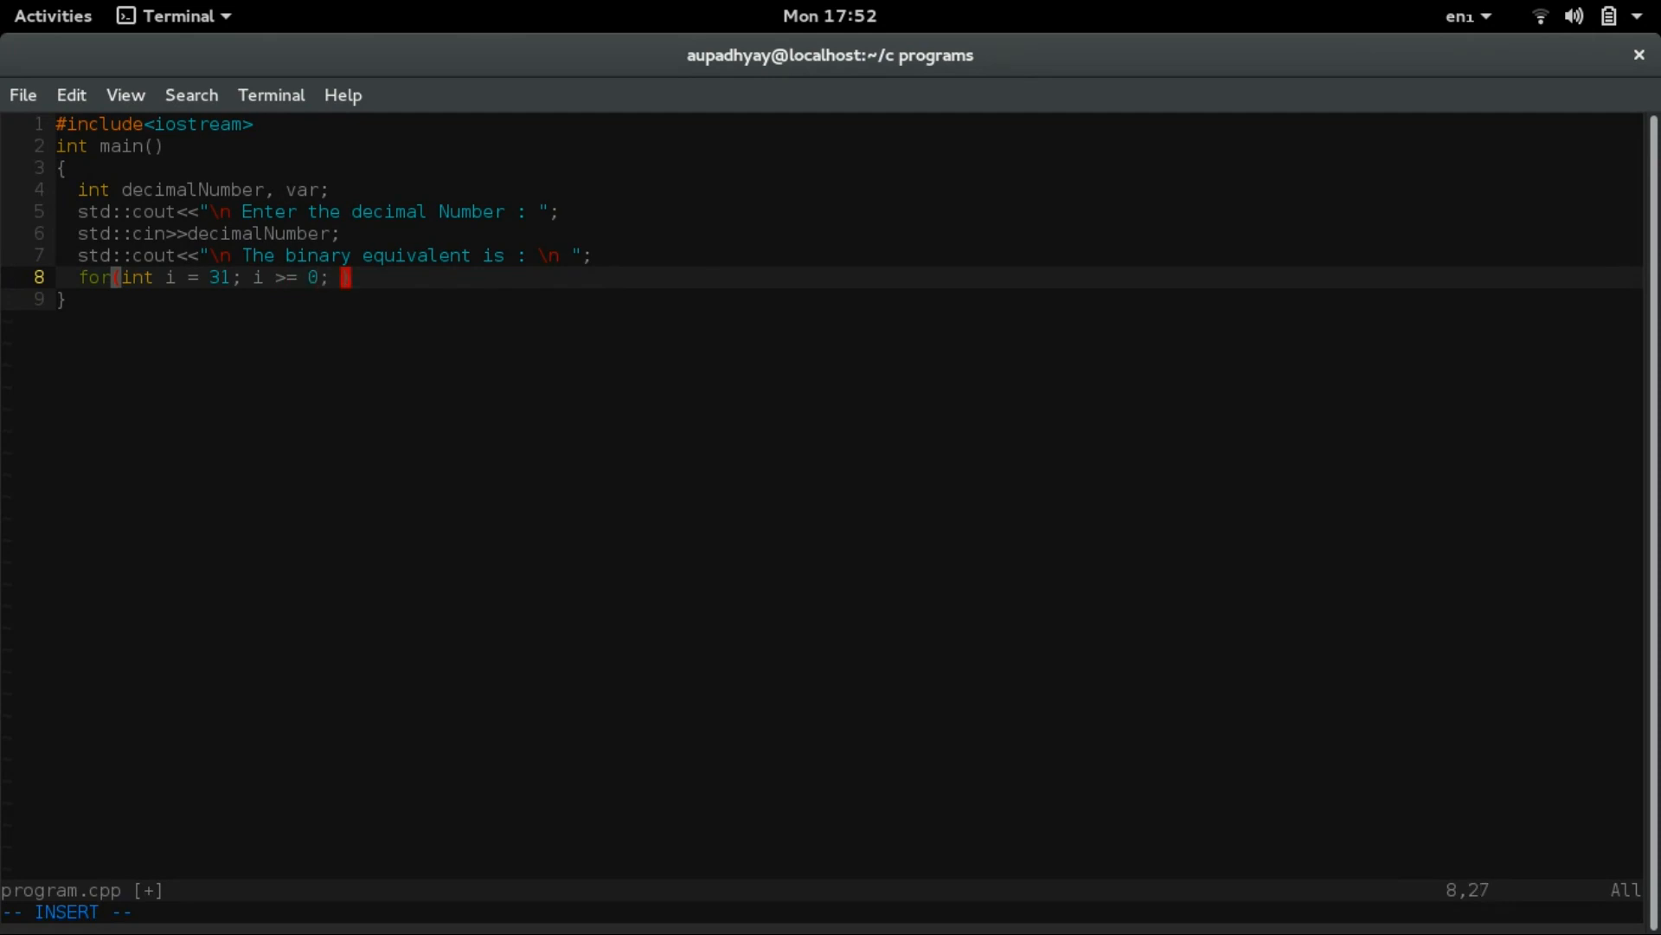
{"action": "type", "text": "i--"}
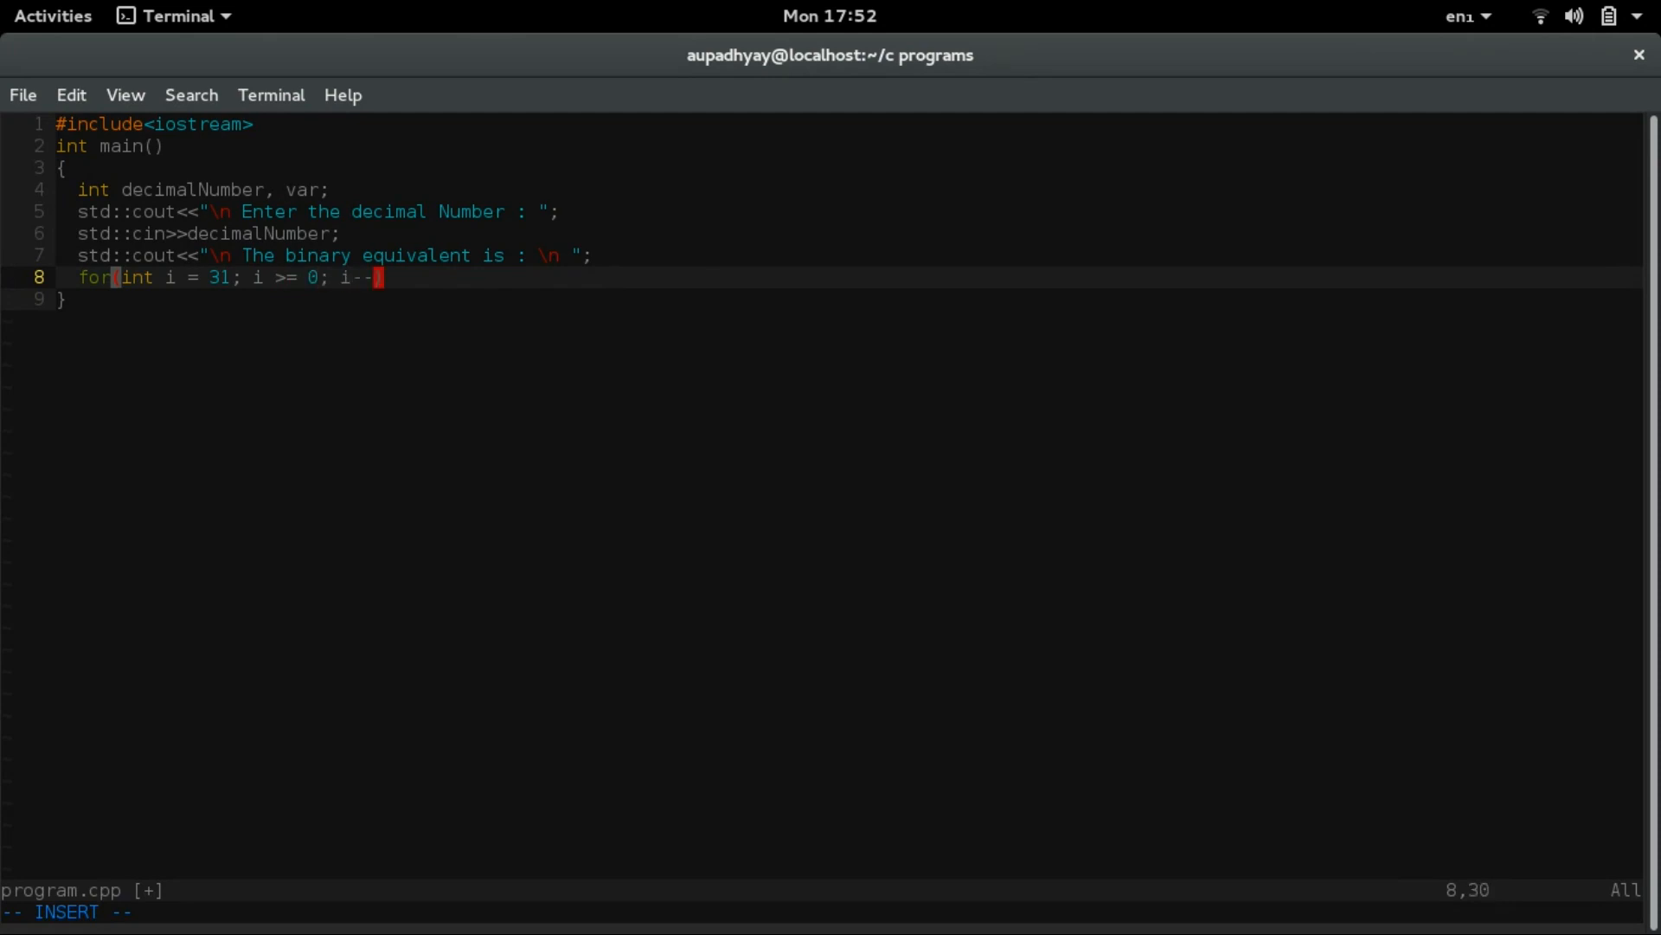
- Add the loop body line 'decimalNumber >> i;' and begin prefixing it with var
{"action": "key", "text": "Return"}
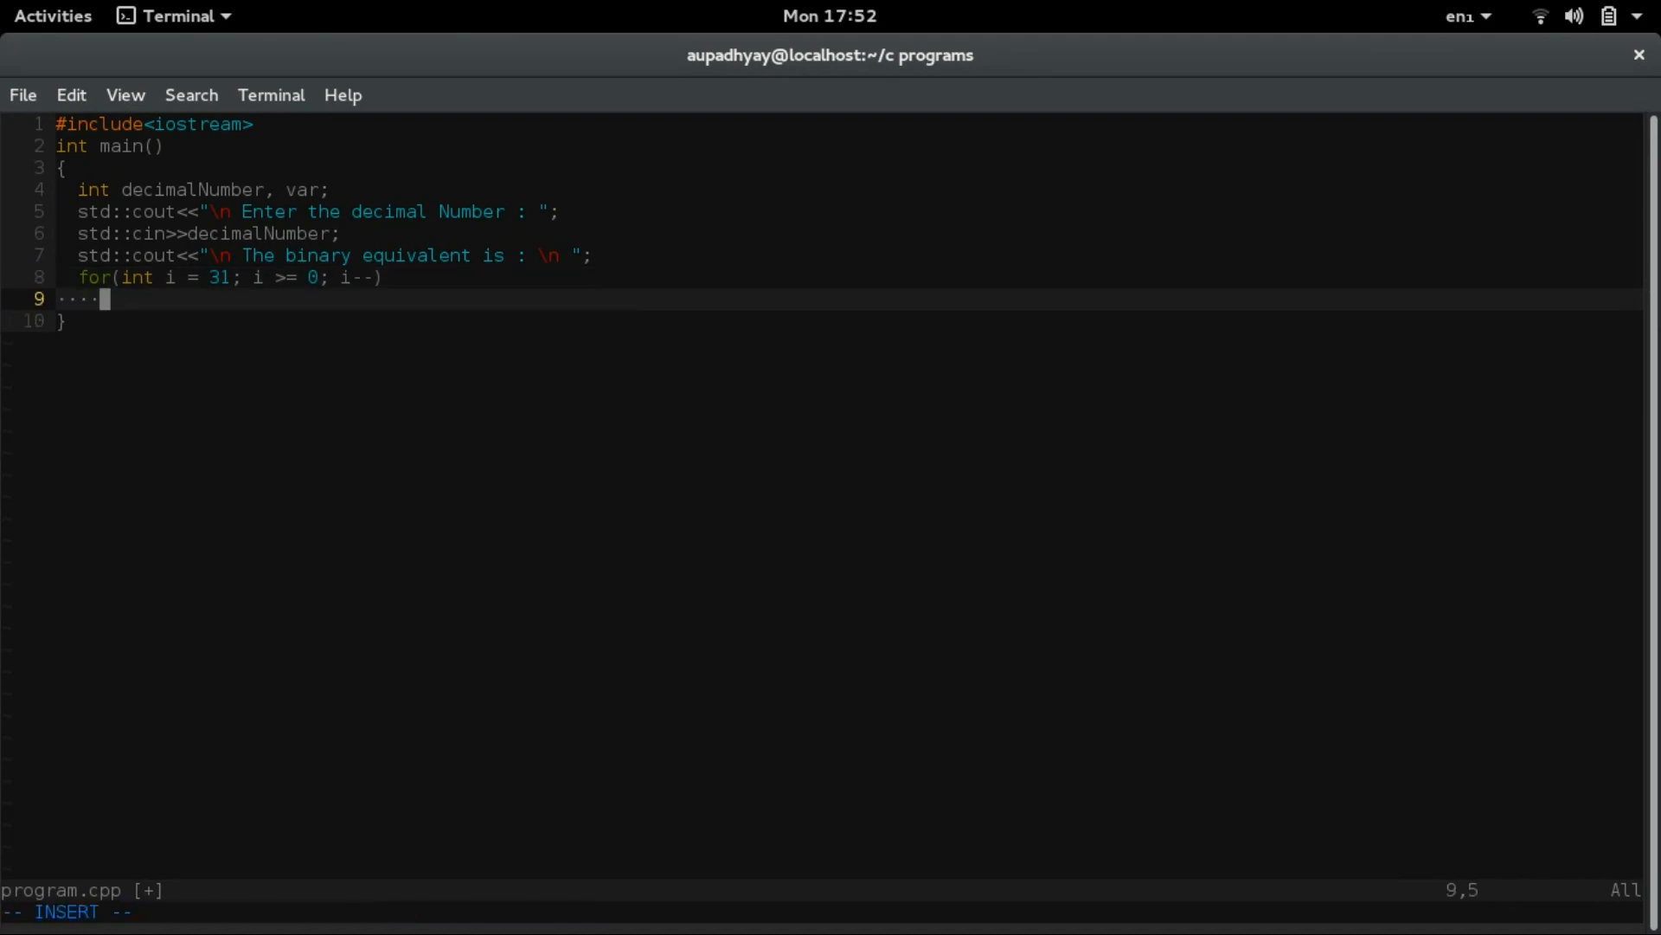
{"action": "type", "text": "{"}
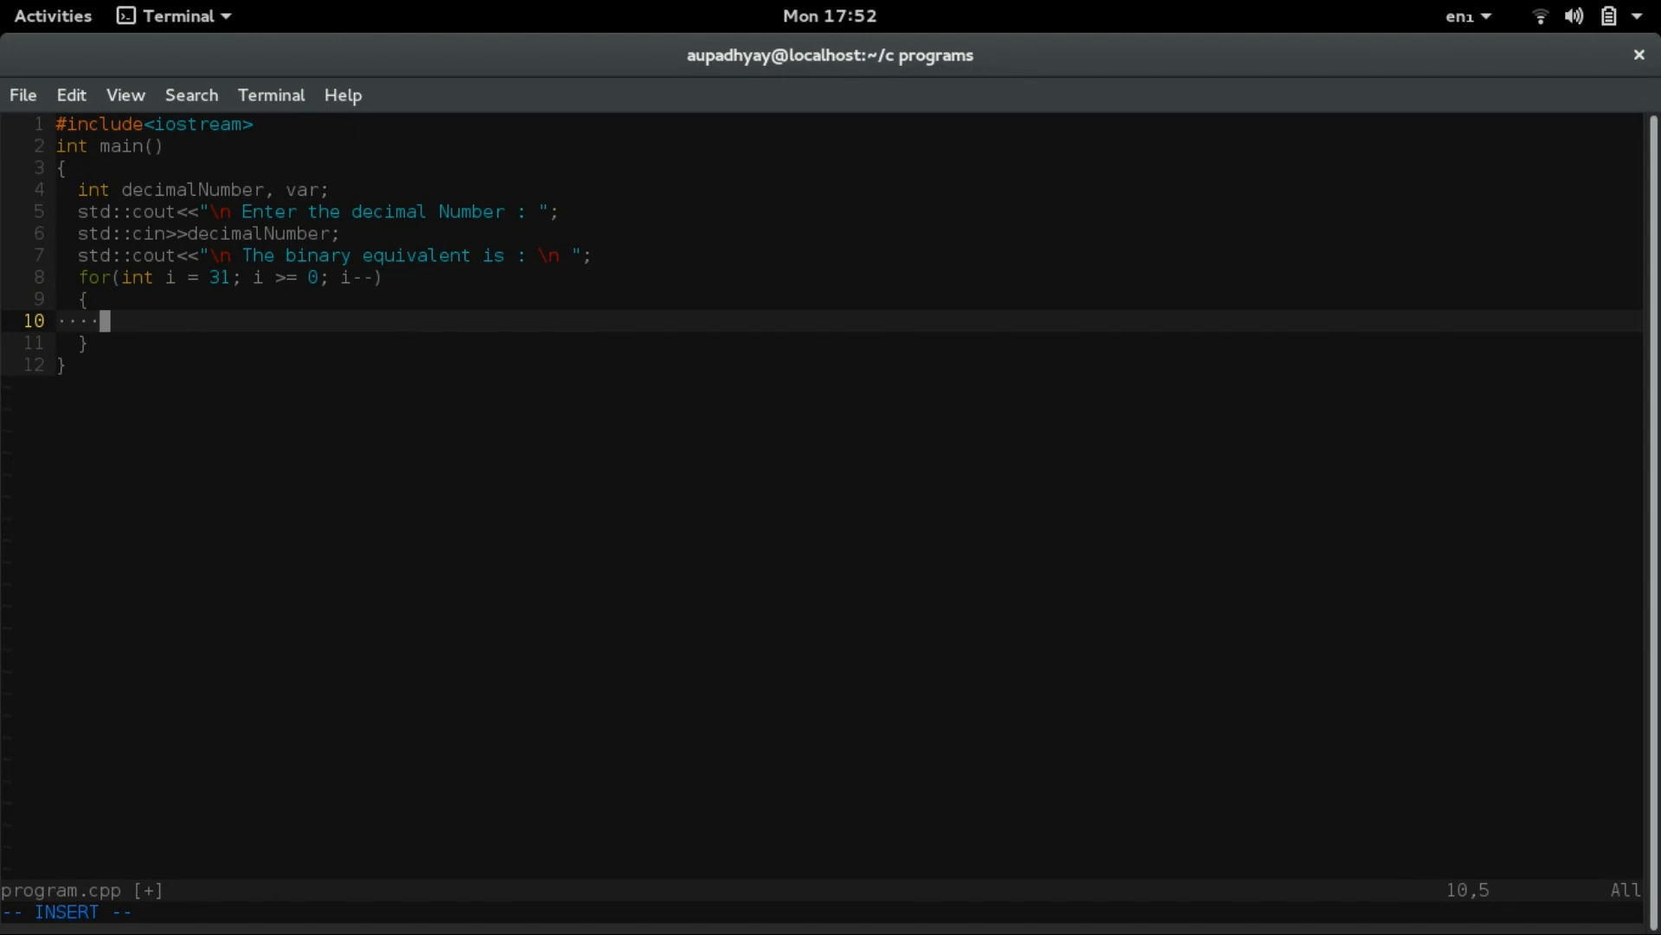
{"action": "type", "text": "decimalNumber"}
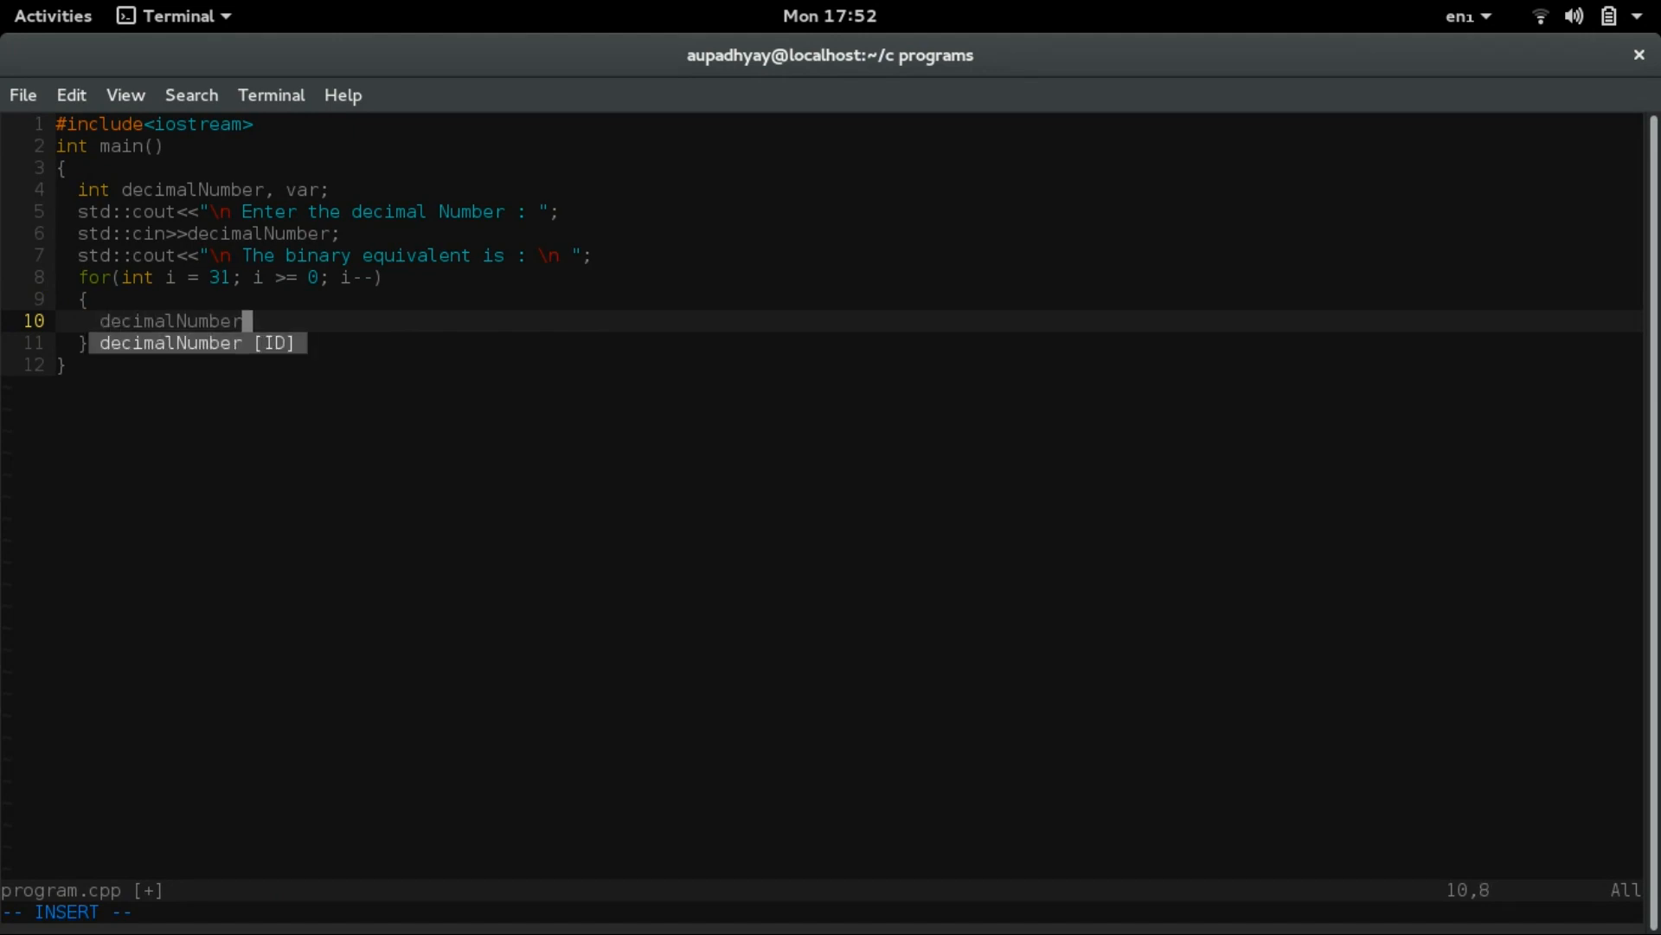
{"action": "type", "text": ">>"}
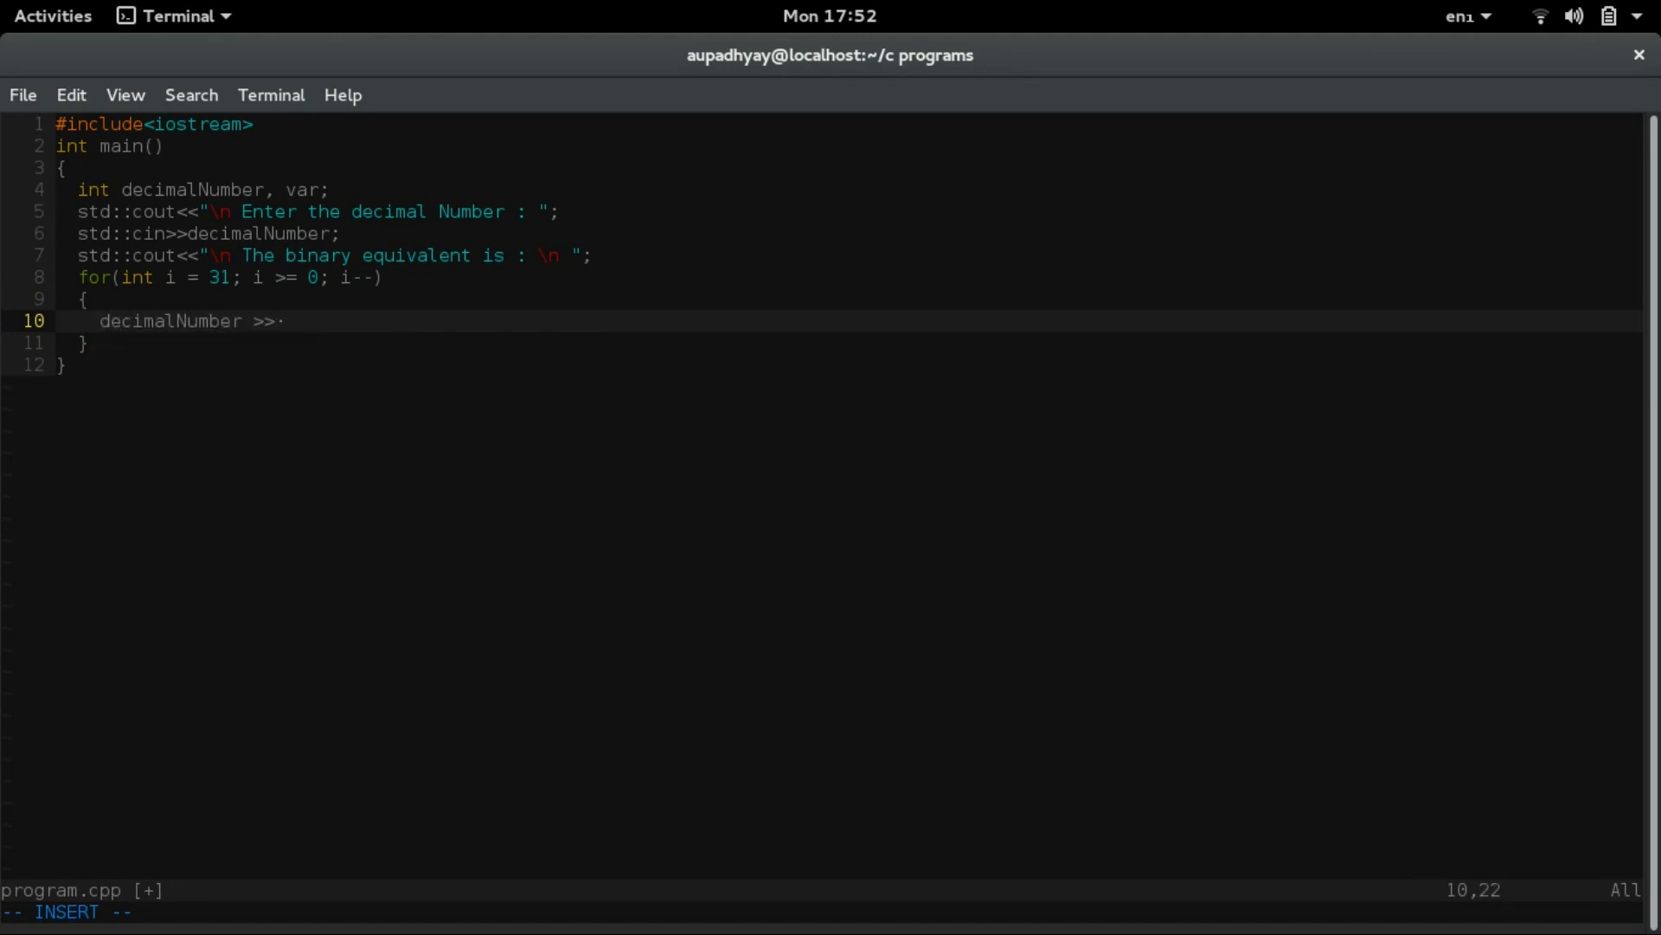
{"action": "type", "text": "i;"}
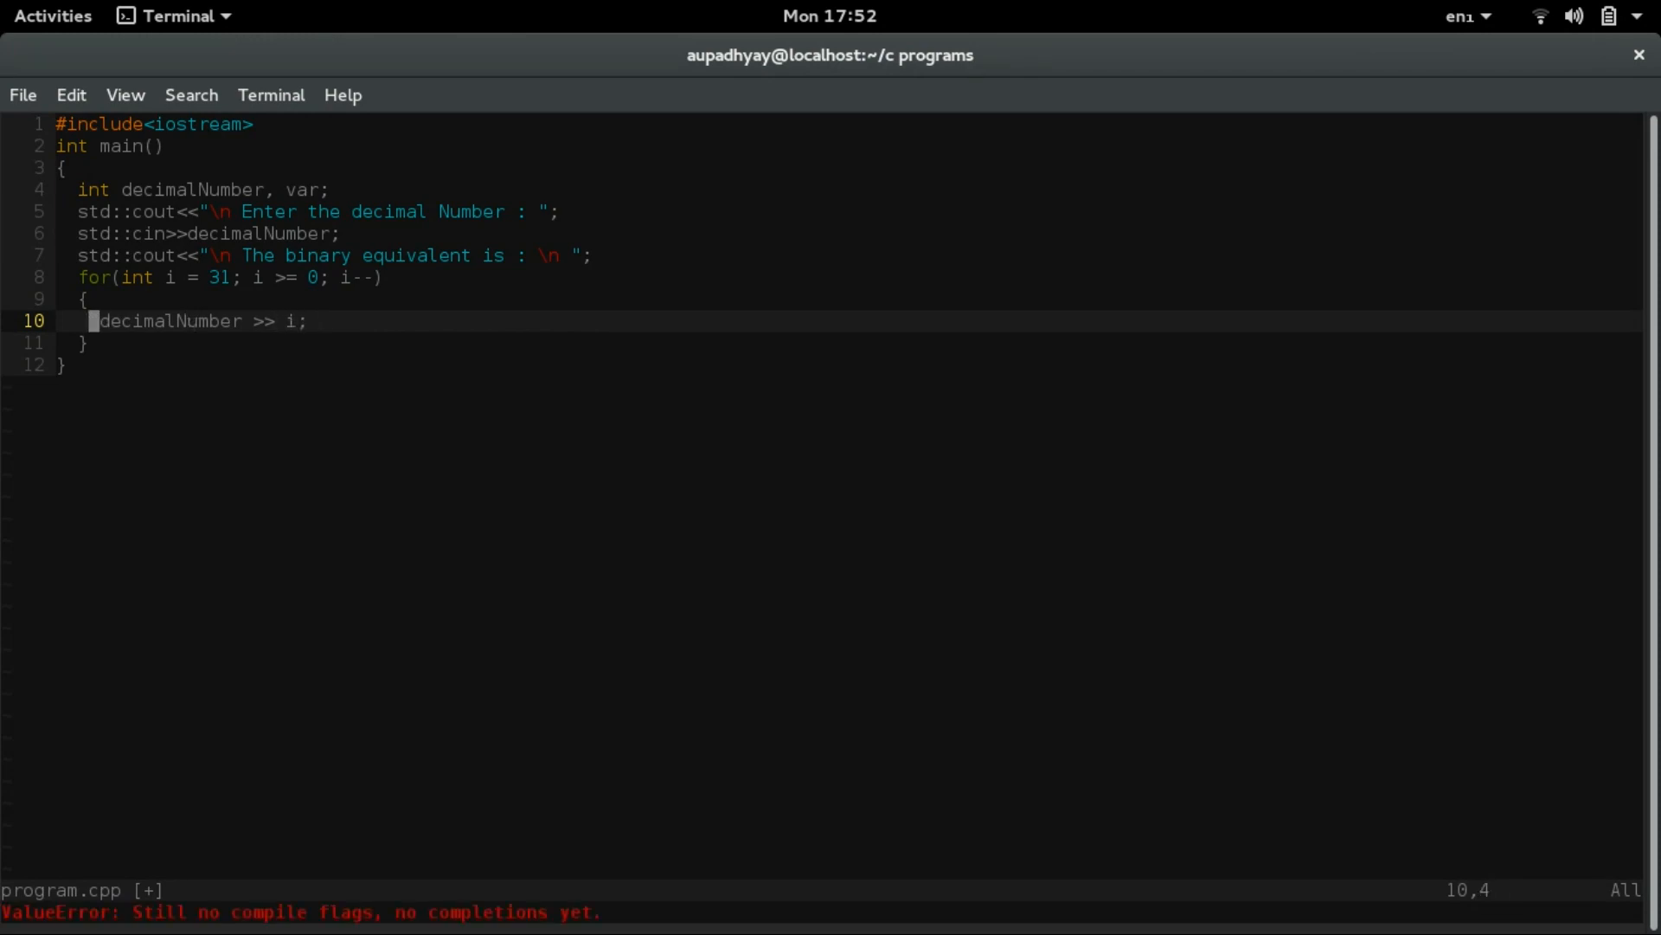
{"action": "key", "text": "i"}
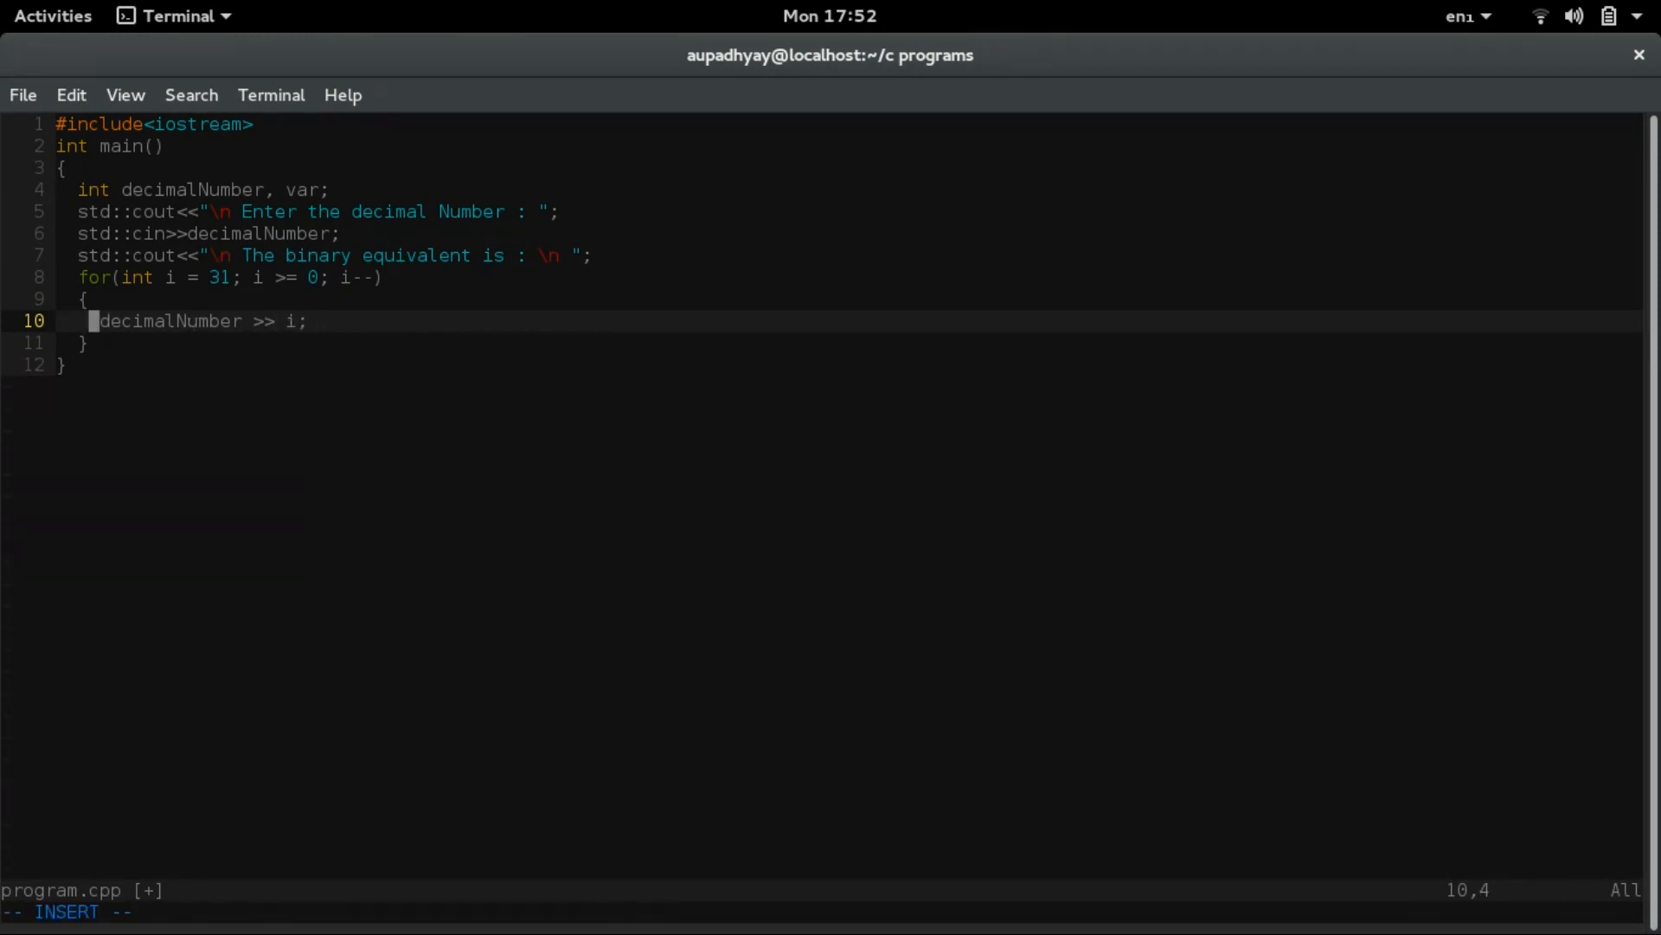
{"action": "type", "text": "var ="}
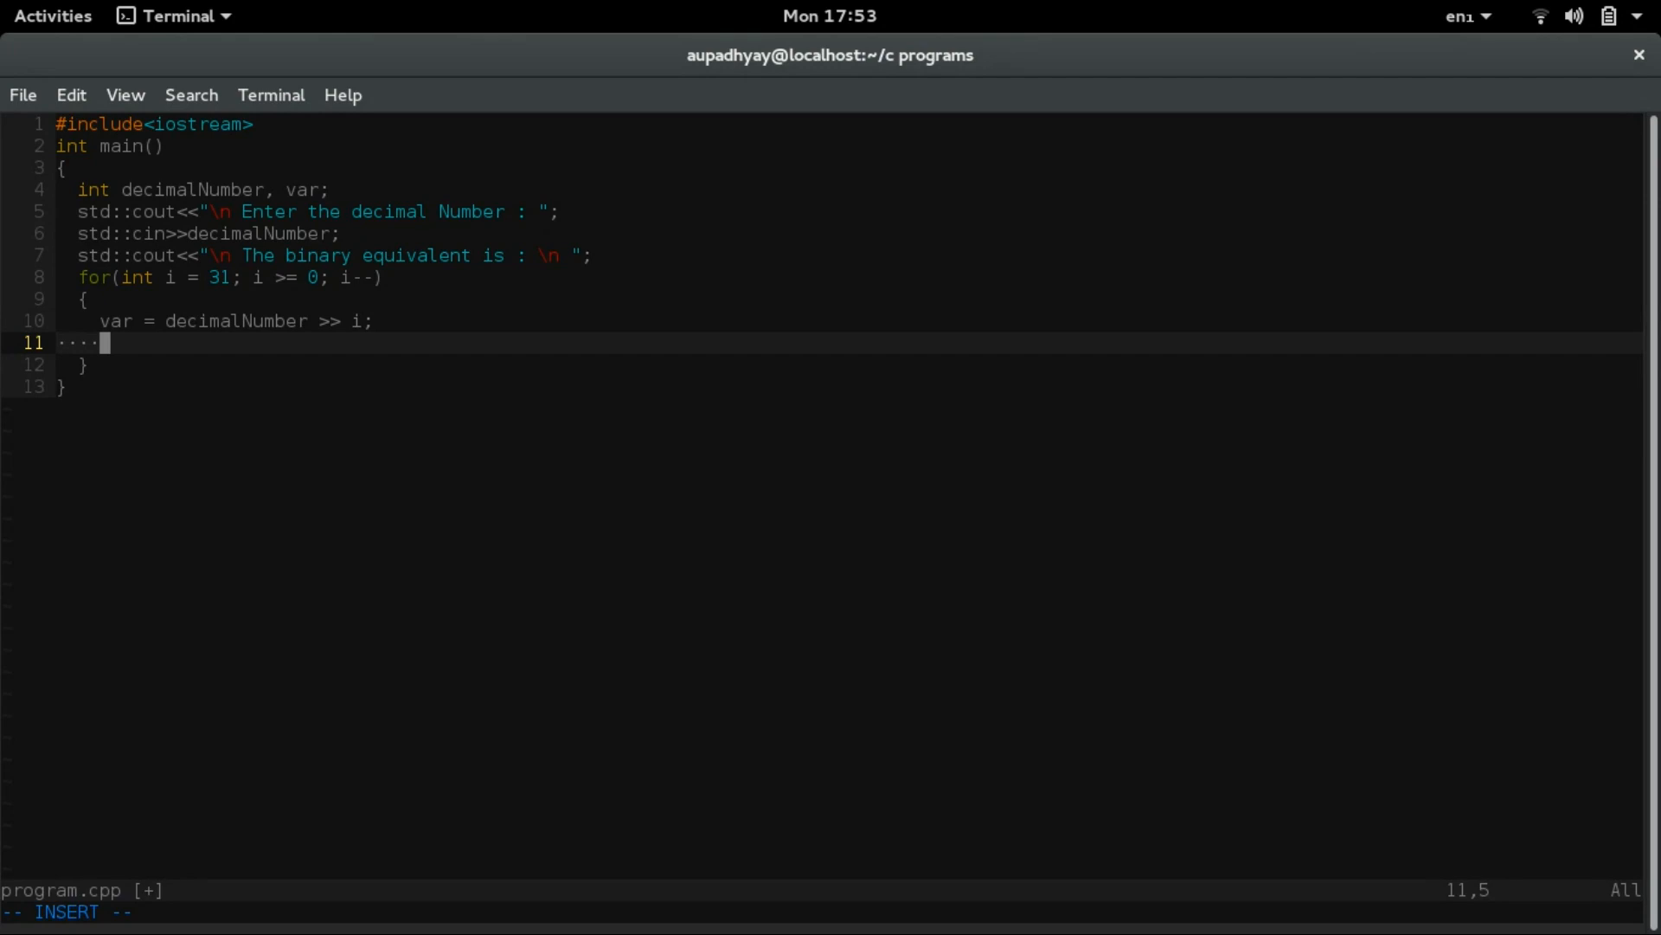
- Add the condition 'if(var & 1)' after the var = decimalNumber >> i line
{"action": "type", "text": "if("}
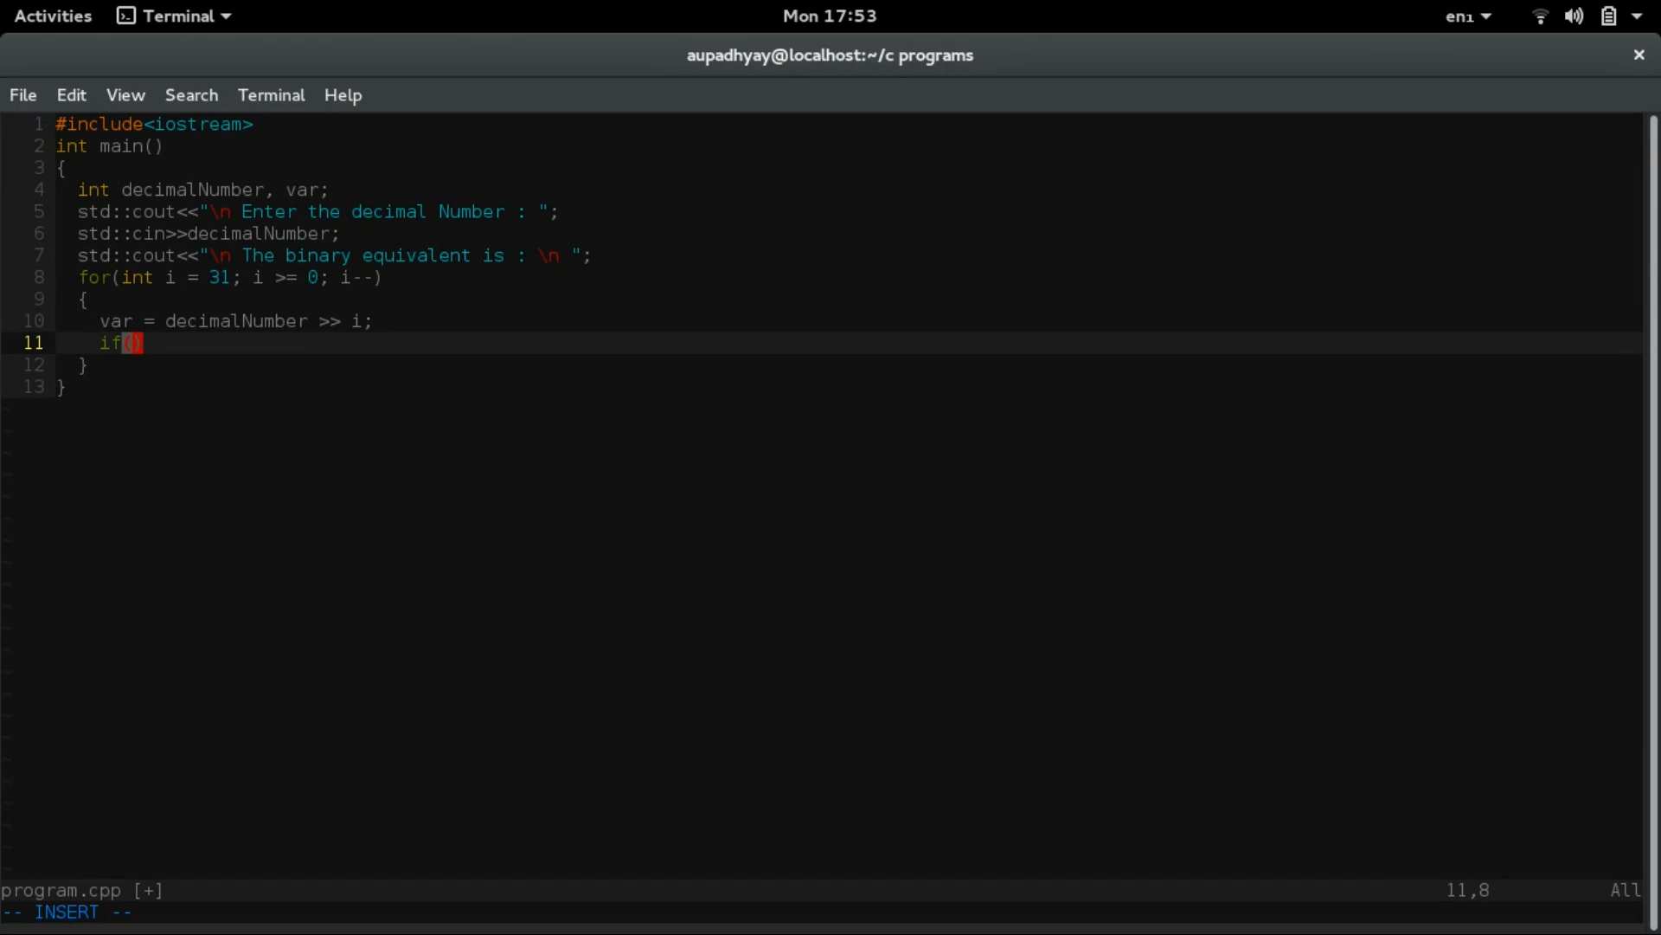
{"action": "type", "text": "var &"}
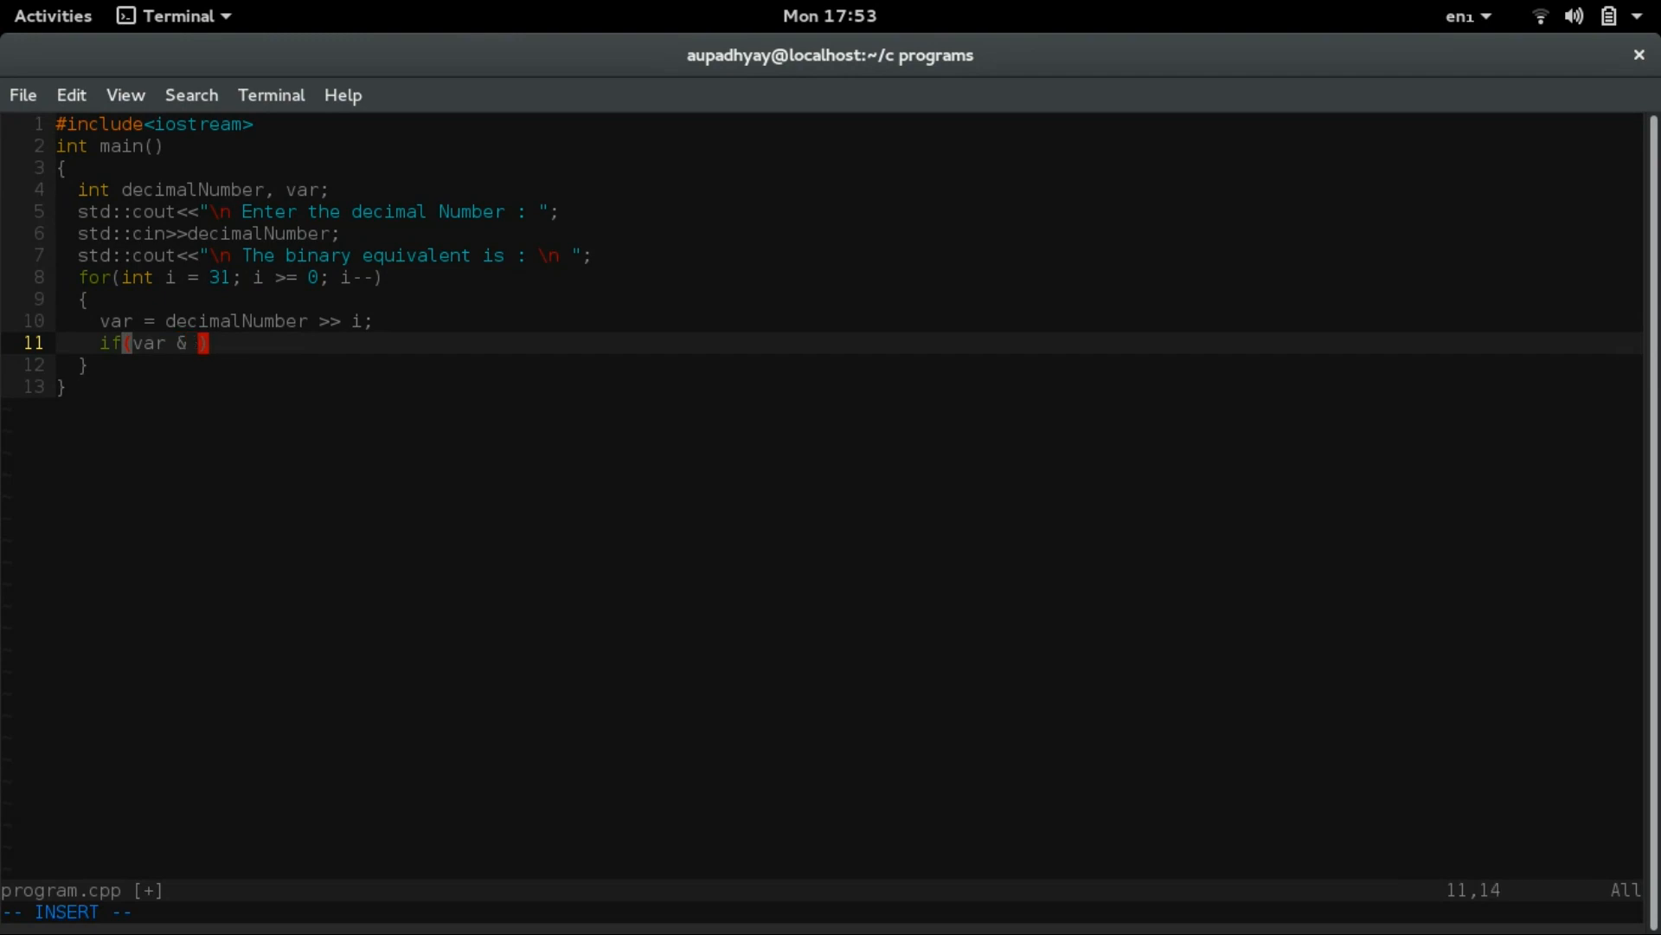
{"action": "type", "text": "1"}
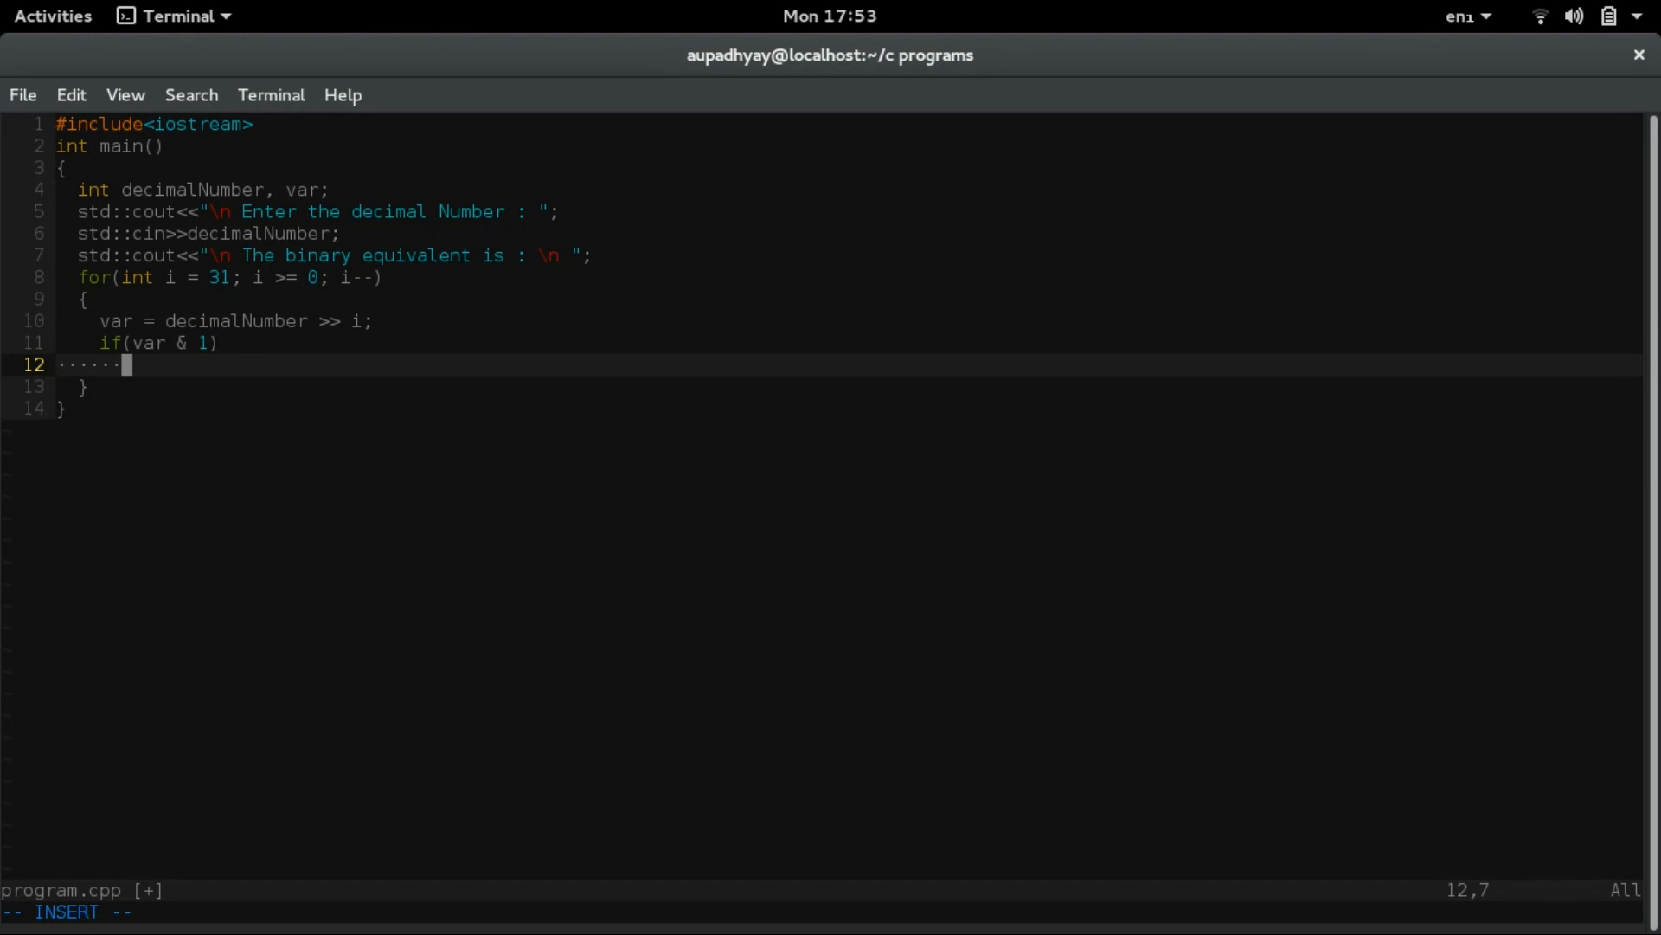
- Print "1" when the bit is set, else print "0"
{"action": "type", "text": "std::"}
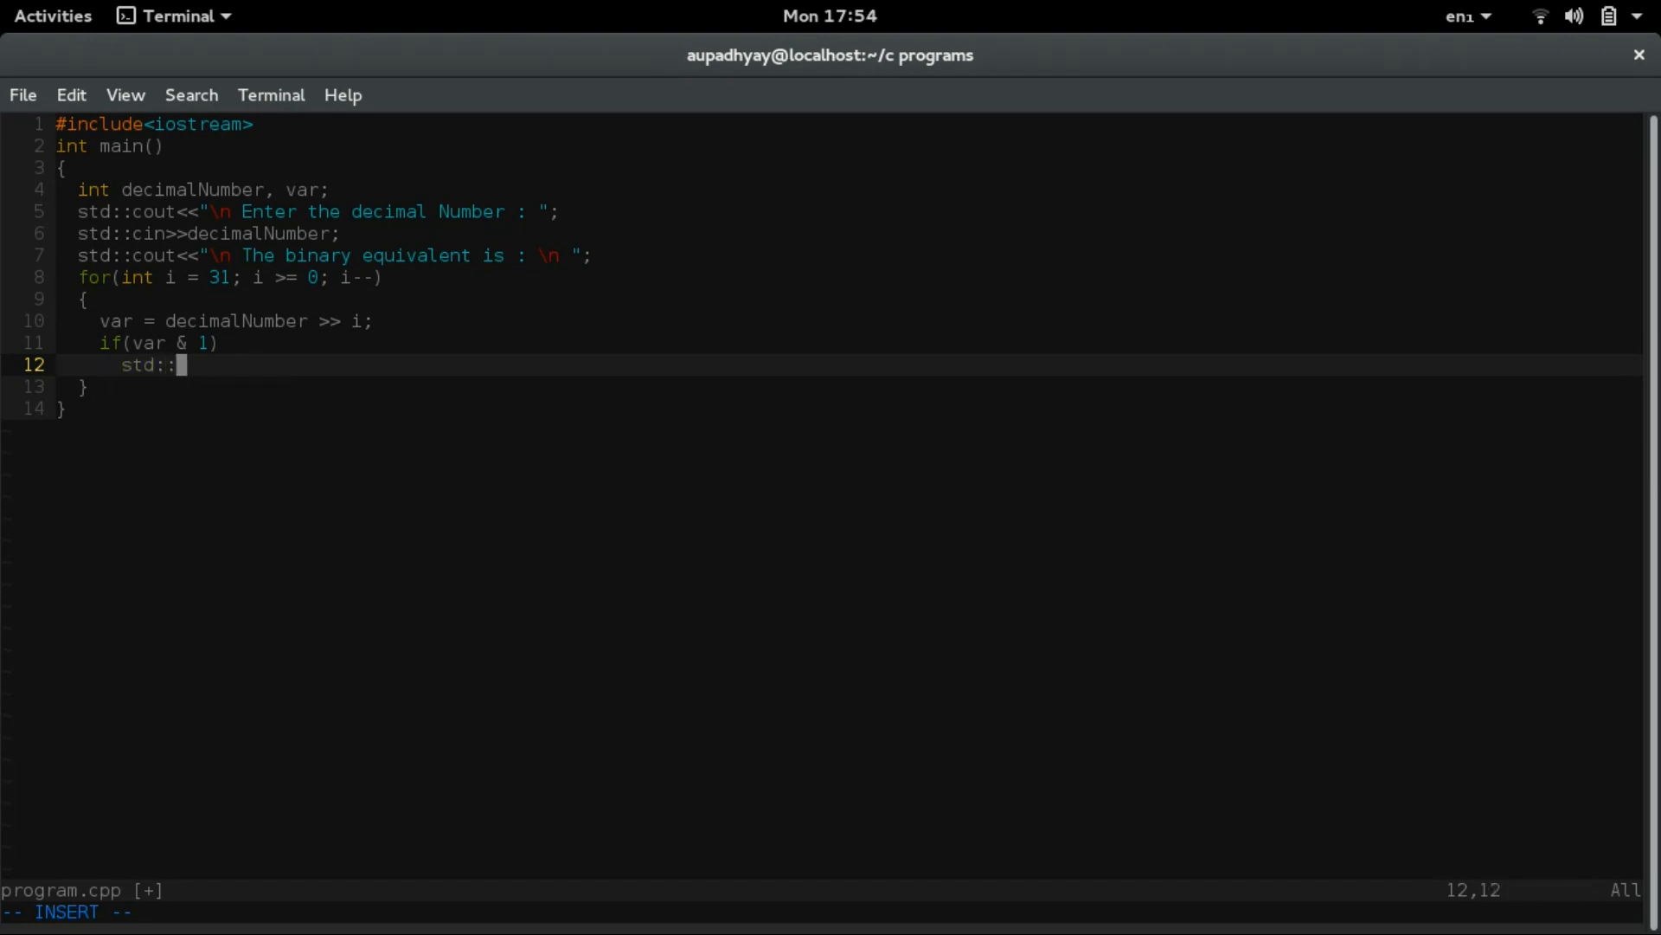
{"action": "type", "text": "cout<<\"\""}
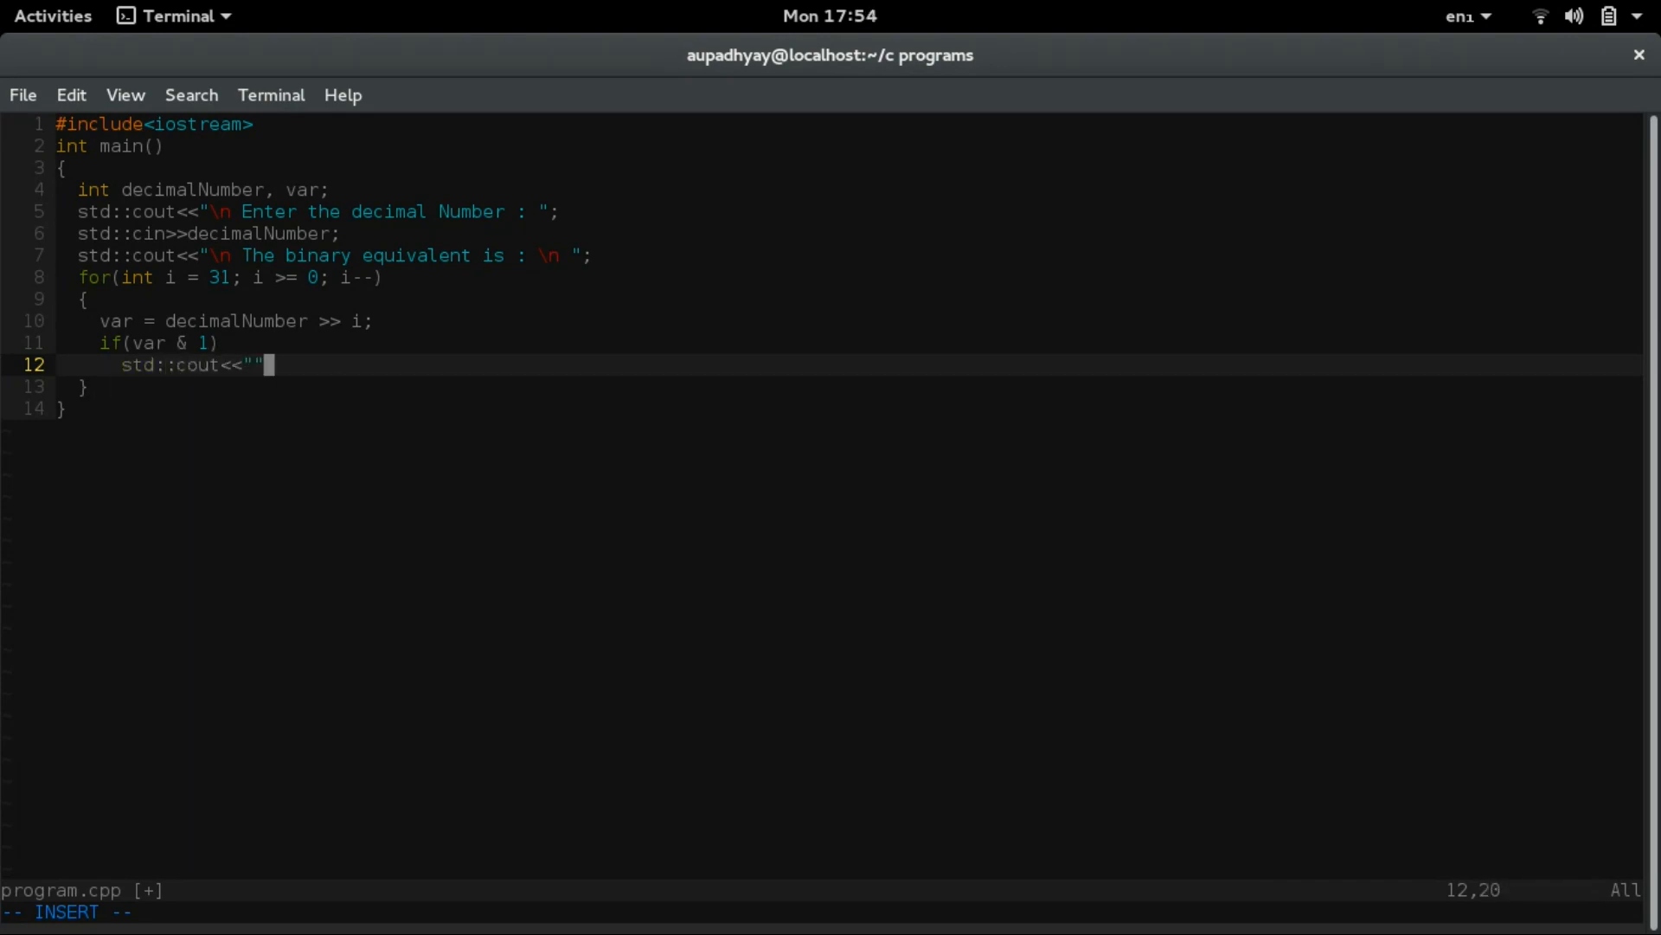
{"action": "type", "text": "1;"}
{"action": "type", "text": "else"}
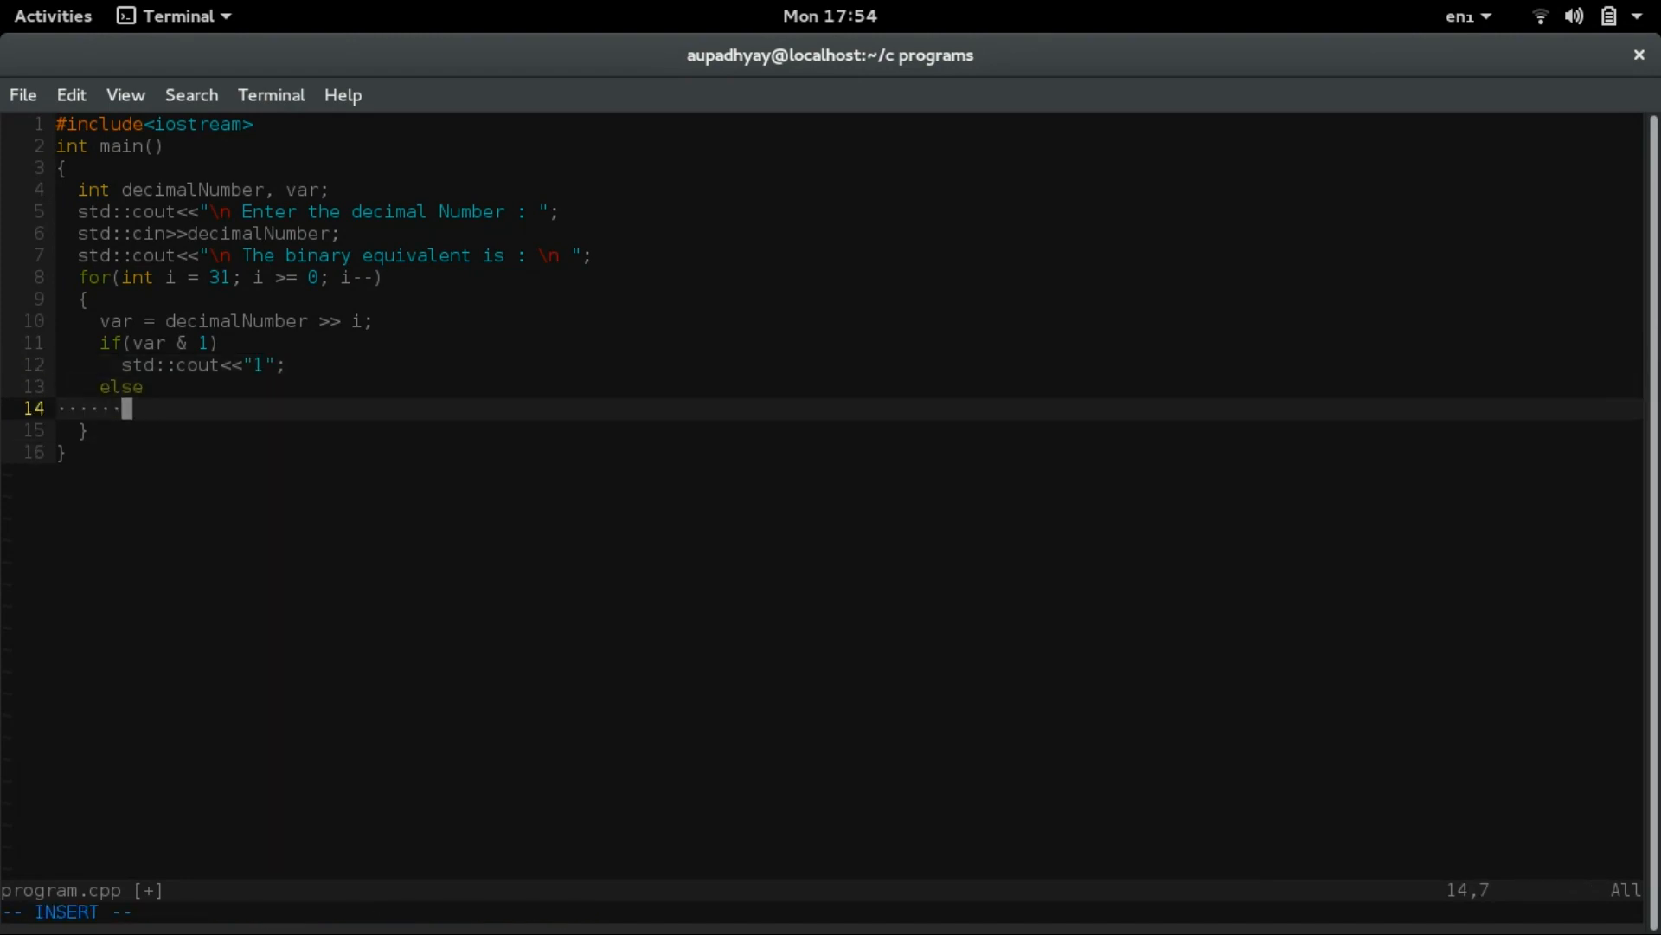
{"action": "type", "text": "std::"}
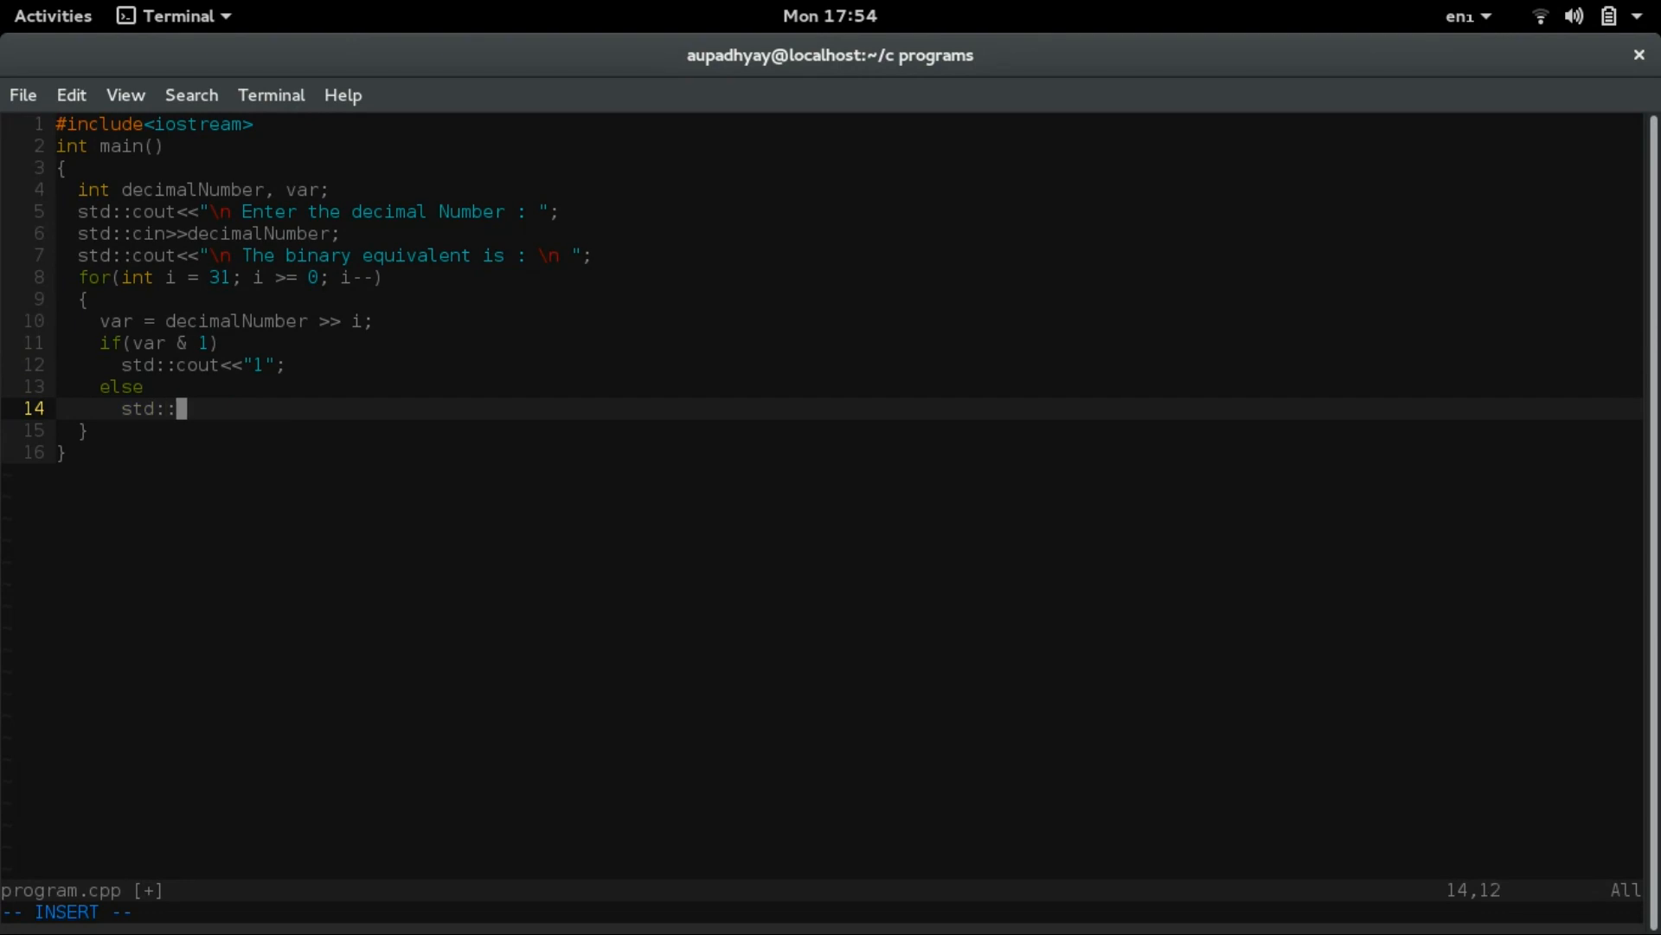
{"action": "type", "text": "cout<<"}
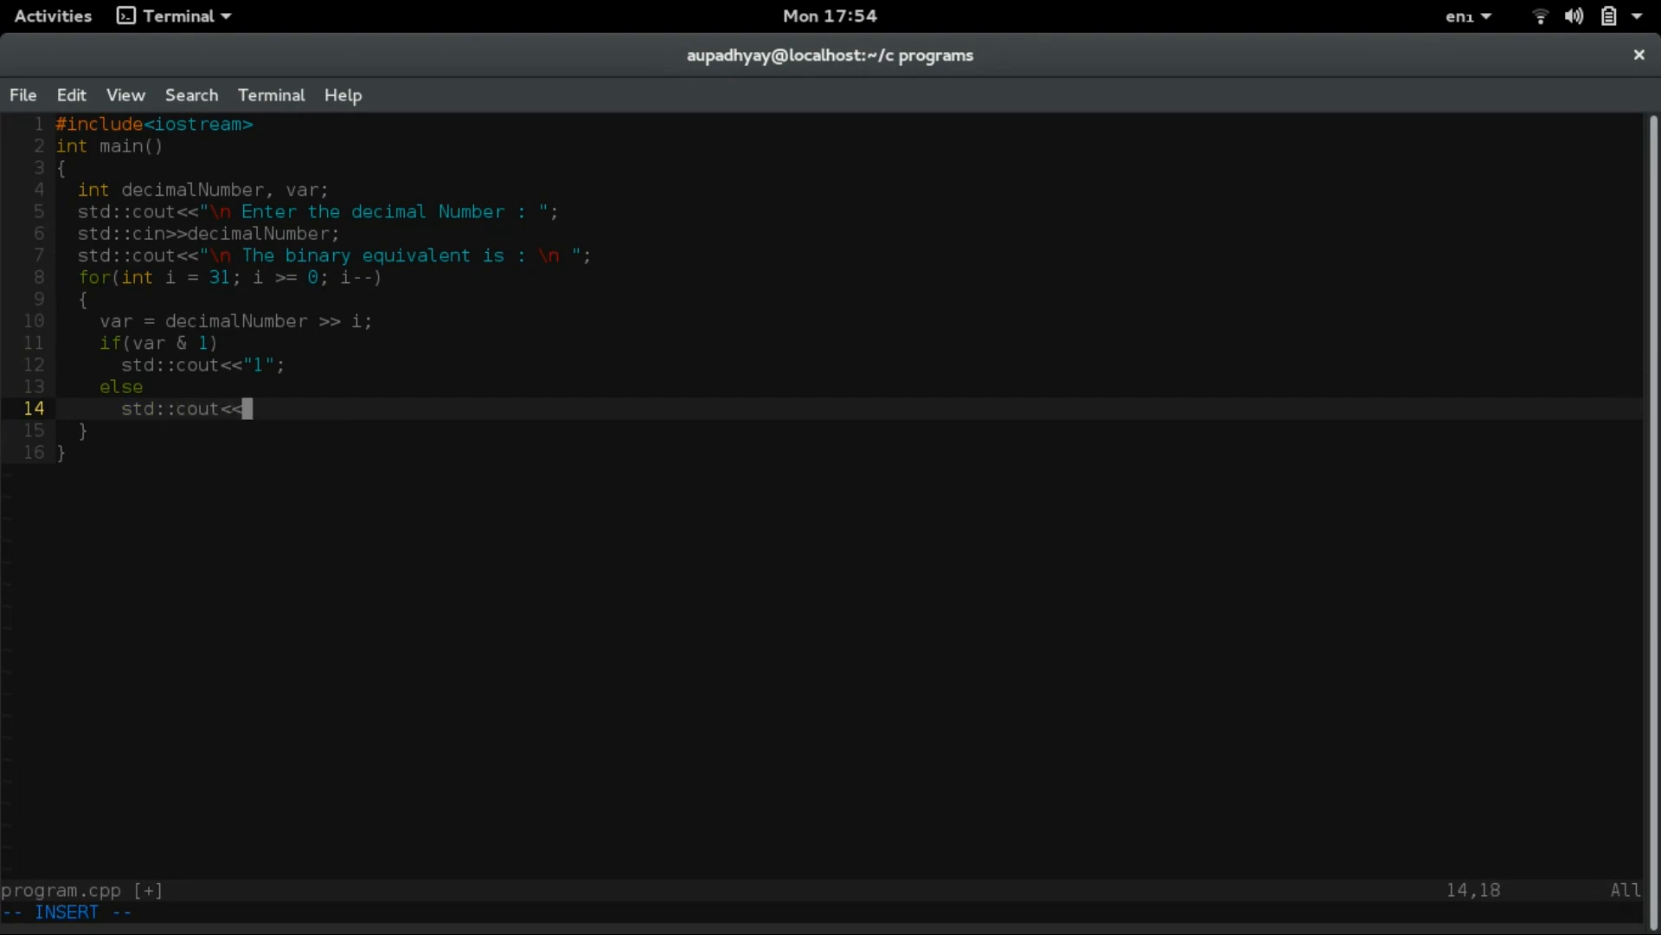
{"action": "type", "text": "\"0\";"}
{"action": "type", "text": "std::"}
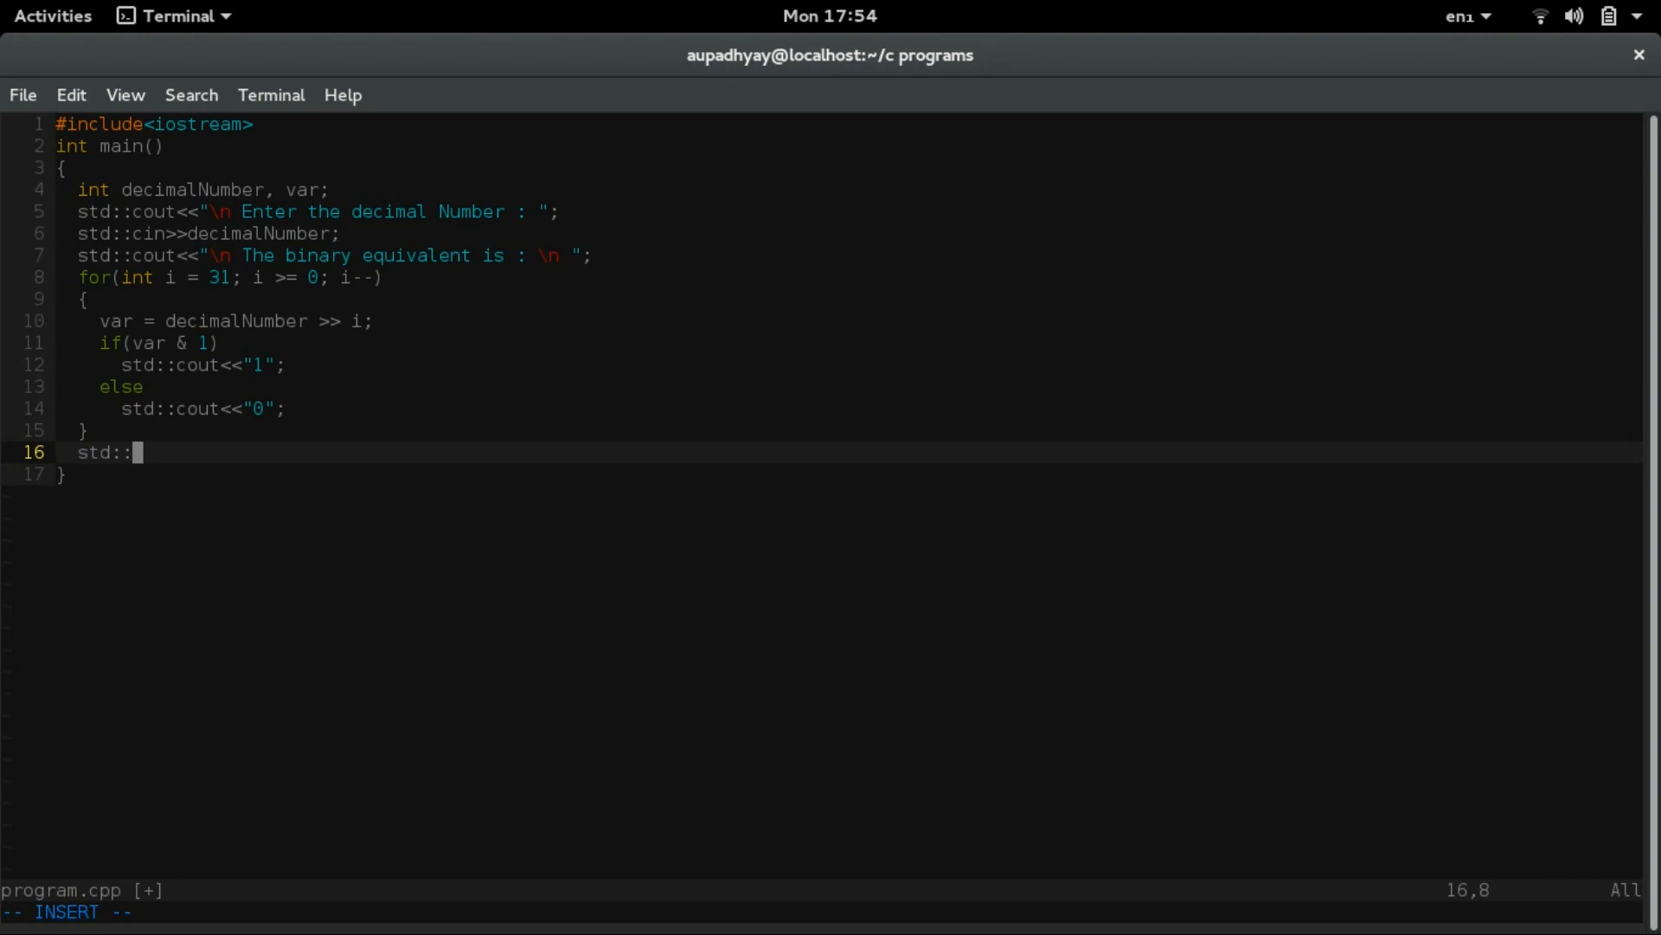
- After the loop, output std::endl and return 0
{"action": "type", "text": "cout<"}
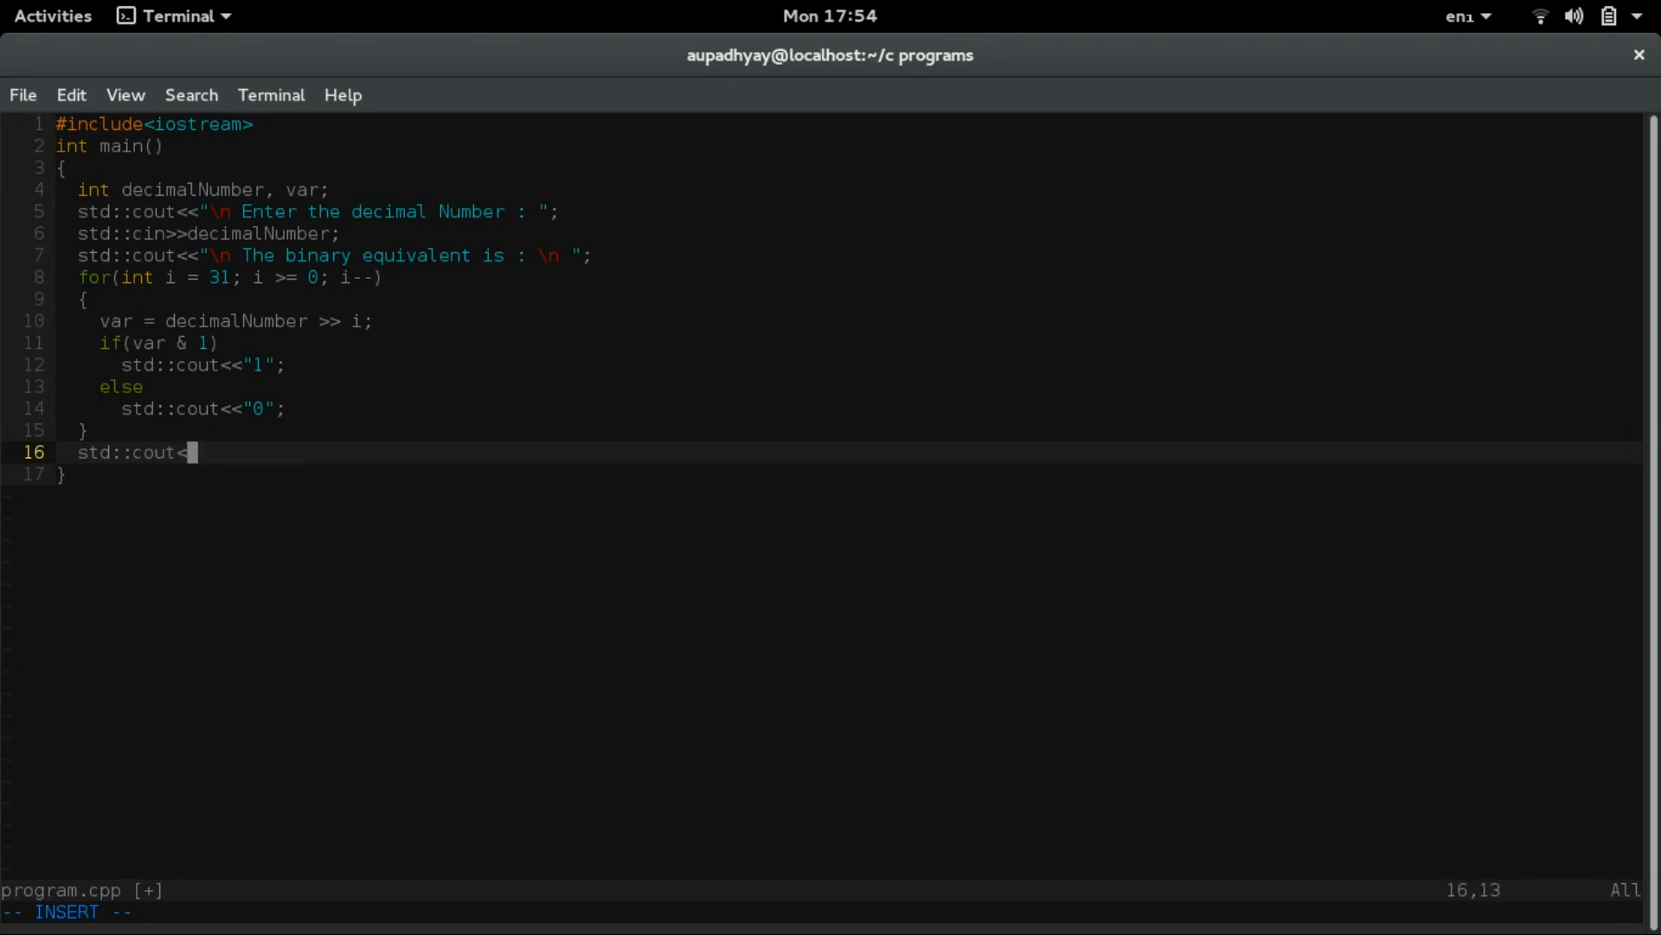
{"action": "type", "text": "<std::endl;"}
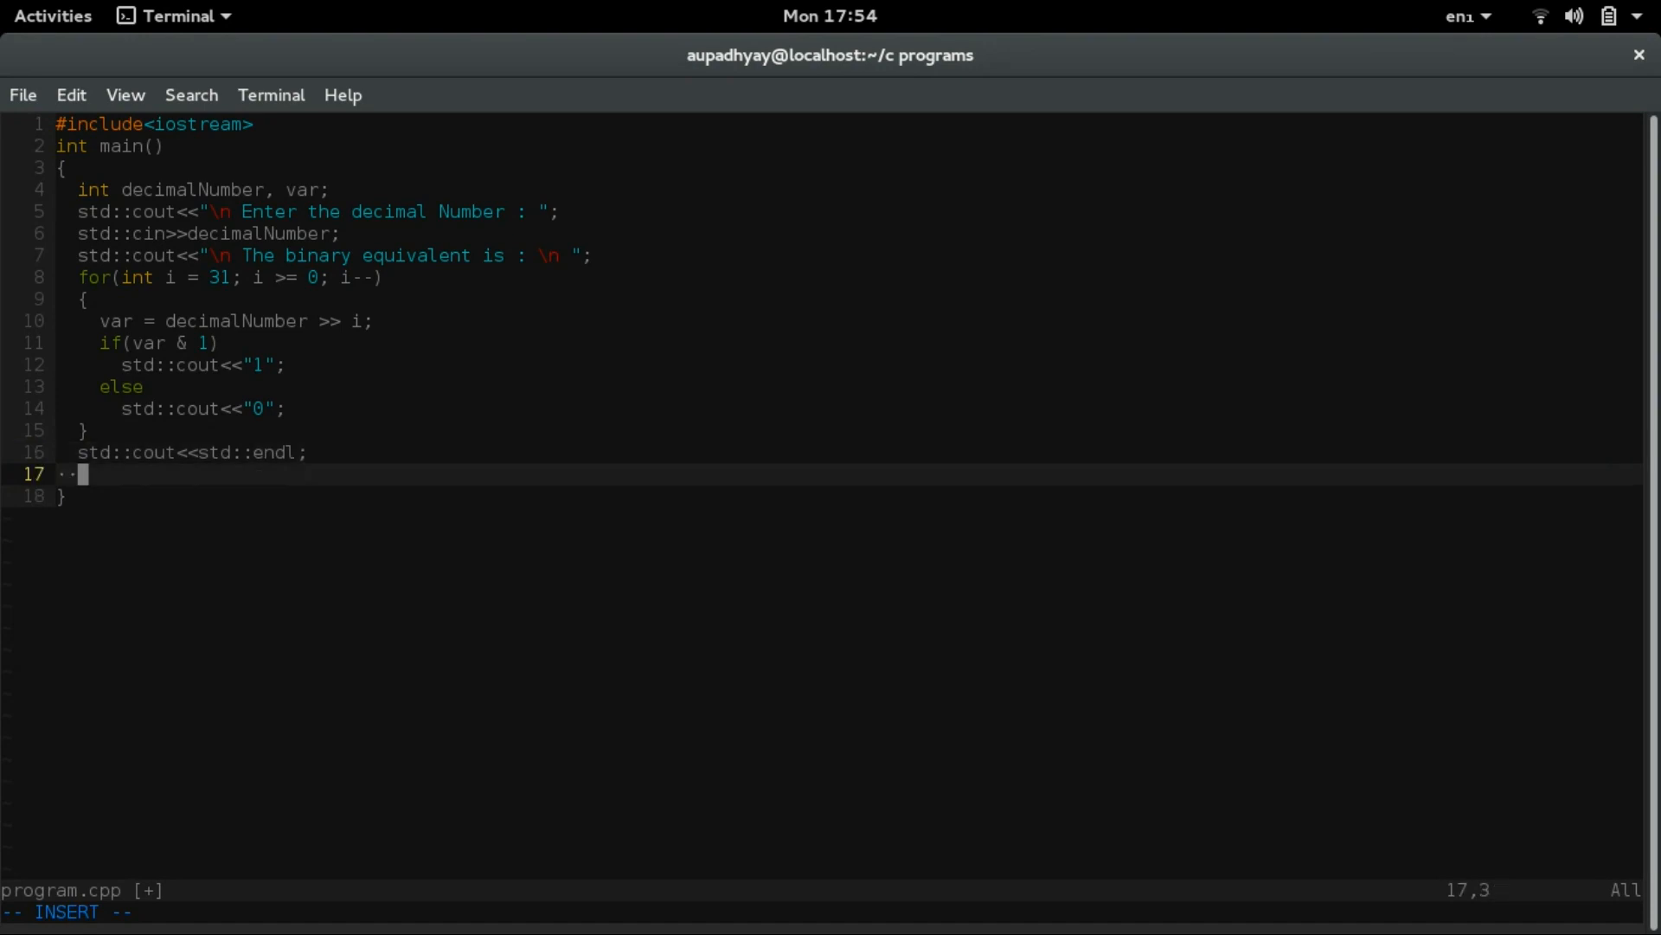
{"action": "type", "text": "return"}
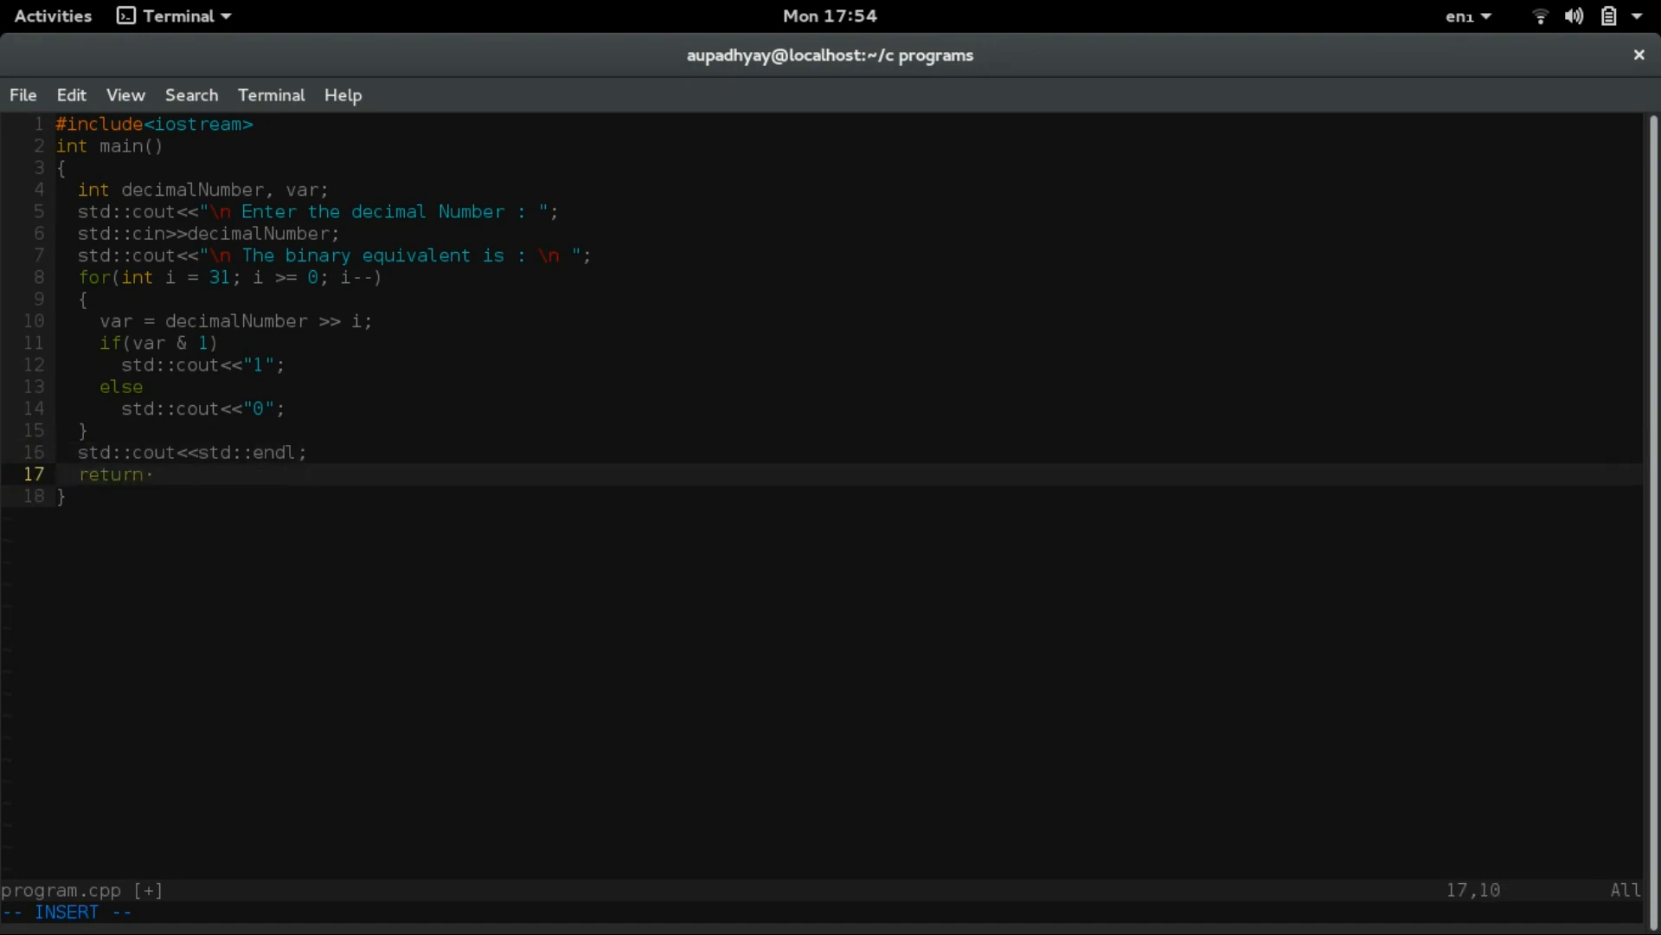
{"action": "type", "text": "0;"}
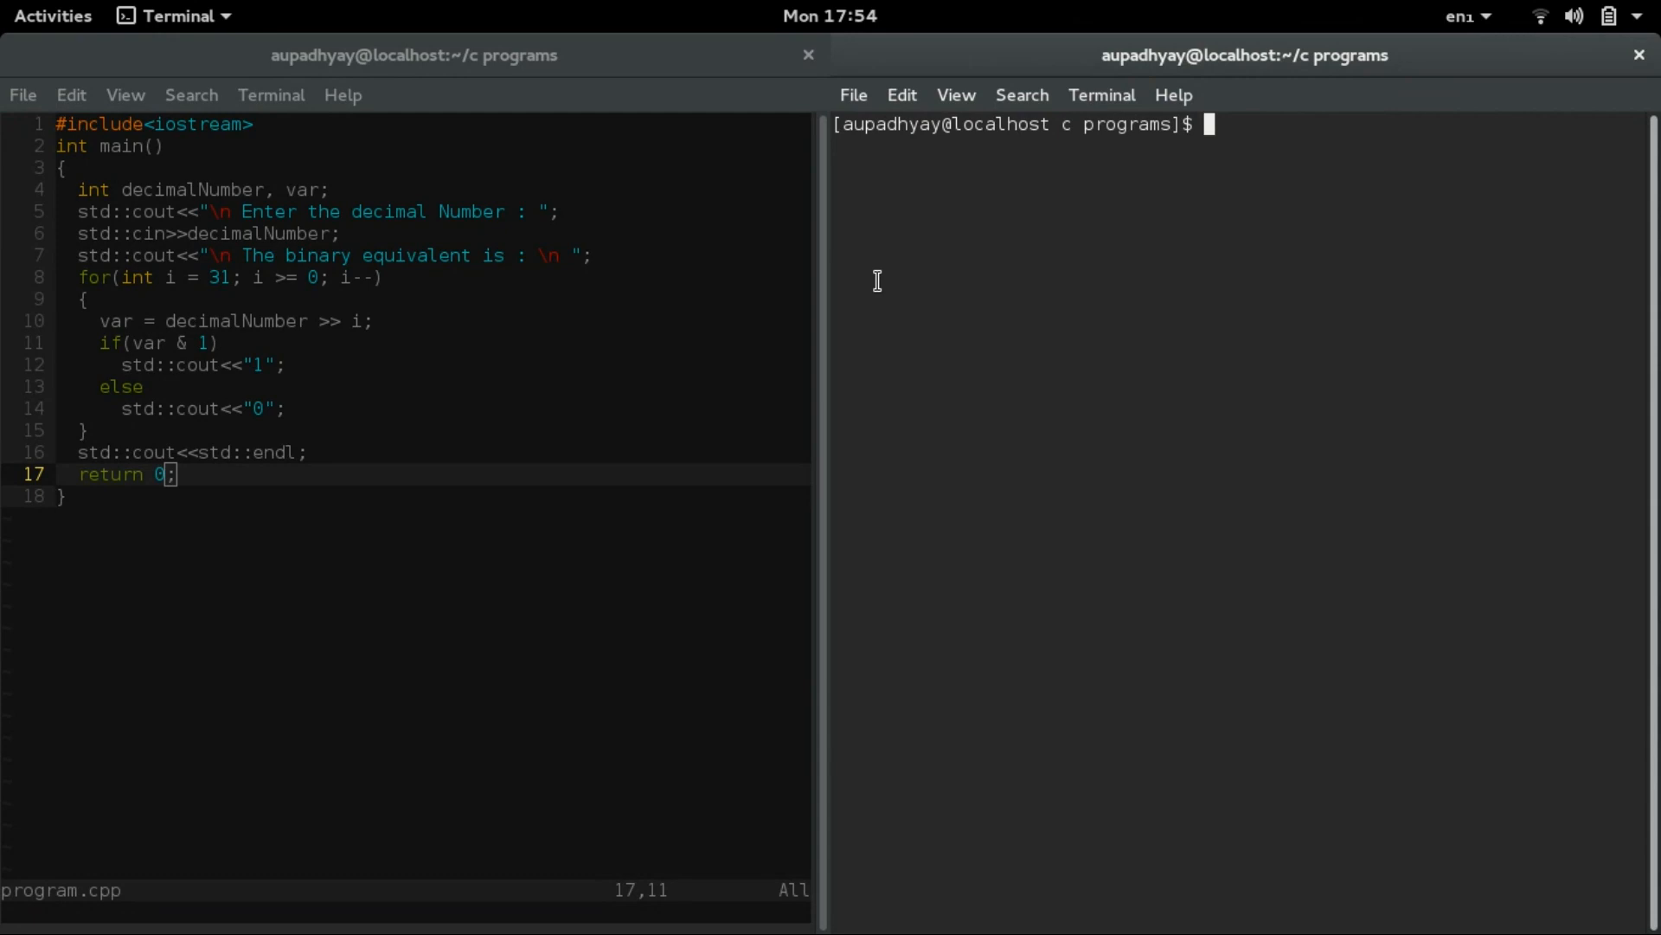
- Compile program.cpp with g++
{"action": "type", "text": "g++"}
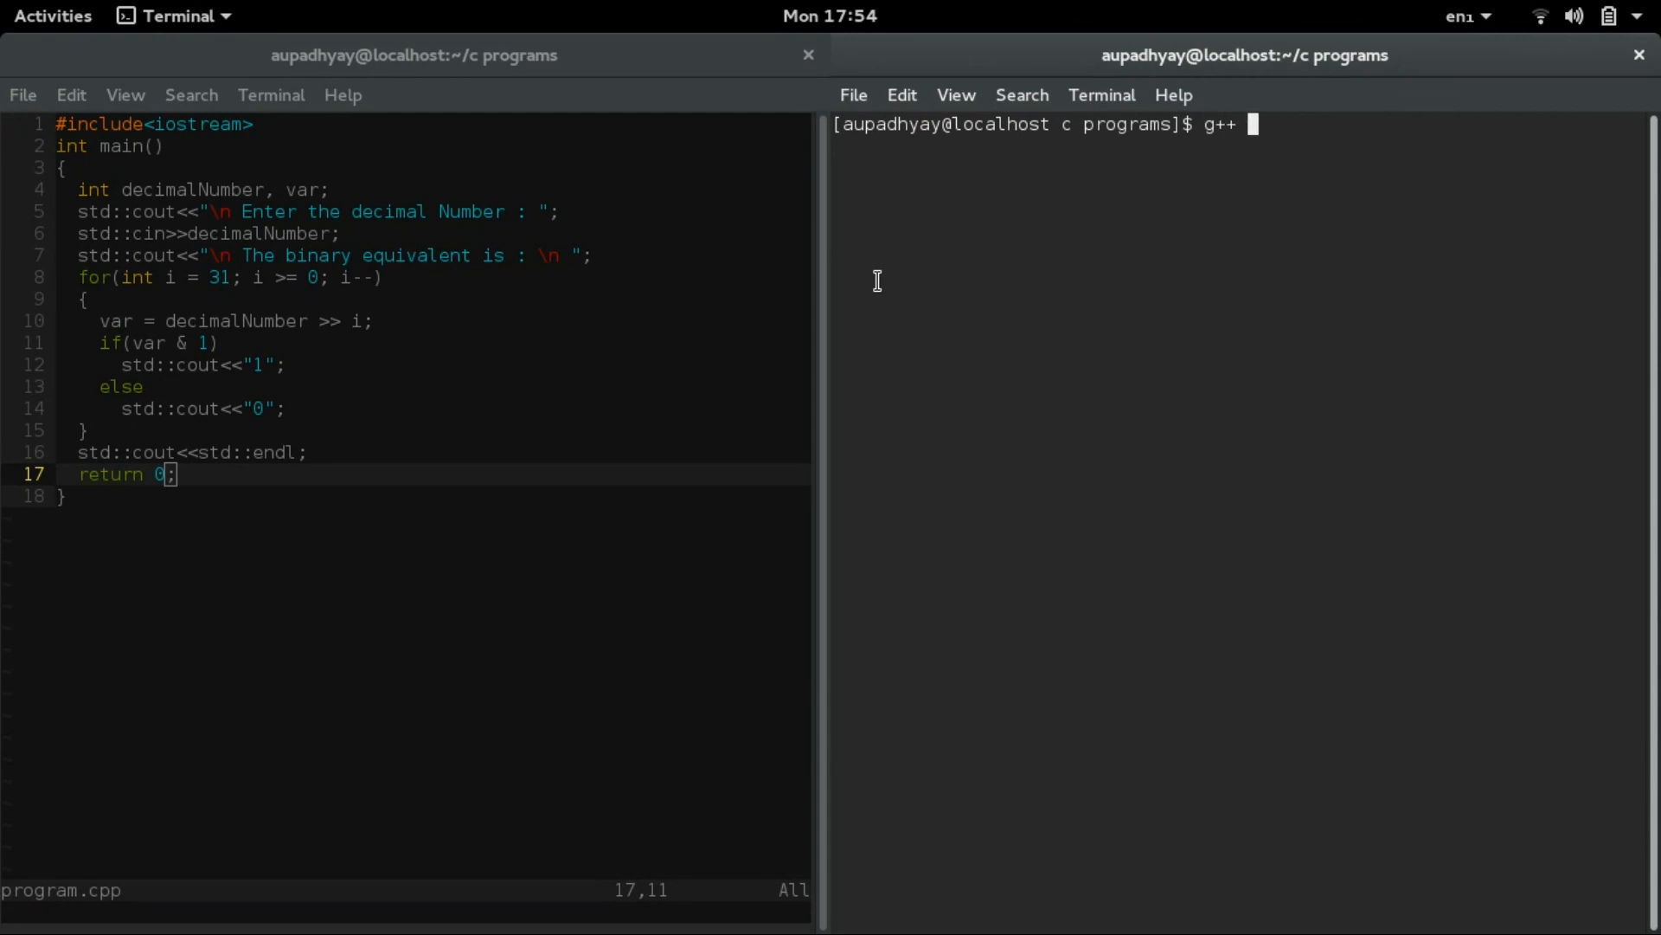
{"action": "type", "text": "program.cpp"}
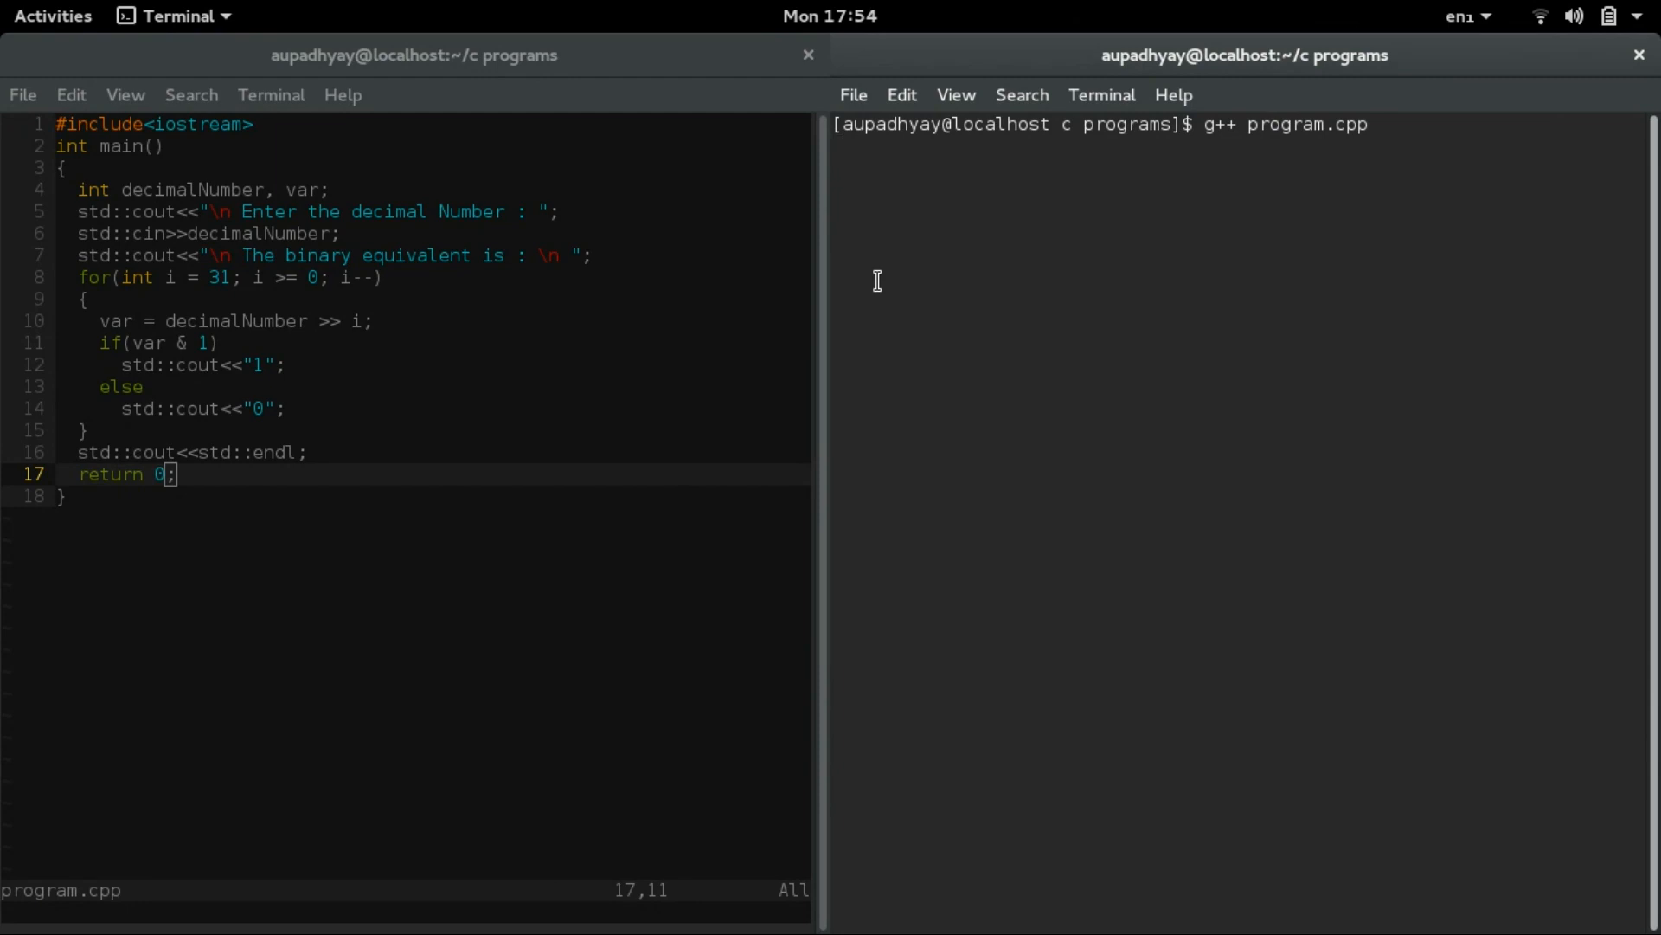
{"action": "key", "text": "Return"}
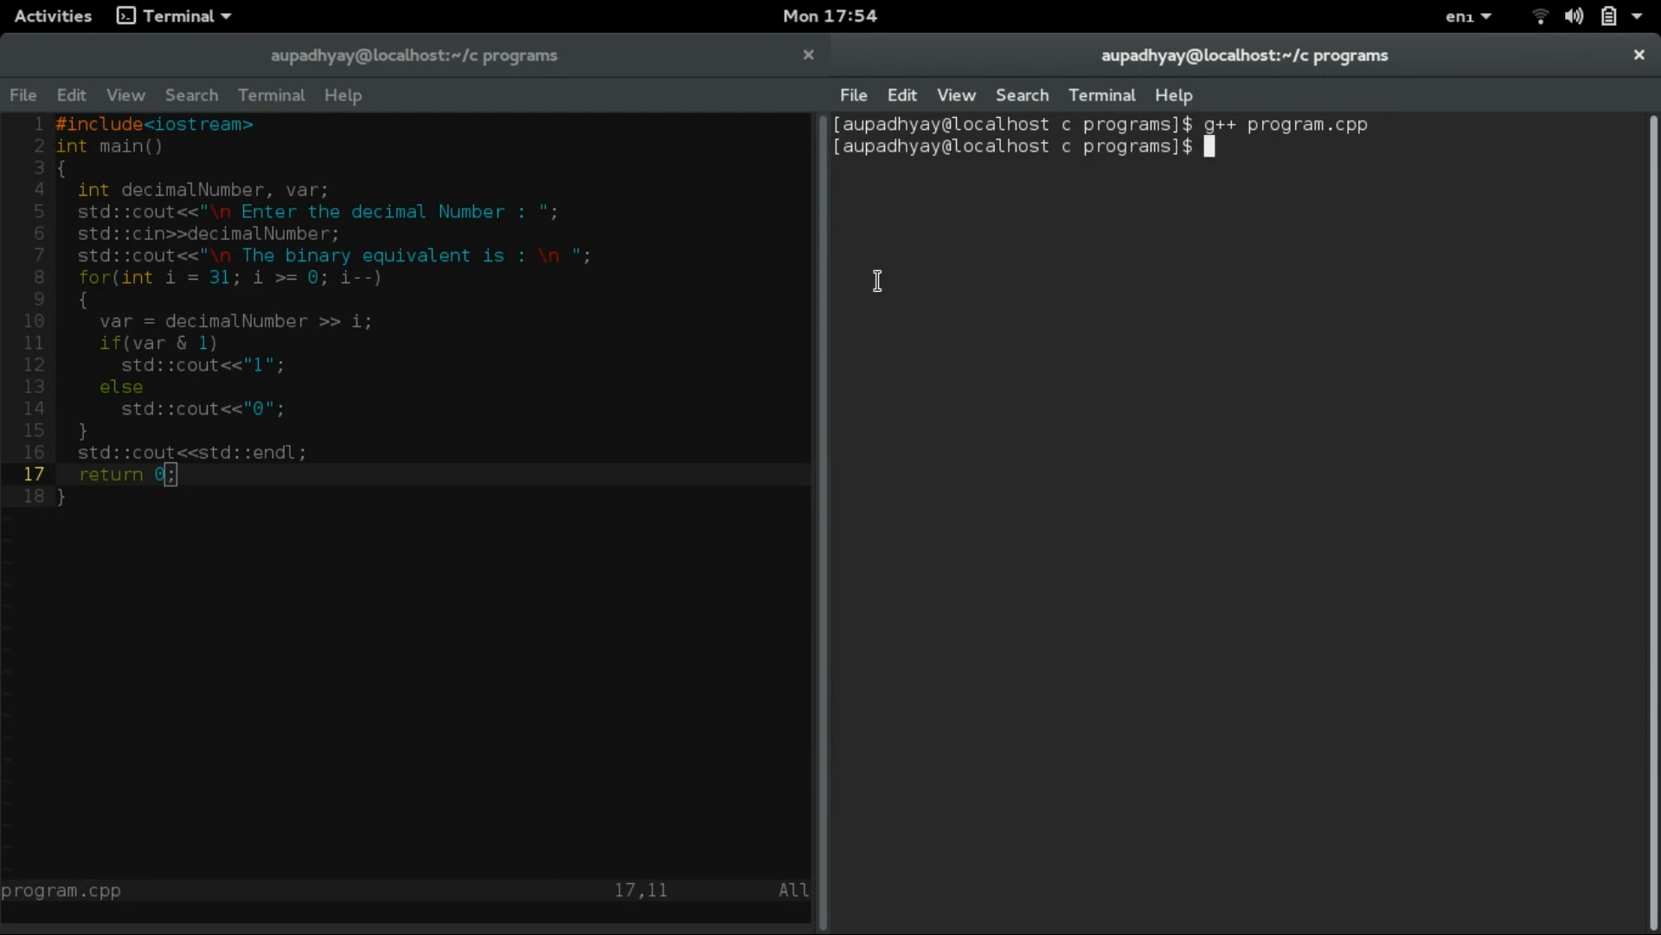
- Run ./a.out with input 4 and highlight the binary result ending in 100
{"action": "type", "text": "./a.out"}
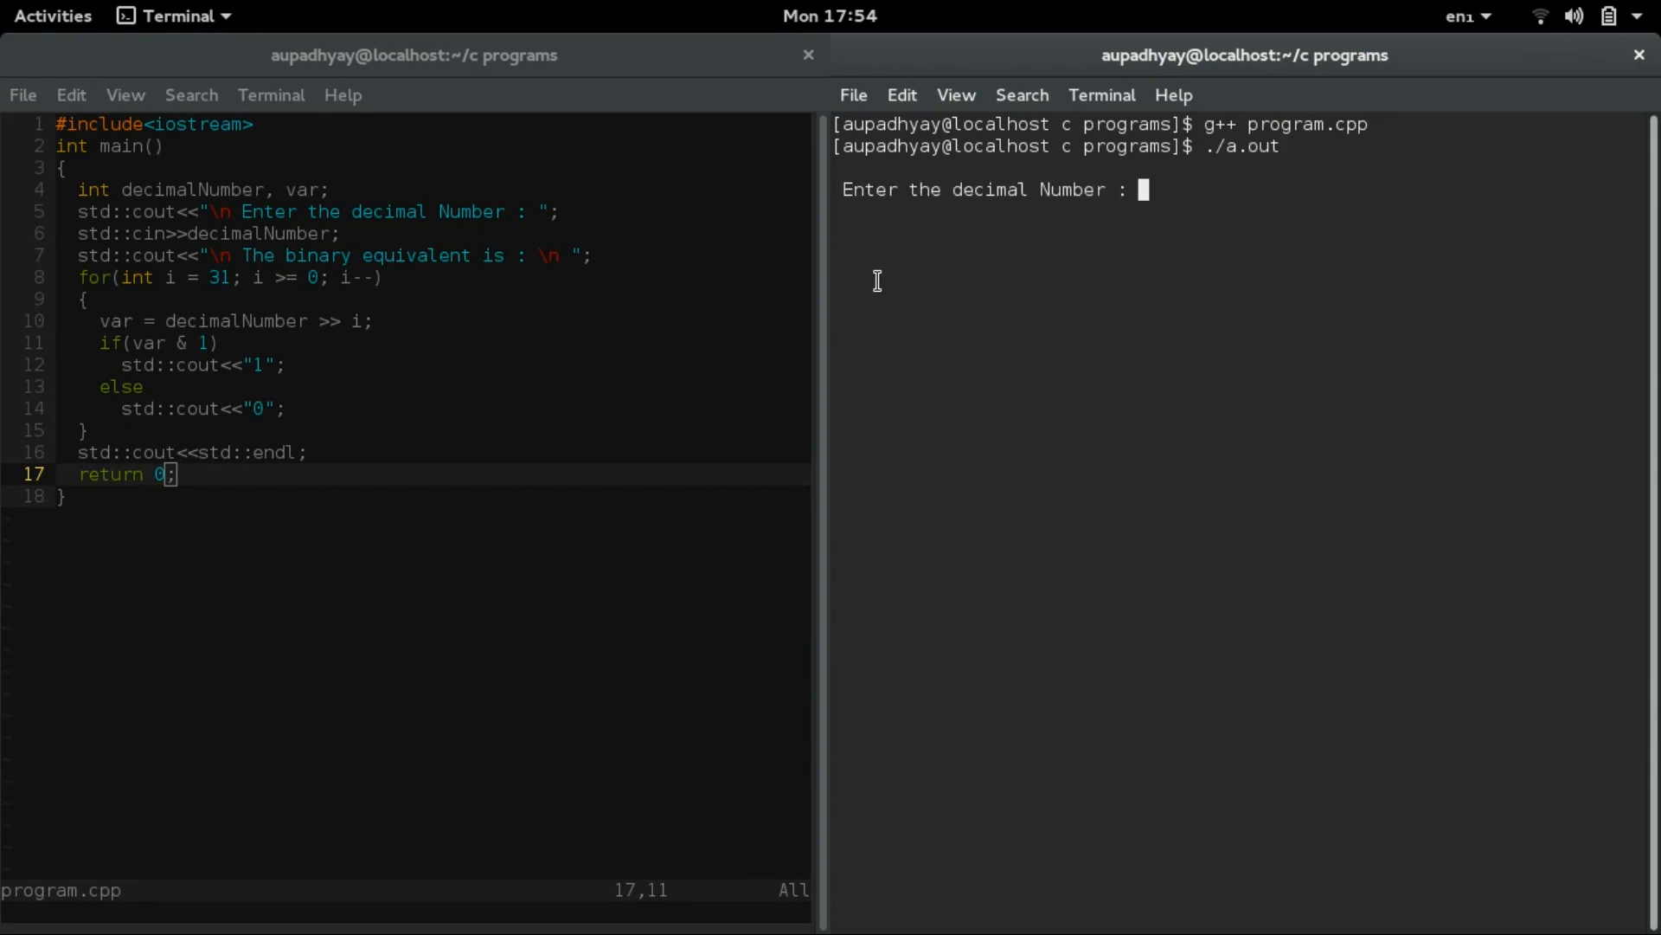
{"action": "type", "text": "4"}
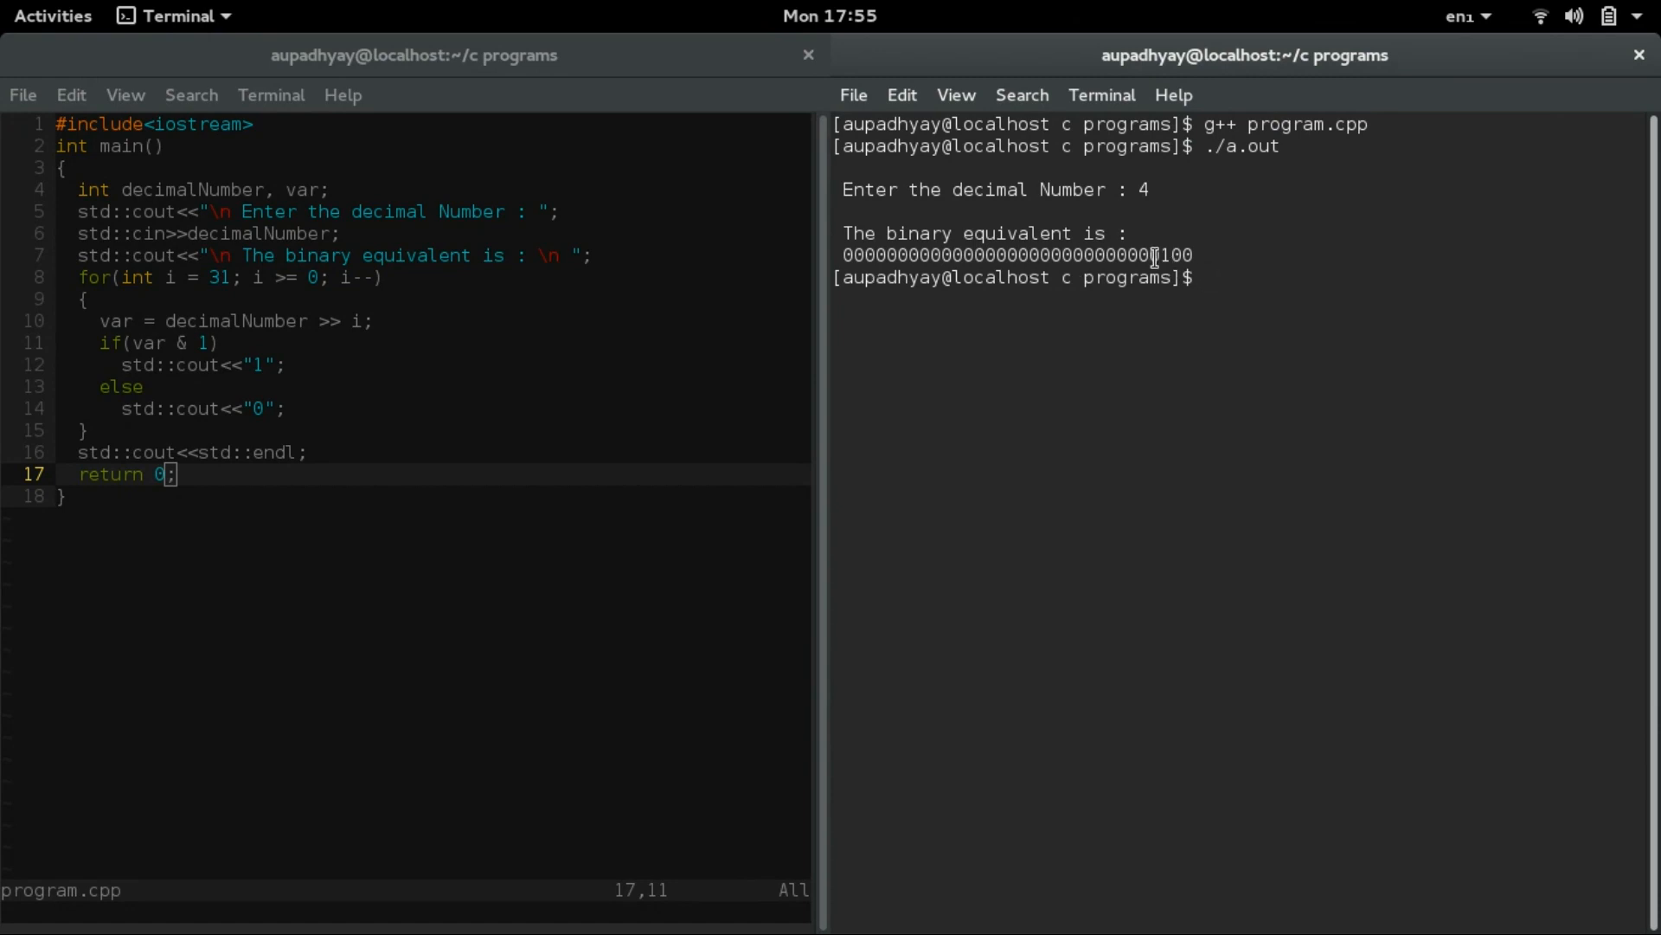
{"action": "double_click", "coordinate": [1176, 253]}
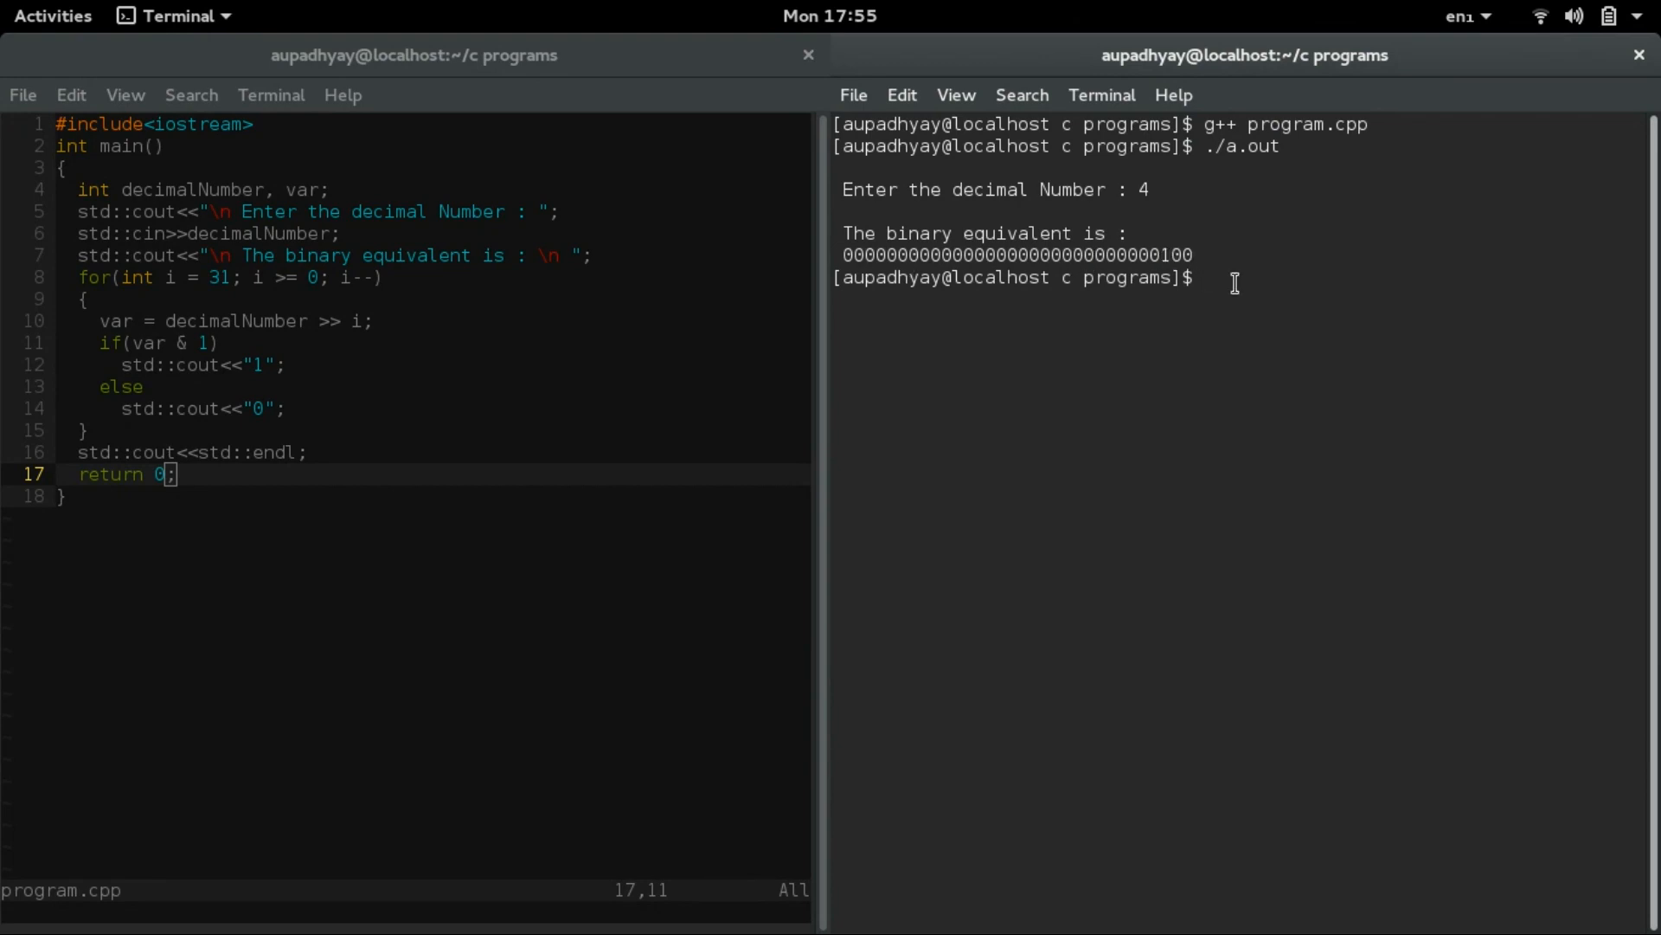
- Run ./a.out with 15 and then 200, highlighting the 11001000 bits of the 200 result
{"action": "type", "text": "./a.out"}
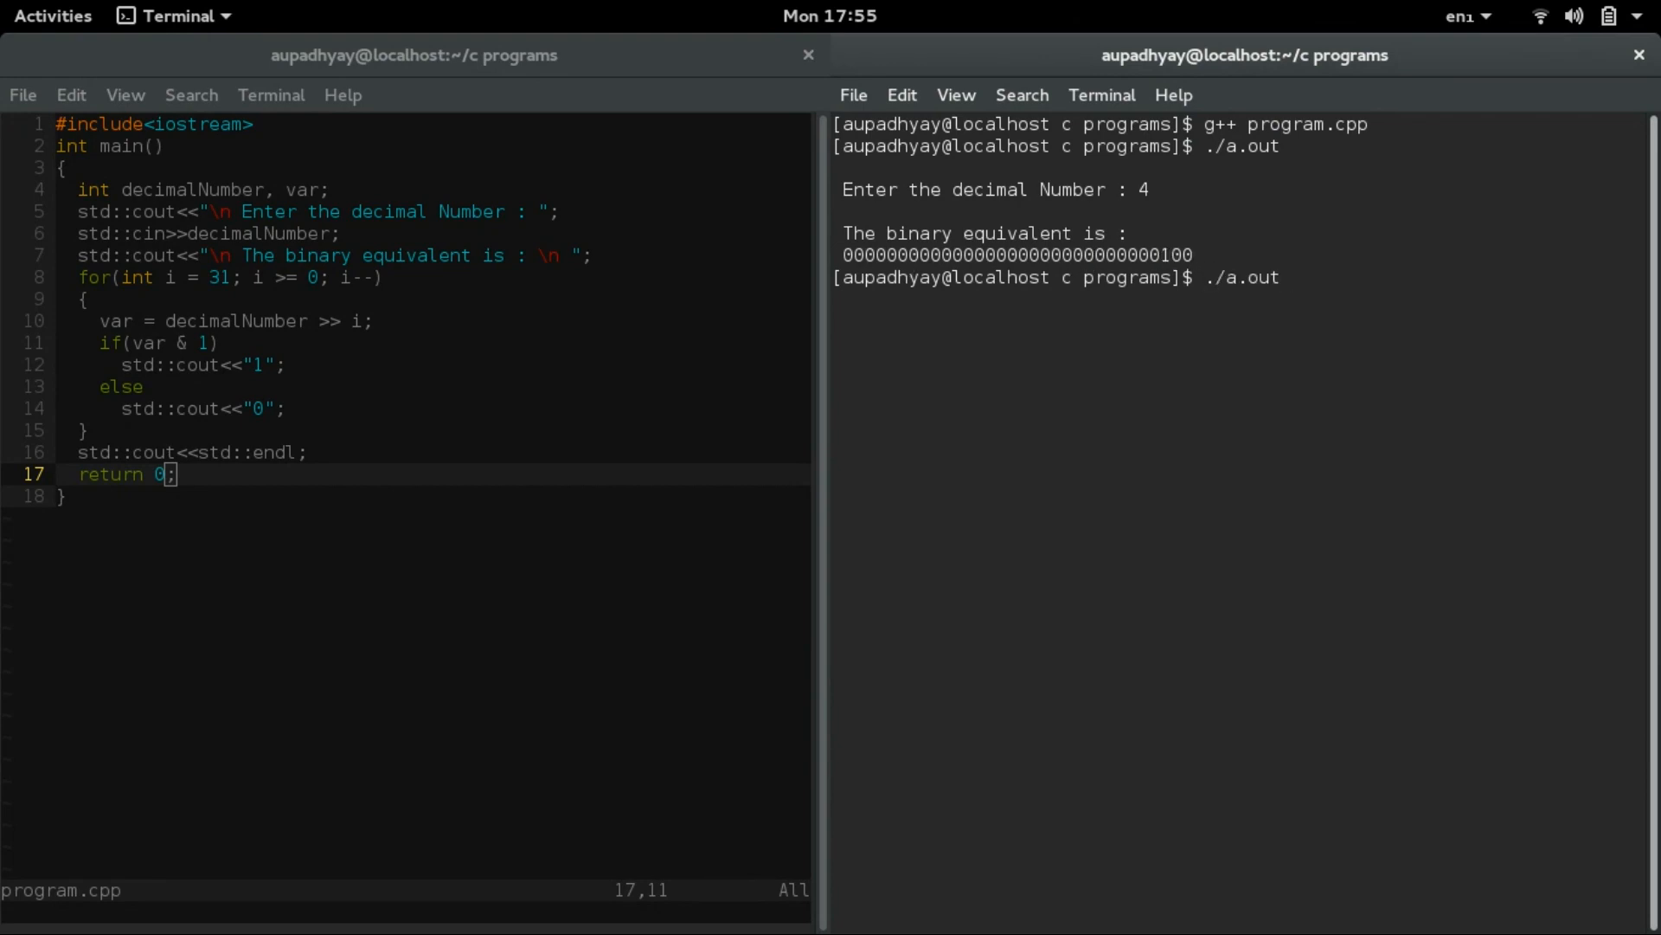
{"action": "type", "text": "15"}
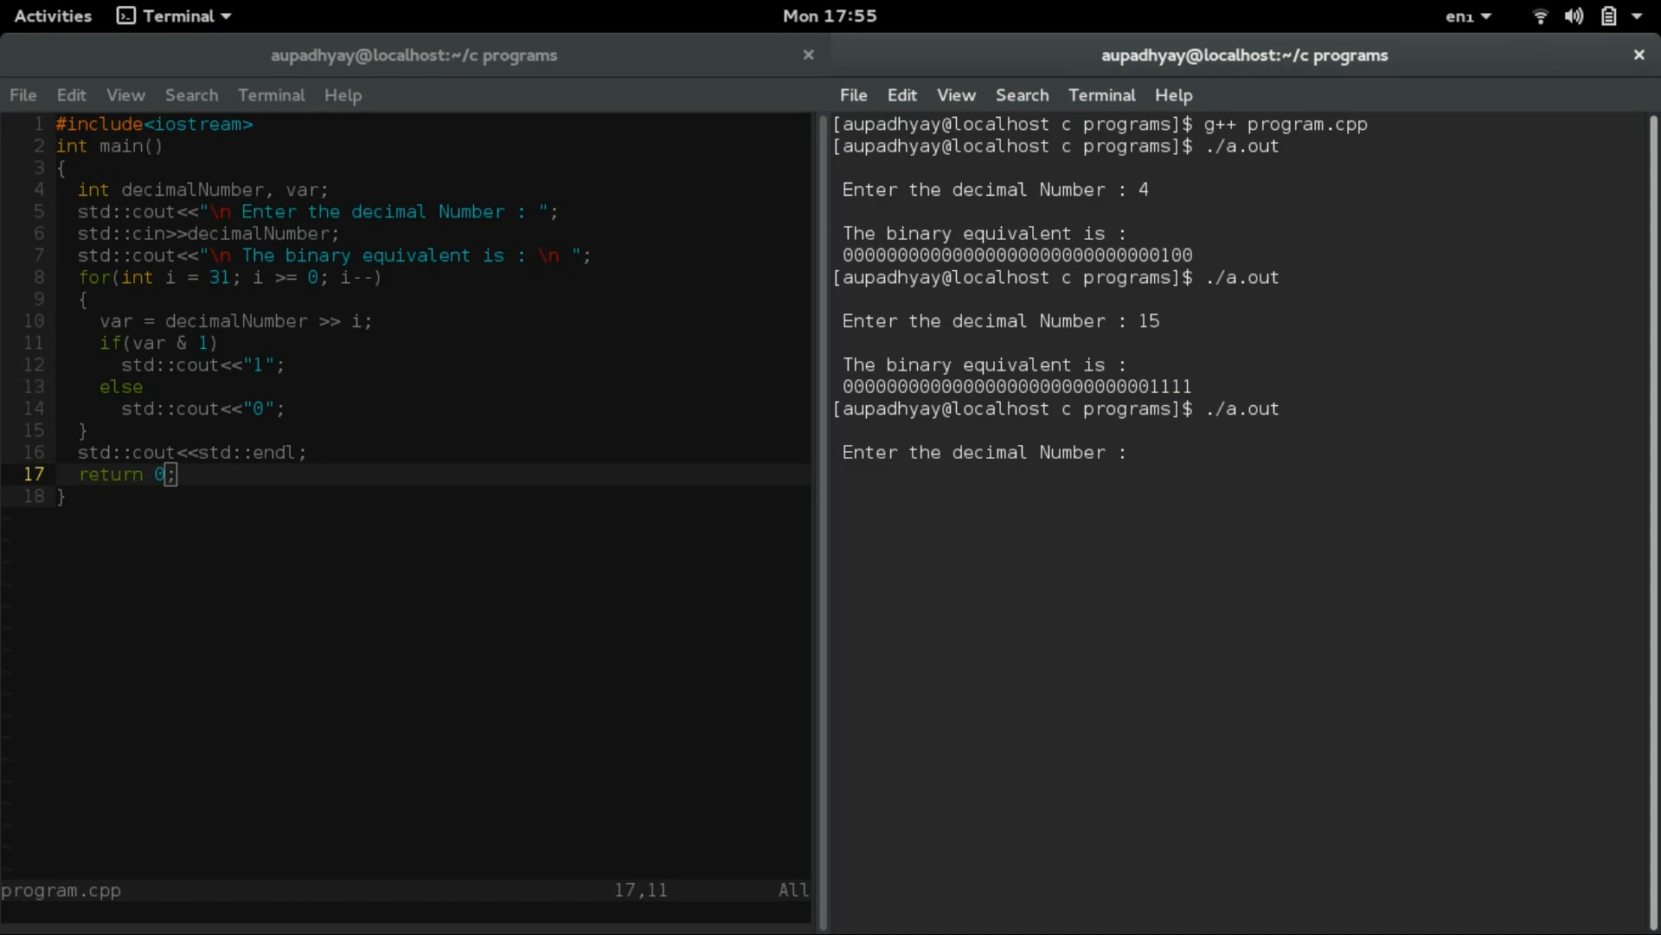
{"action": "type", "text": "200"}
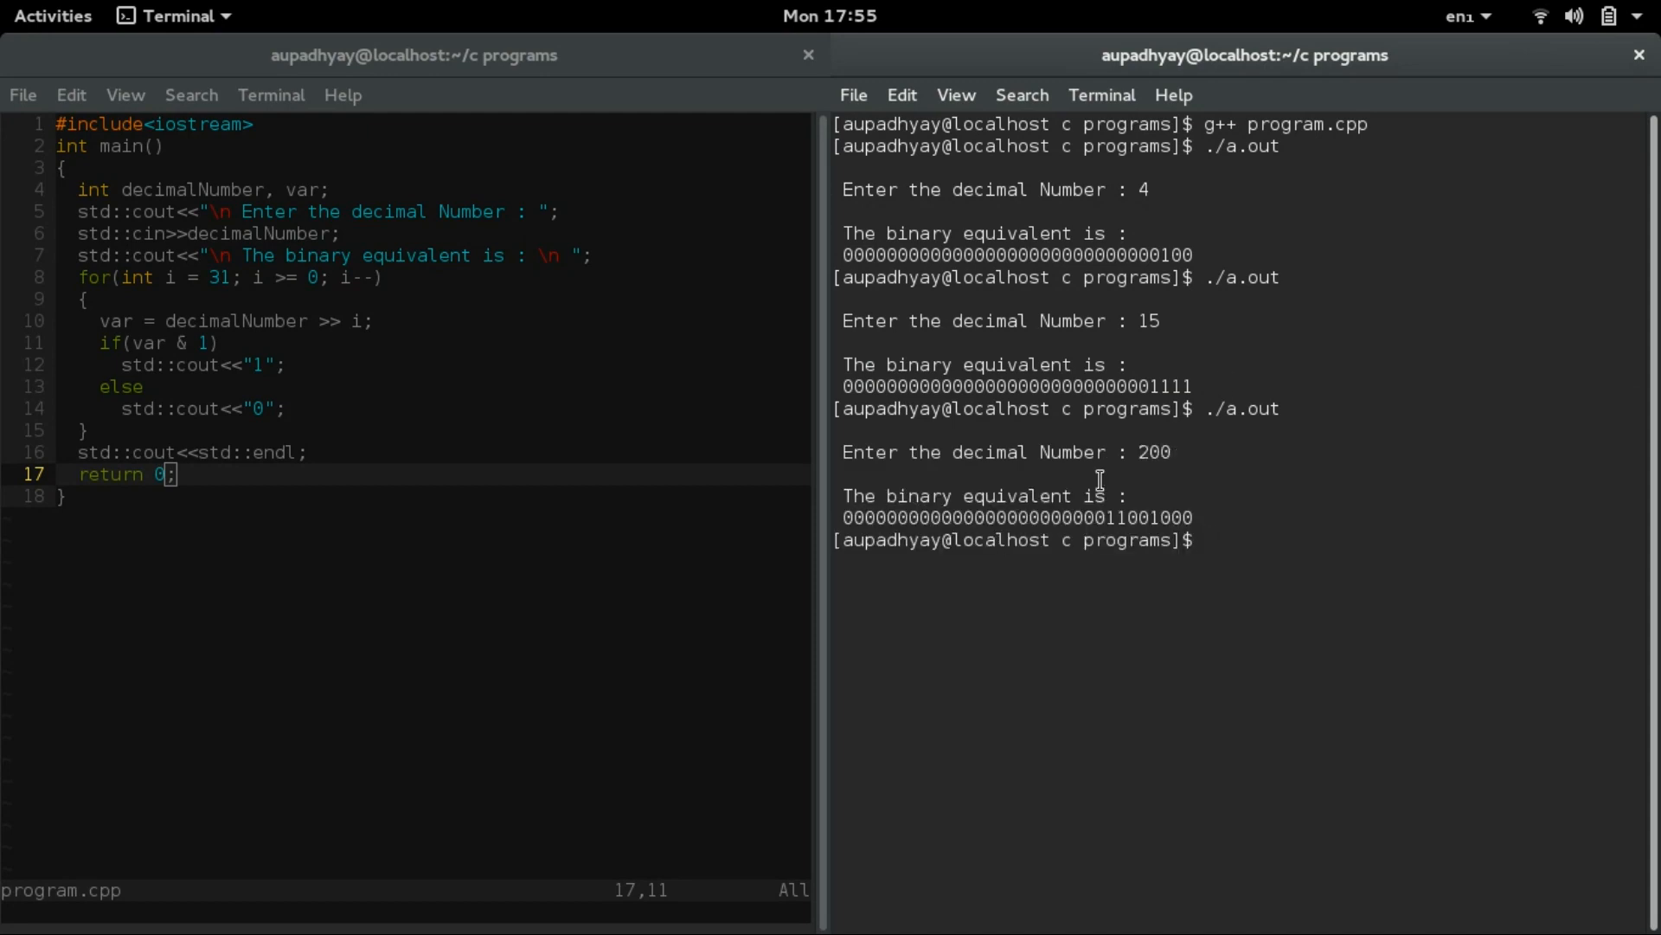
{"action": "double_click", "coordinate": [1144, 519]}
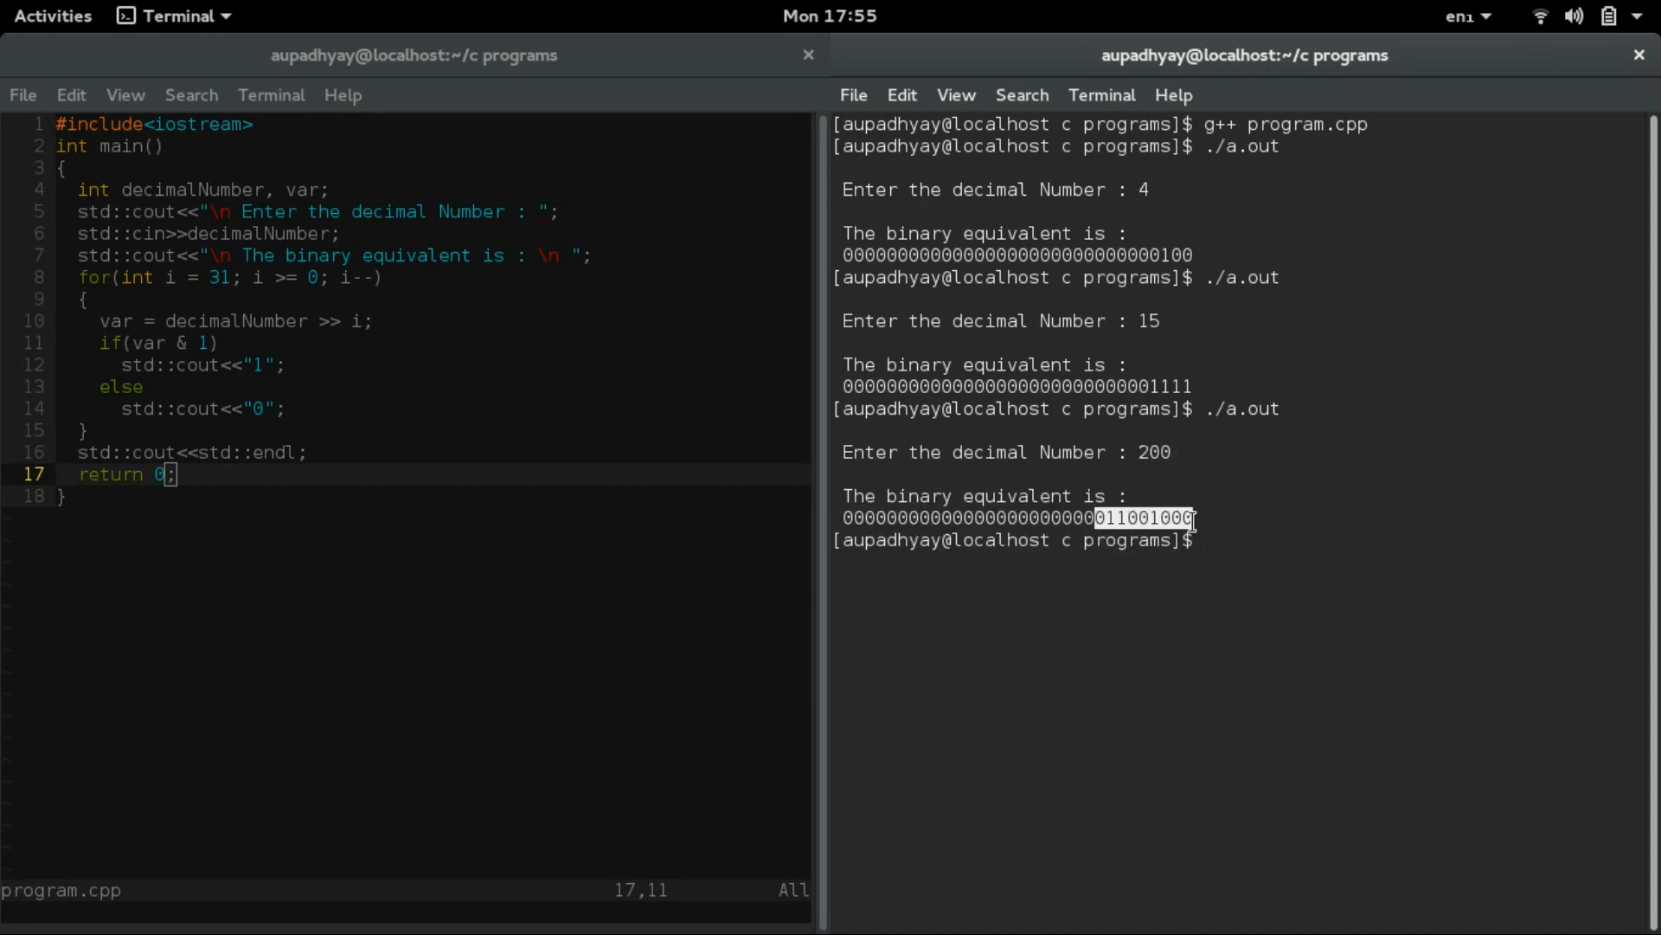